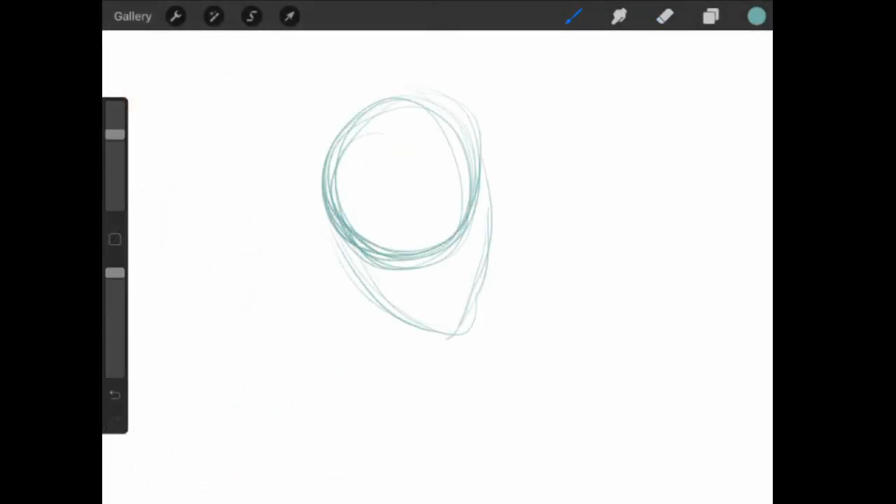
- Sketch a teal oval for the pony's head and darken its tapered jaw
drag(476, 127, 462, 330)
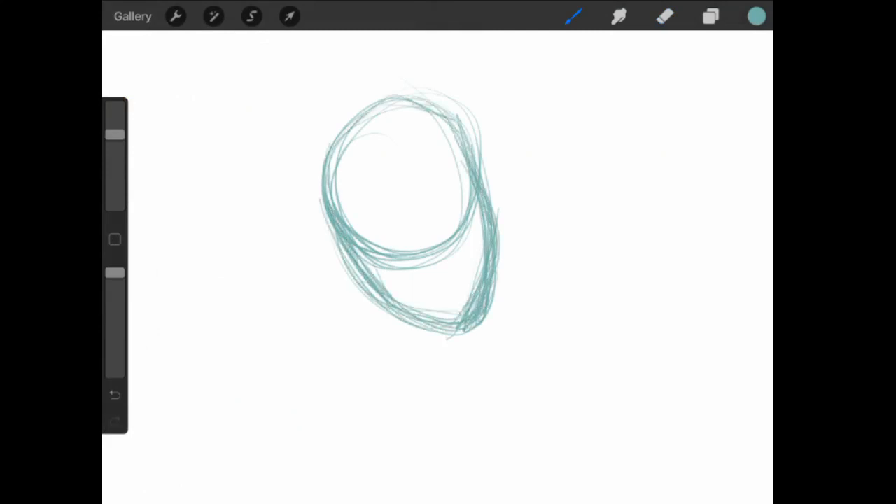
click(664, 17)
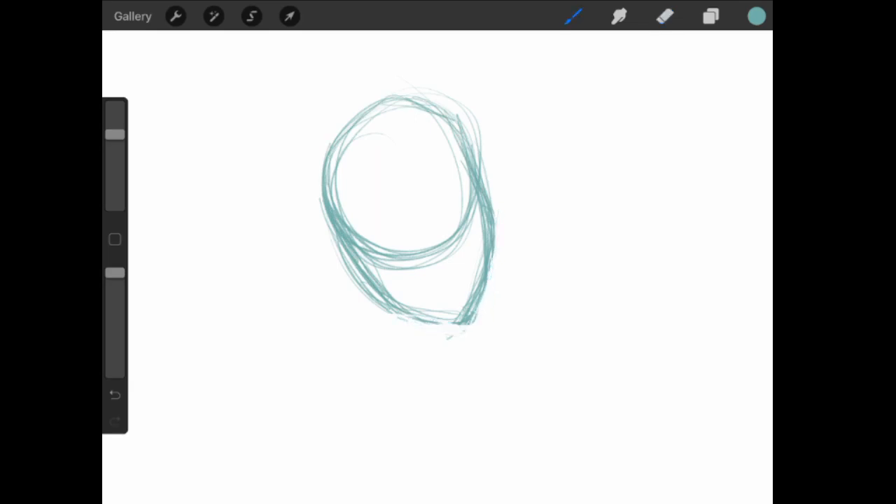
drag(400, 315, 477, 322)
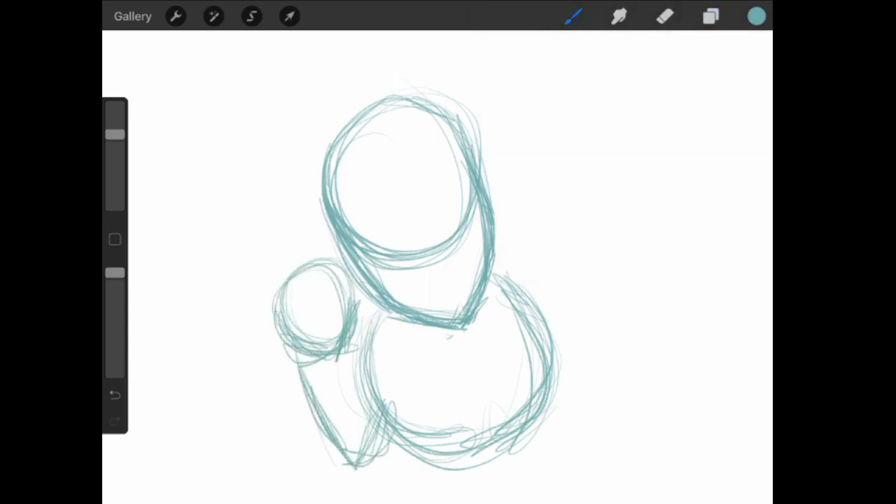
- Rough in the round body and the raised foreleg circle with thicker outlines
drag(323, 357, 357, 462)
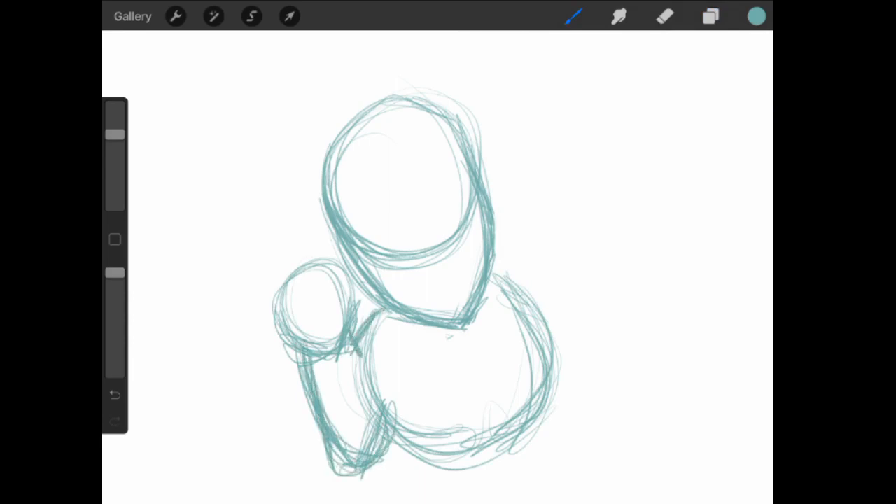
drag(504, 273, 575, 497)
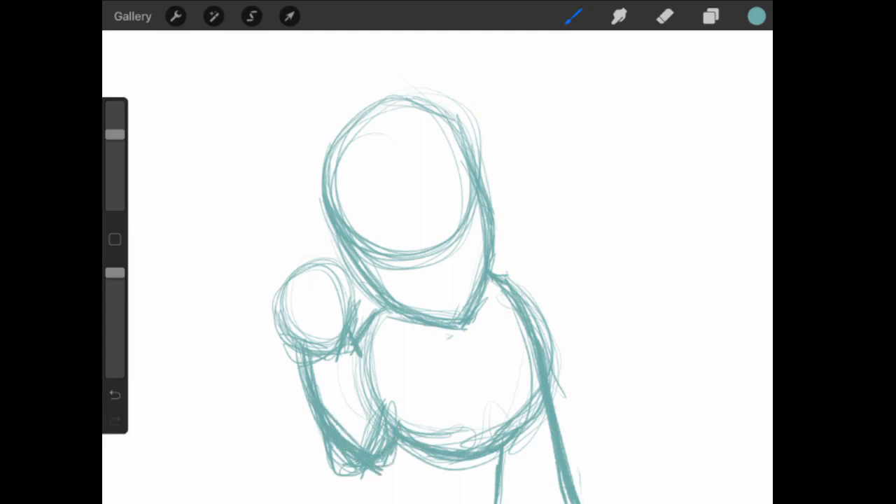
- Draw bolder teal outlines over the body and foreleg, undoing the extra leg strokes
click(252, 16)
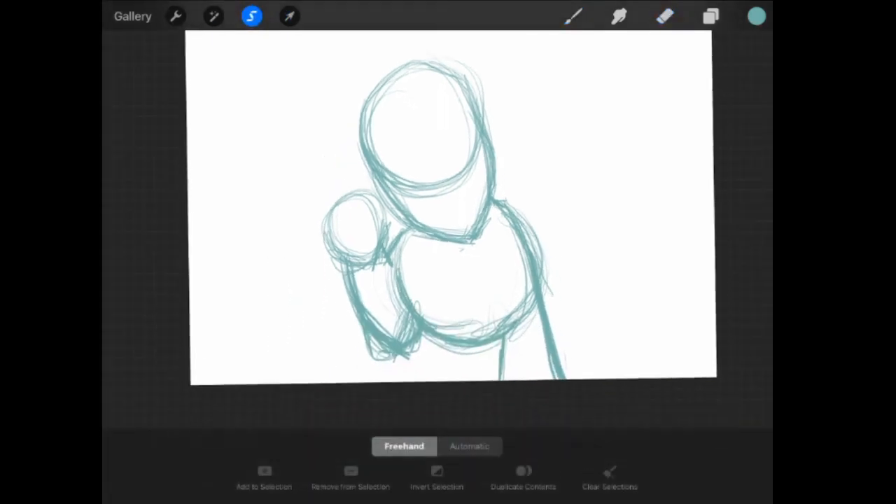
click(288, 17)
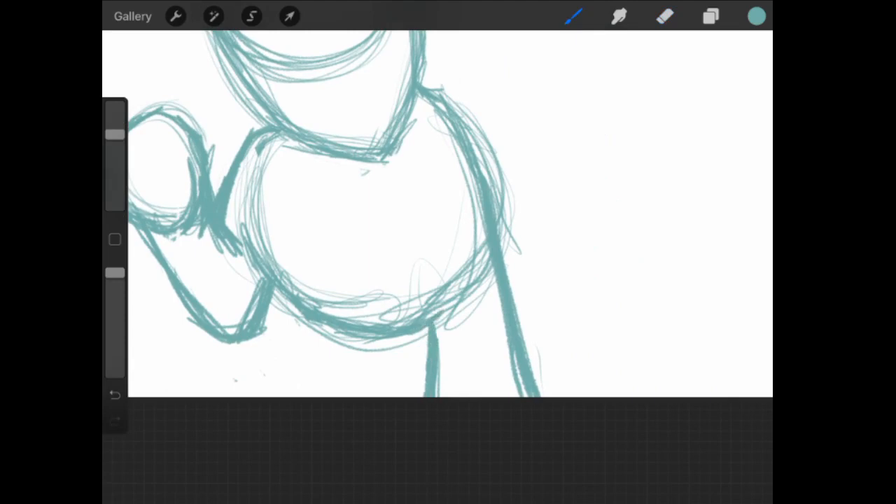
click(664, 17)
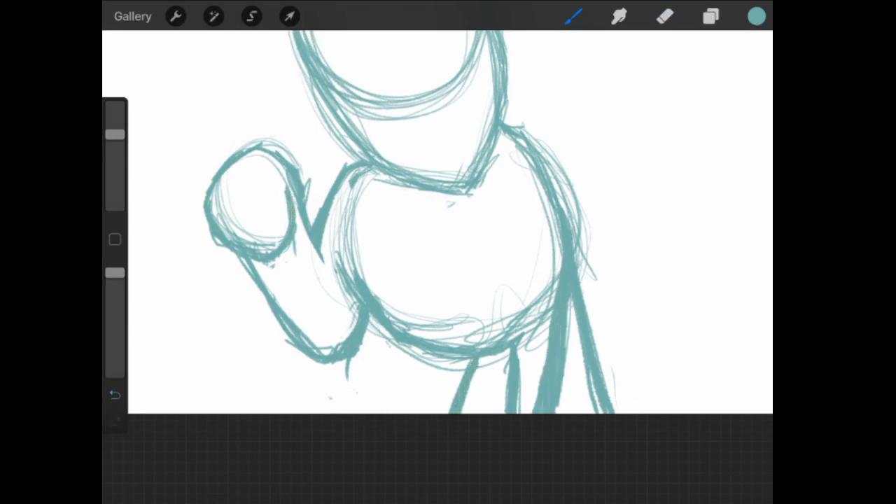
click(663, 17)
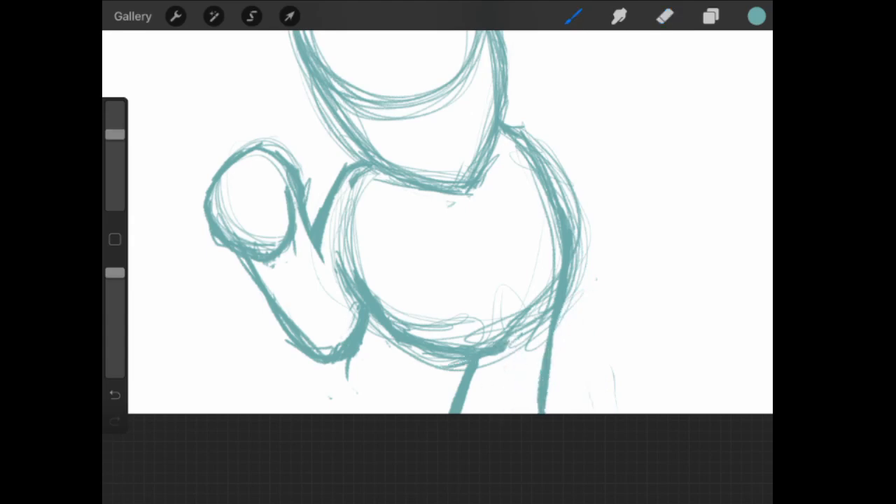
- Erase stray lines around the neck and back to clean the head, torso and foreleg outlines
click(252, 17)
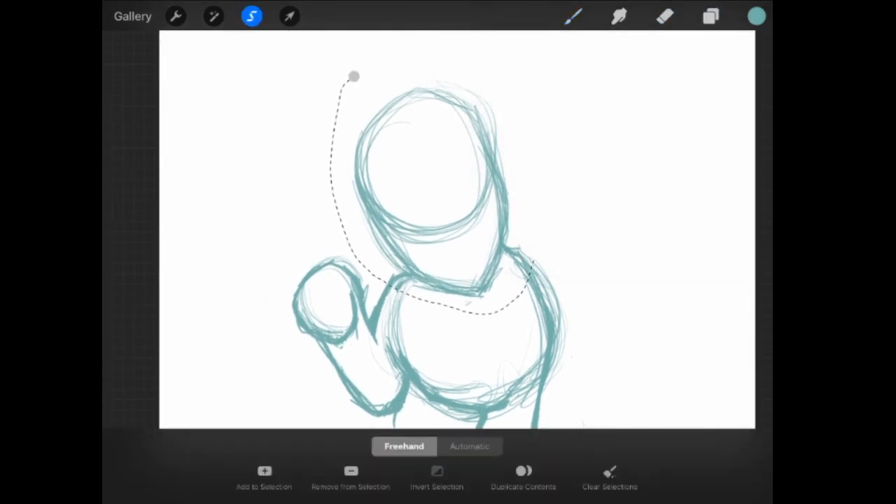
click(289, 16)
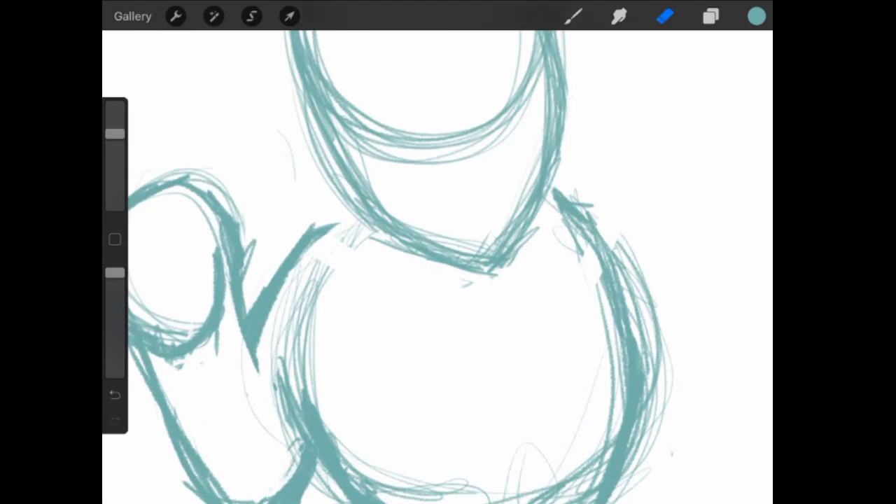
click(574, 17)
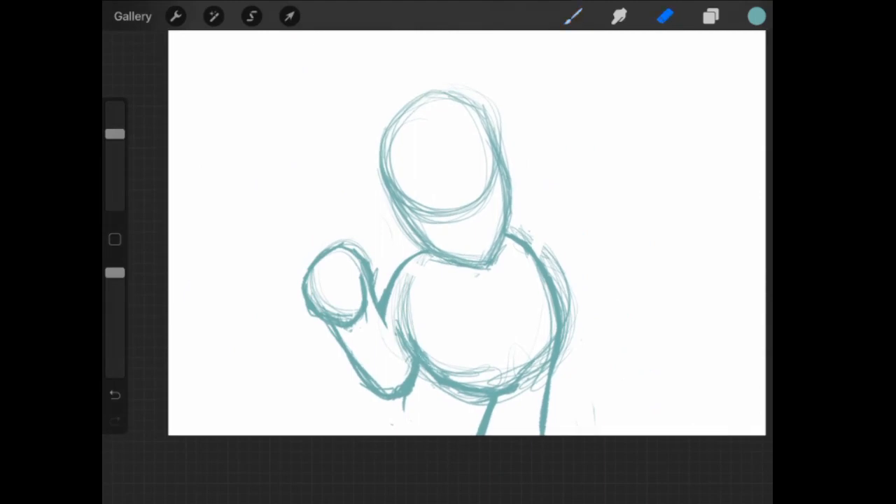
- Lower the rough construction layer's opacity so it fades beneath the bold outlines
click(711, 17)
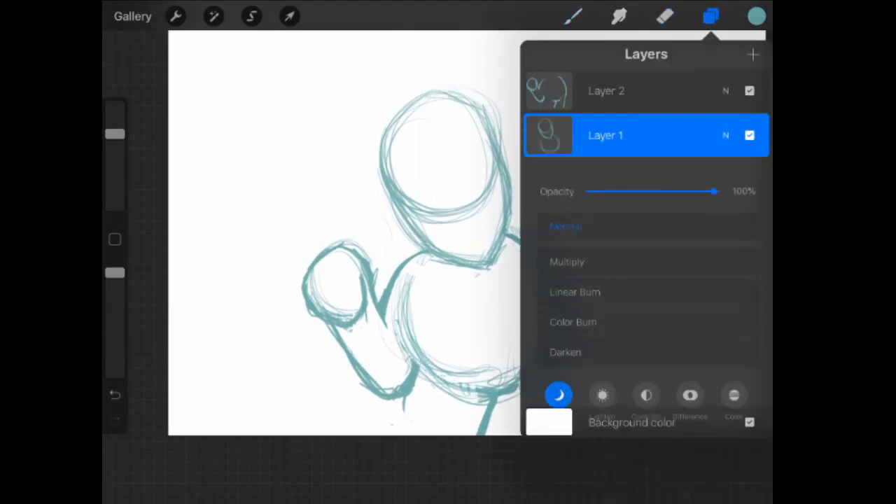
click(664, 17)
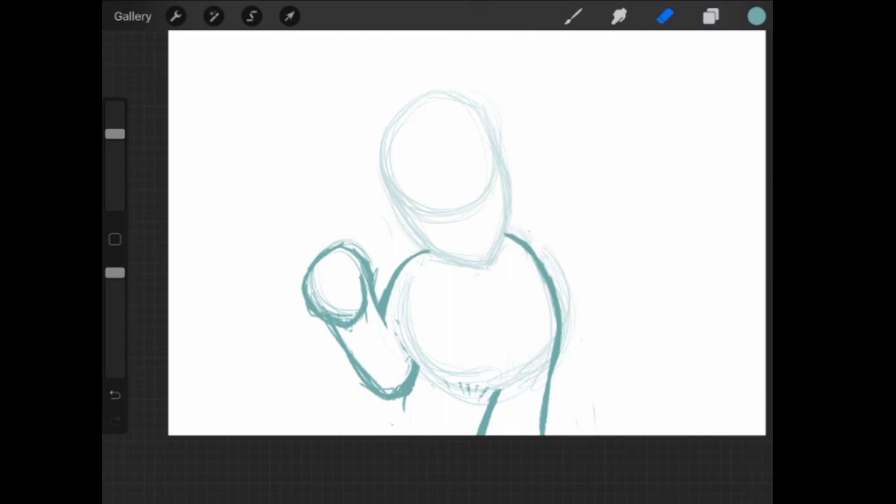
click(575, 16)
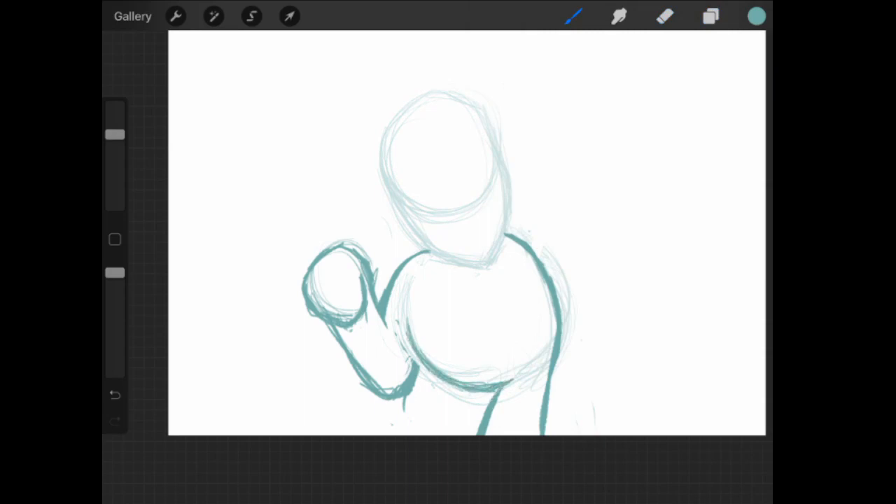
click(664, 16)
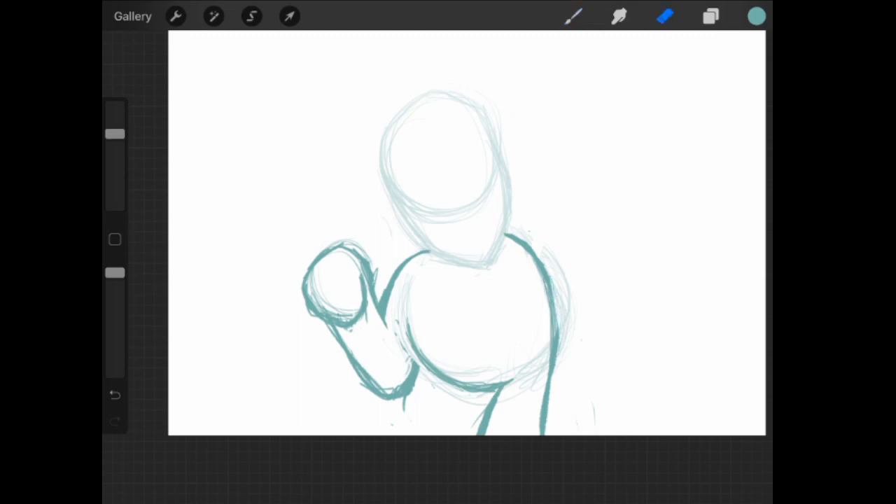
- Erase the foreleg's lower outline, redraw it smoothly and add a pointed ear above the head
click(253, 17)
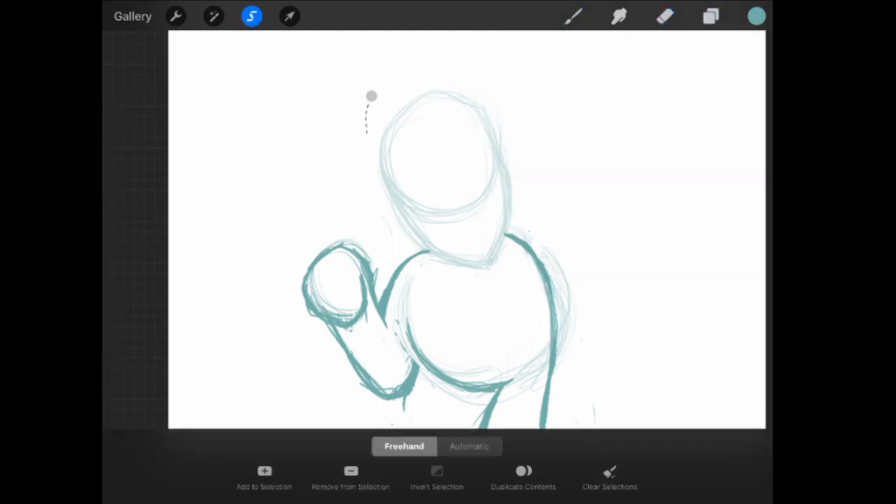
click(289, 16)
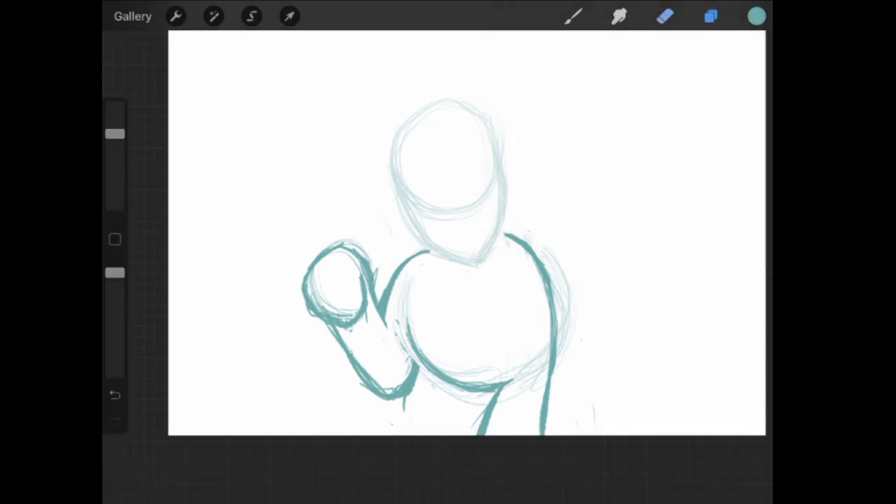
click(664, 16)
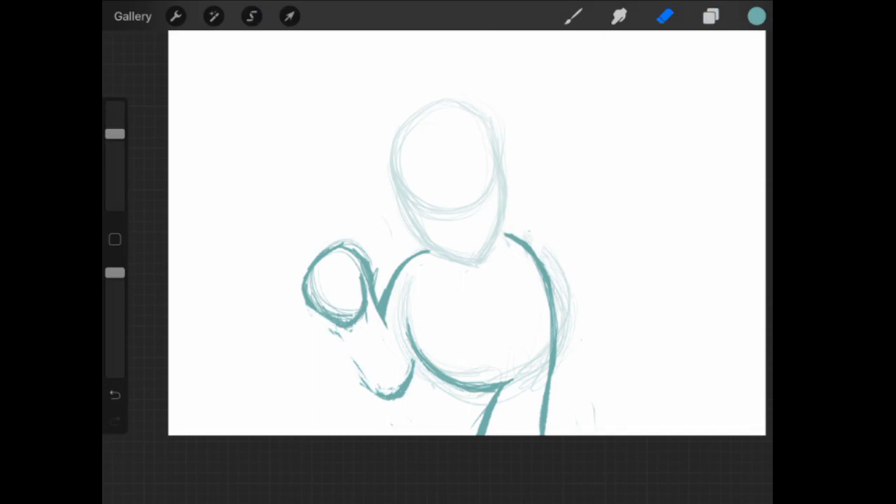
click(573, 17)
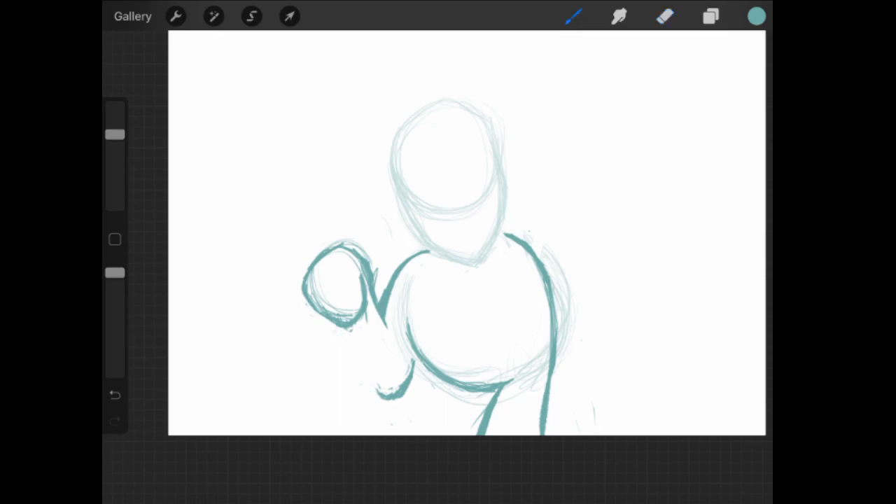
drag(350, 329, 392, 399)
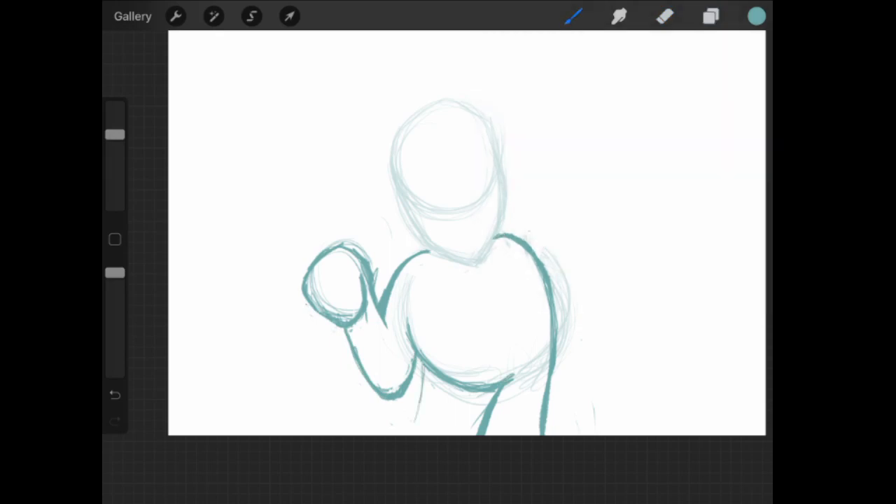
drag(413, 364, 455, 427)
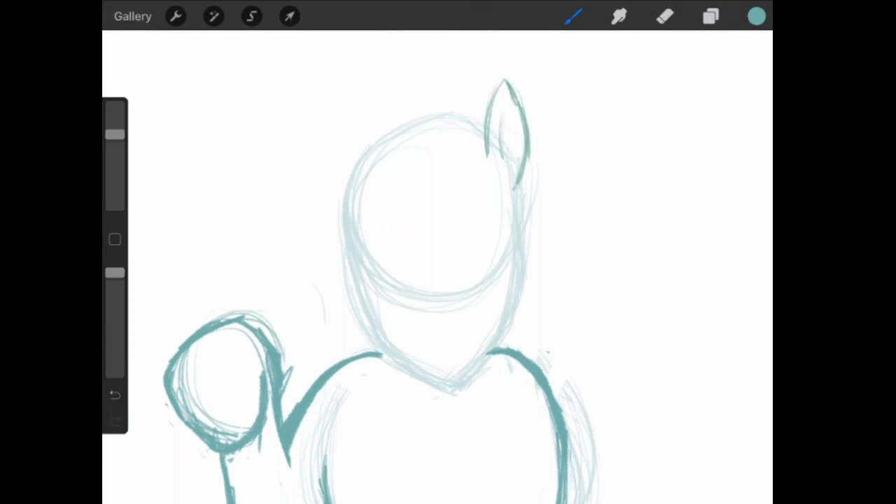
- Duplicate the ear layer and move the copied ear to the other side of the head
click(712, 17)
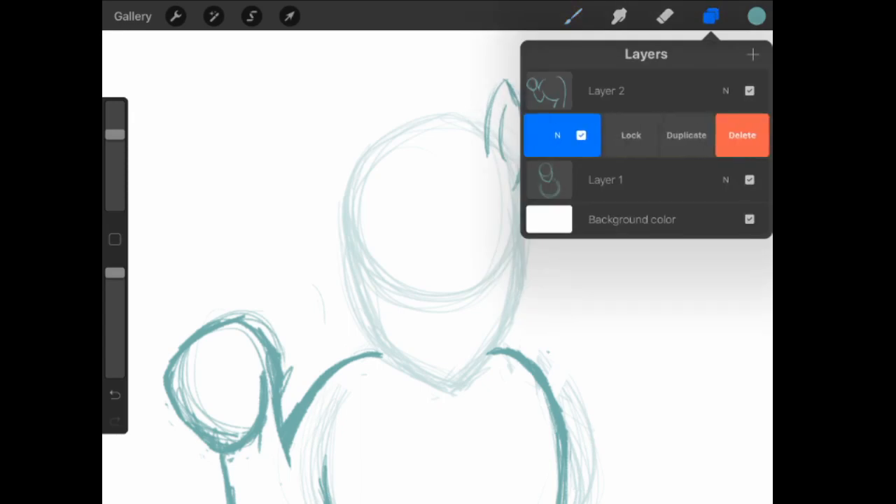
click(289, 17)
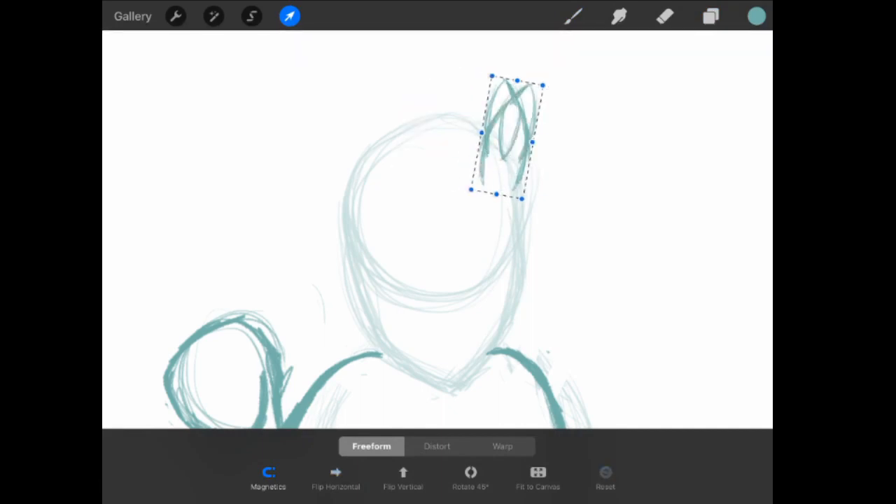
drag(507, 137, 378, 115)
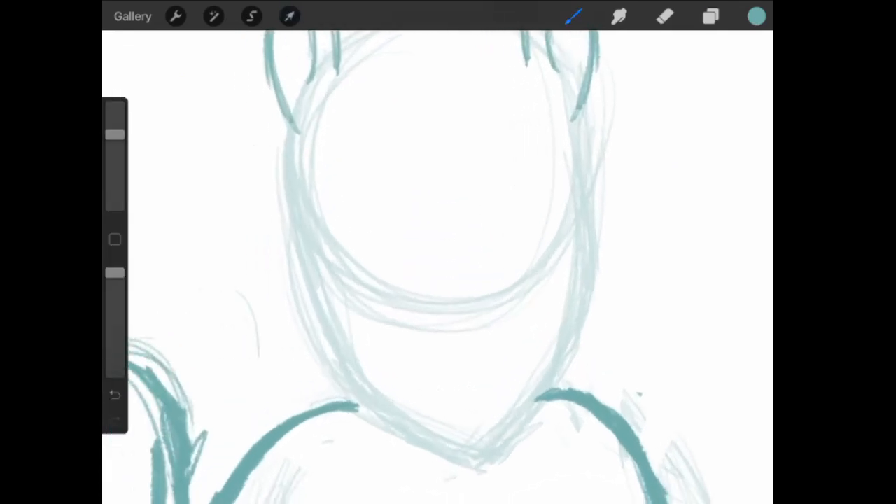
click(712, 17)
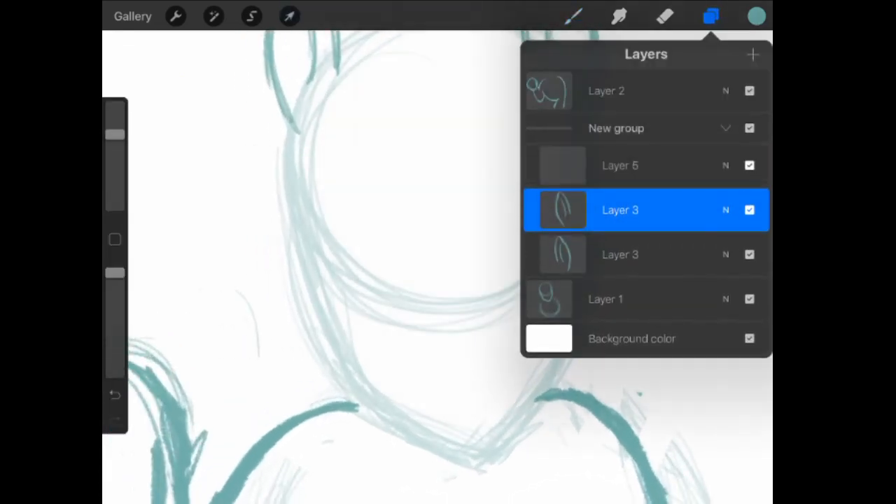
click(710, 17)
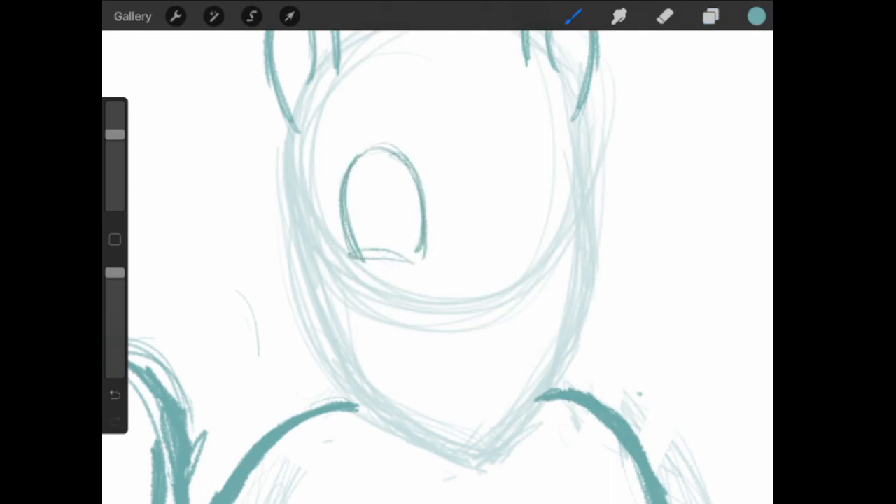
- Draw an oval eye with a thick lower lid inside the head
drag(350, 259, 432, 278)
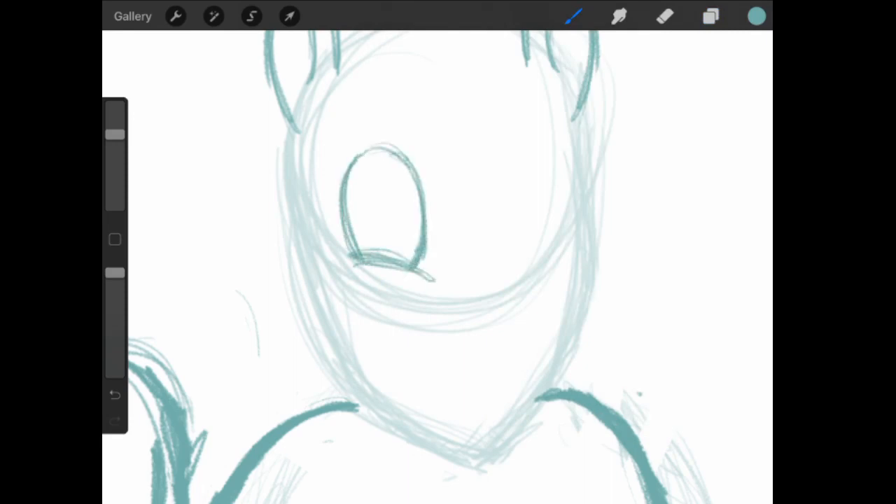
click(712, 16)
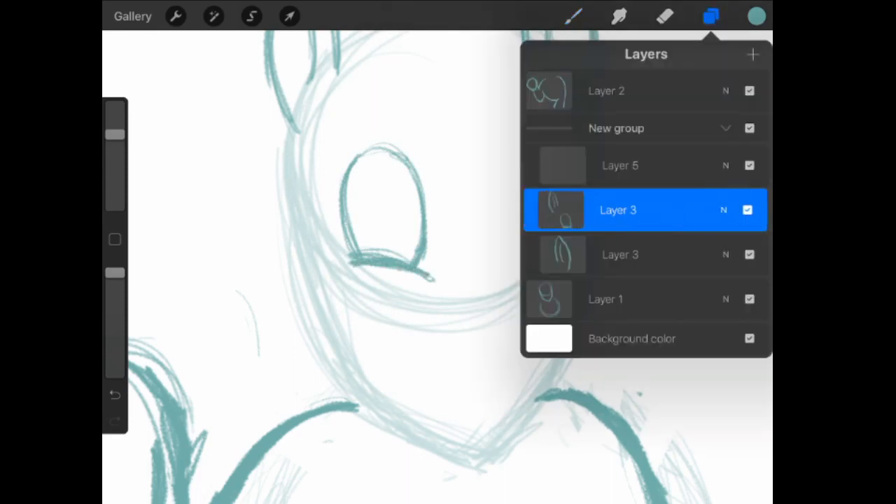
click(252, 17)
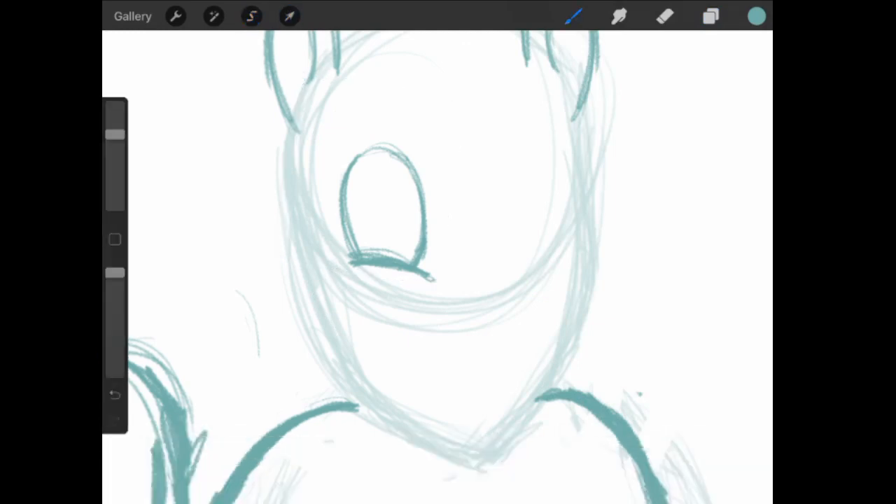
- Select and copy the eye, then place the mirrored copy as the second eye on the right
click(252, 17)
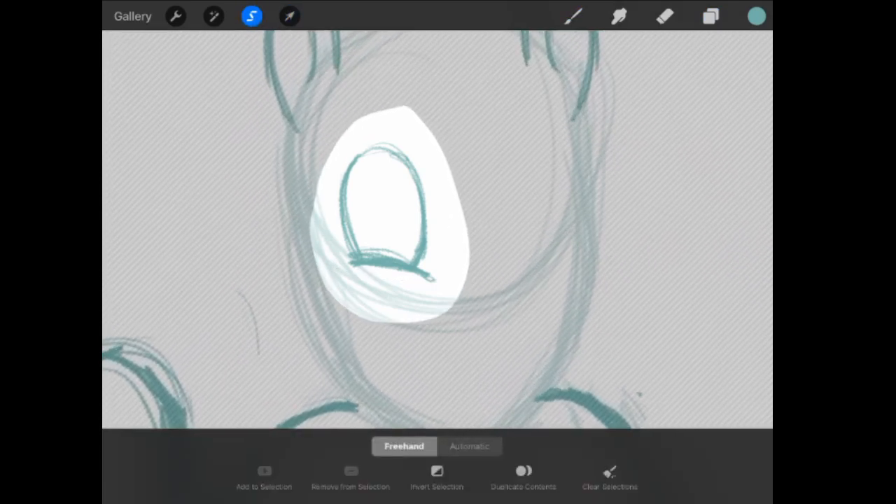
click(711, 17)
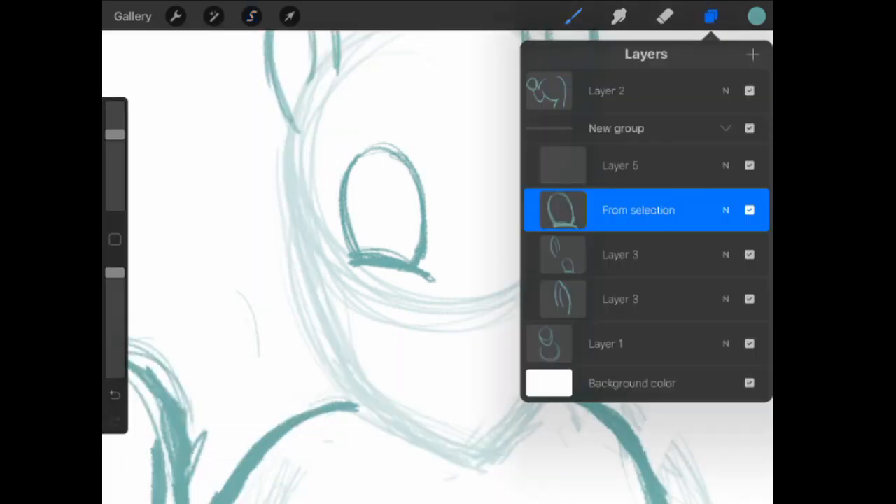
click(252, 17)
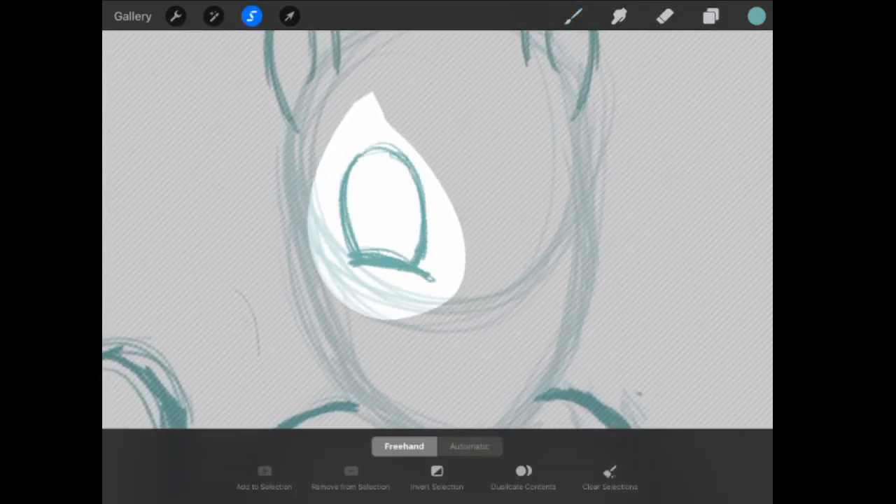
click(711, 17)
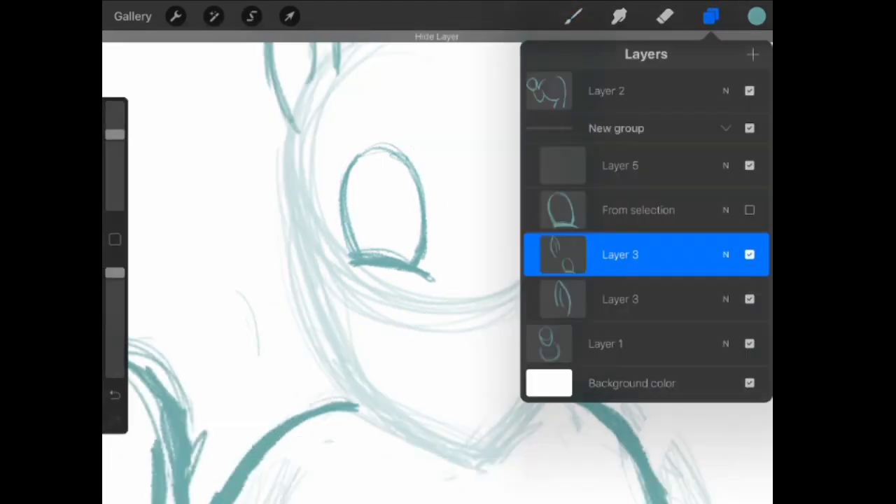
click(252, 17)
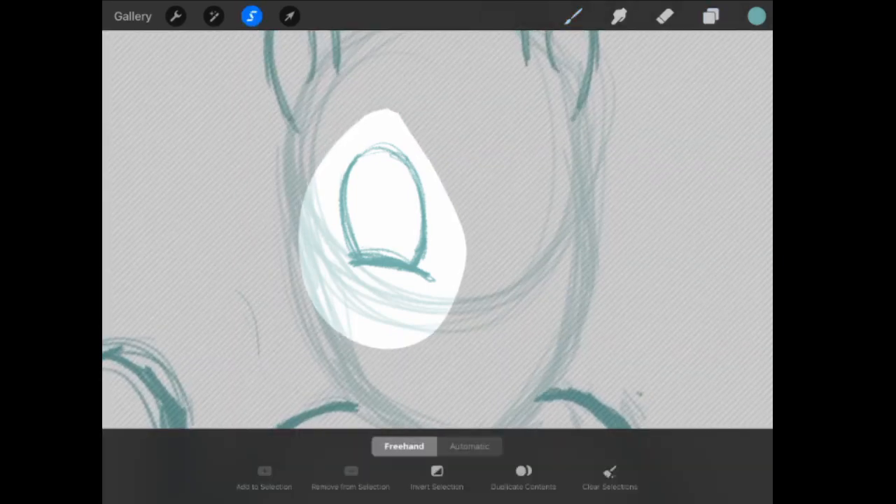
click(177, 17)
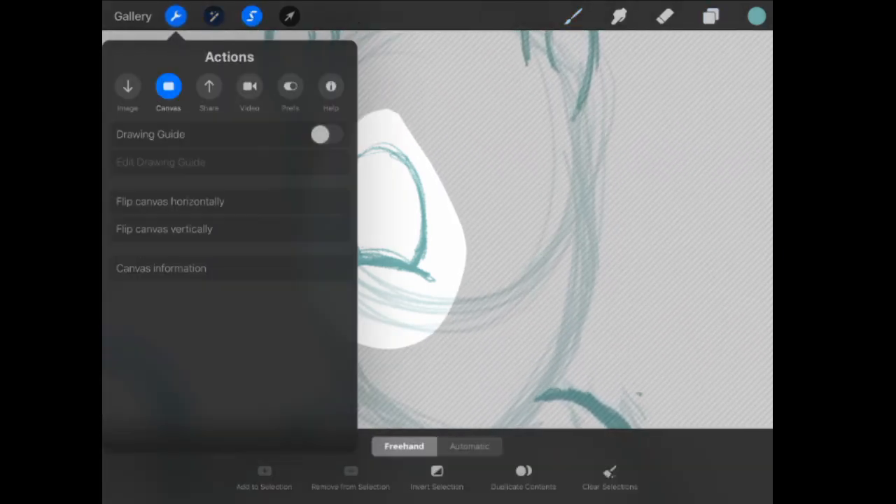
click(128, 87)
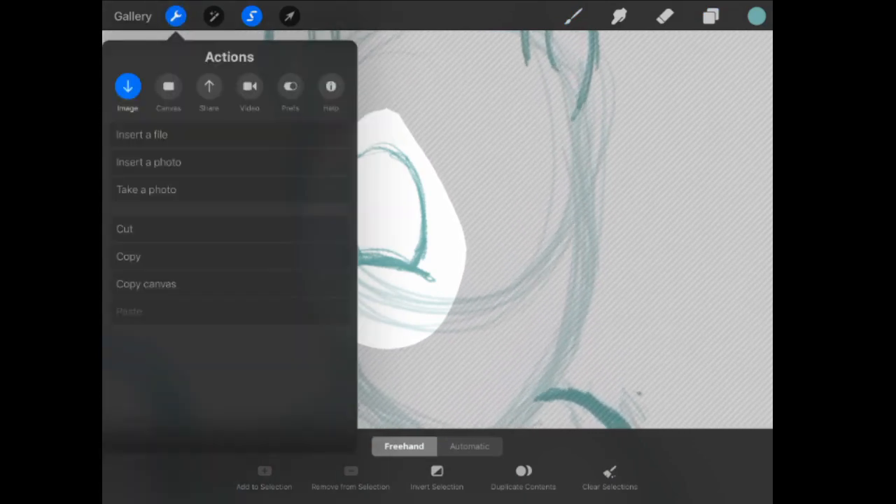
click(710, 16)
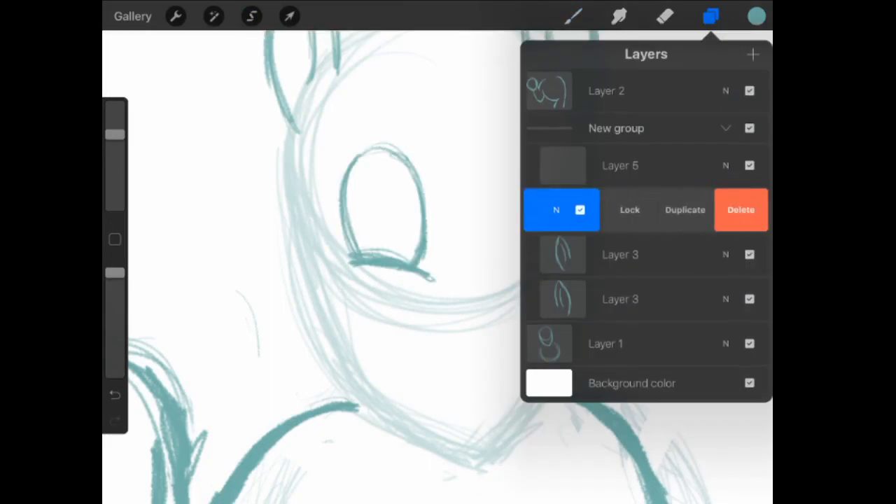
click(290, 17)
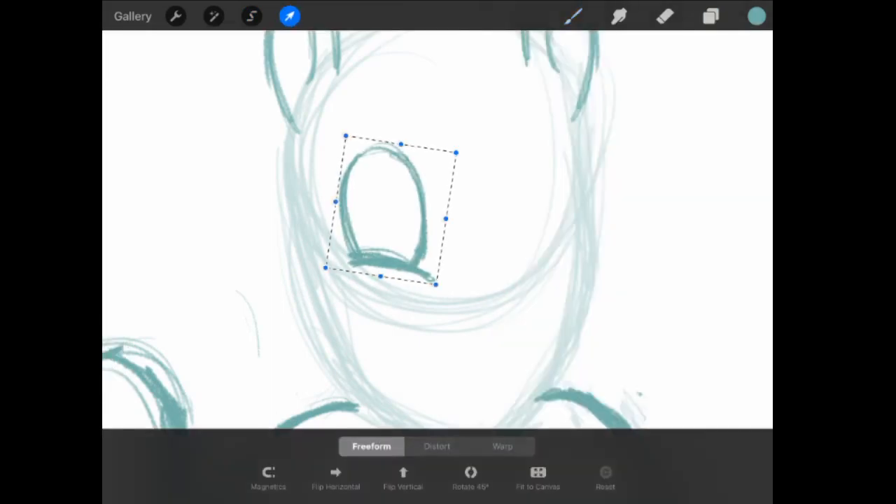
drag(390, 210, 474, 210)
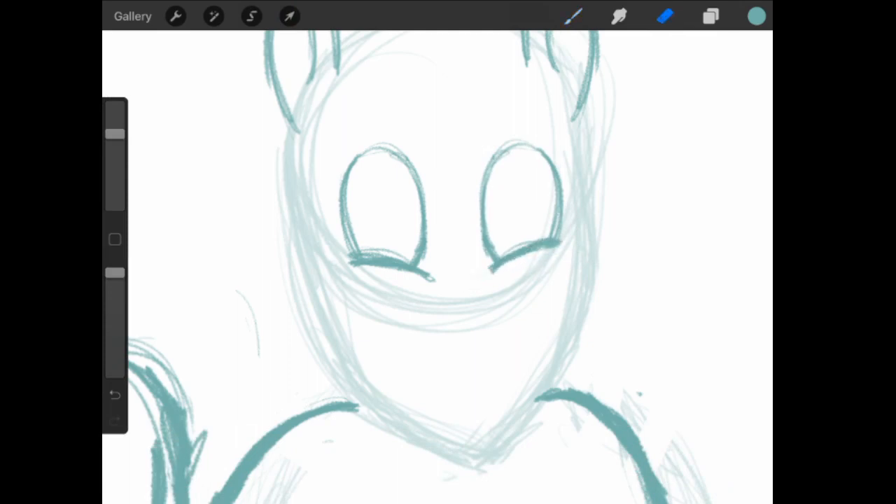
- Add slanted eyebrows and nostril marks, then create a new layer for the mouth
drag(491, 263, 560, 245)
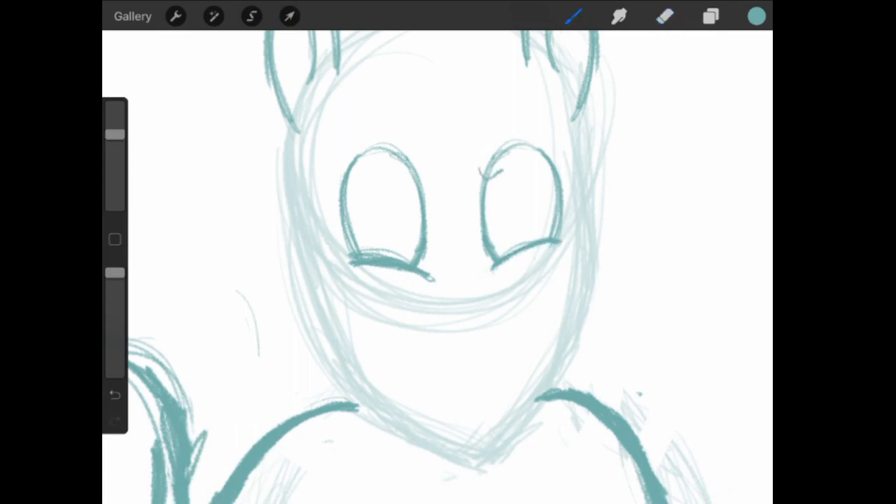
drag(484, 182, 563, 132)
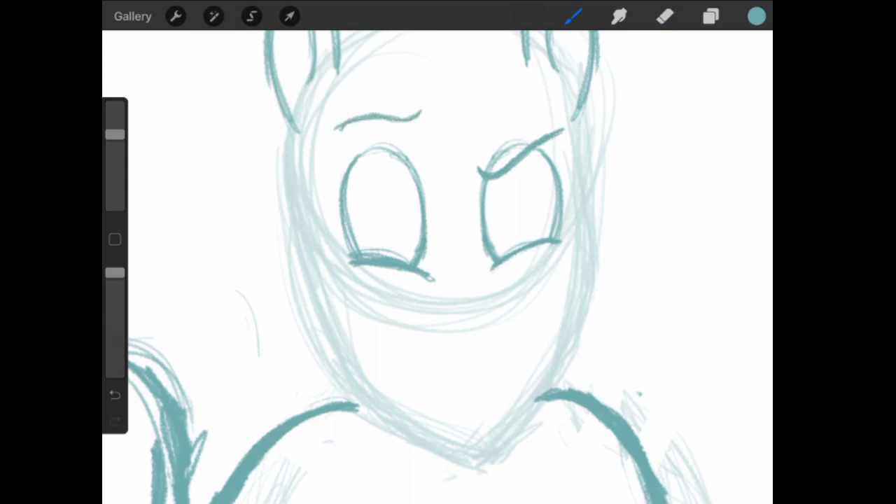
click(114, 395)
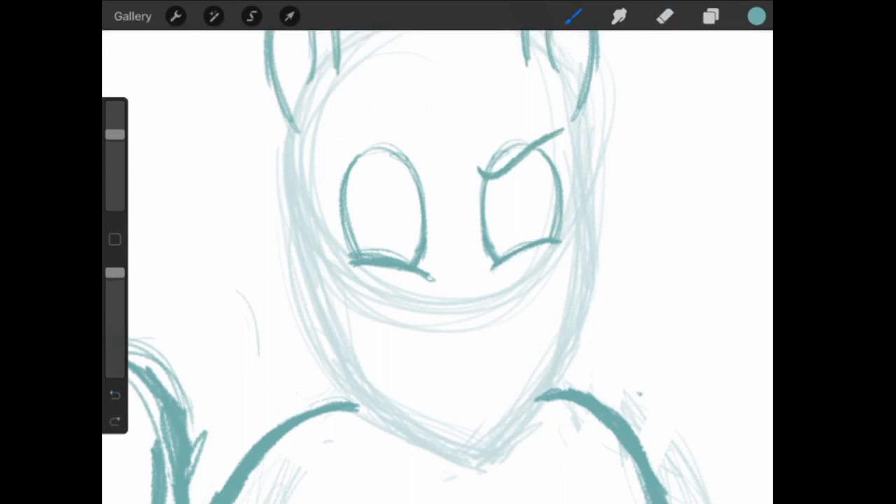
drag(343, 166, 432, 171)
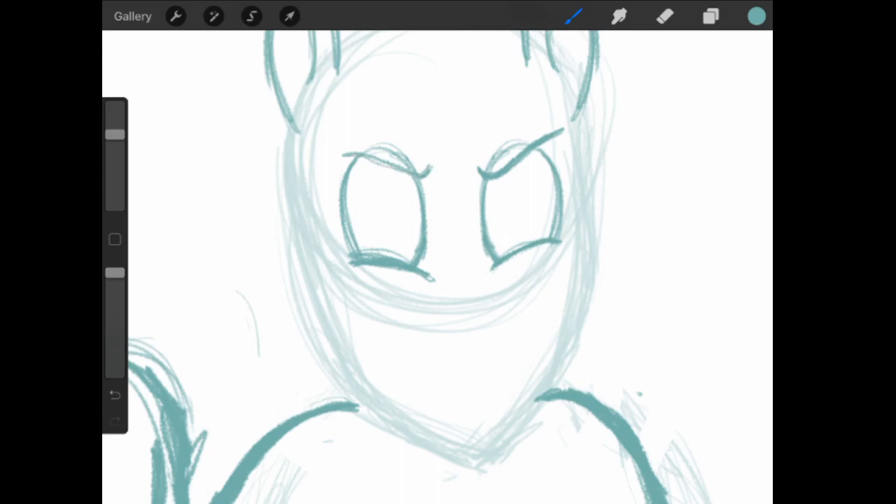
drag(333, 161, 431, 168)
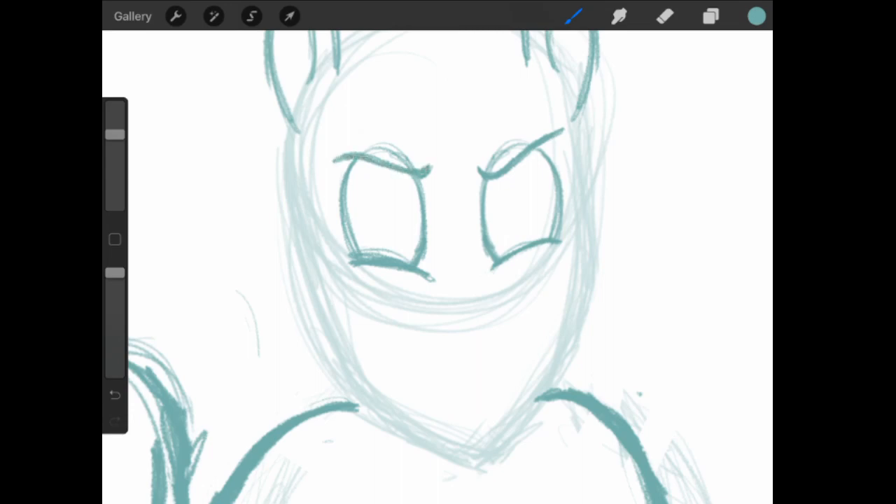
drag(423, 311, 497, 308)
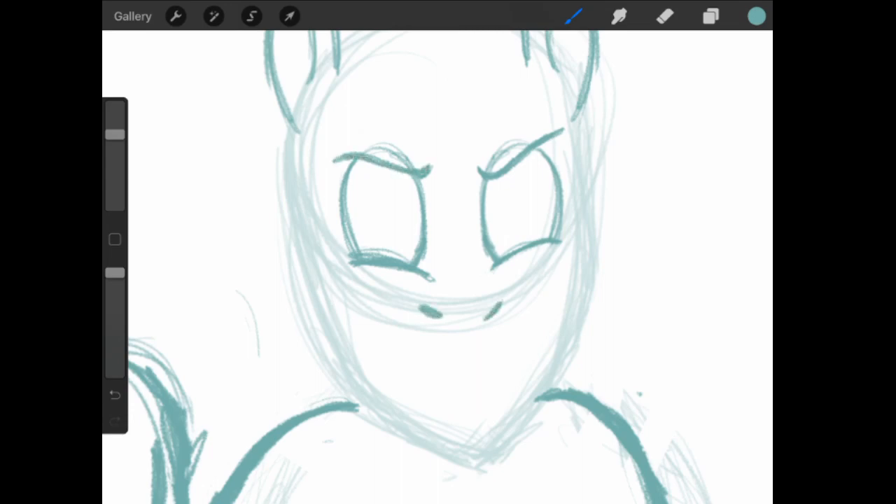
click(663, 17)
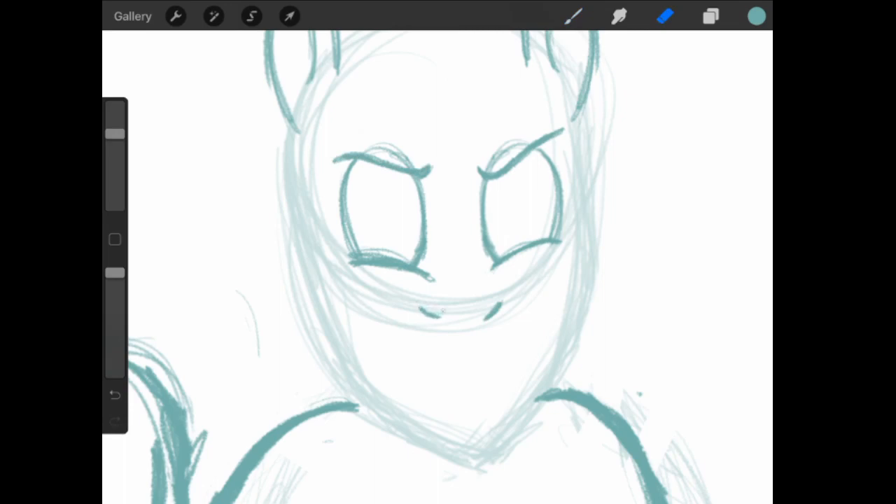
click(712, 17)
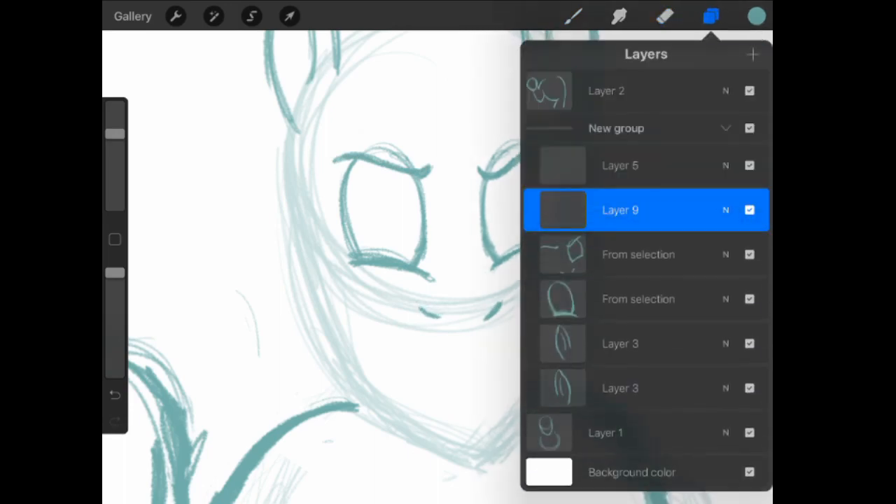
- Switch to red and draw a wide toothy grin below the nostrils, removing a trial stroke
click(711, 16)
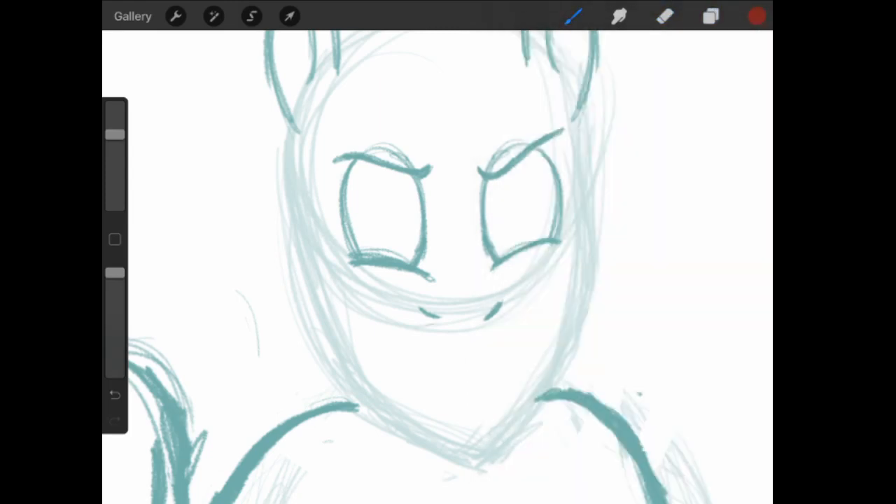
drag(395, 334, 507, 322)
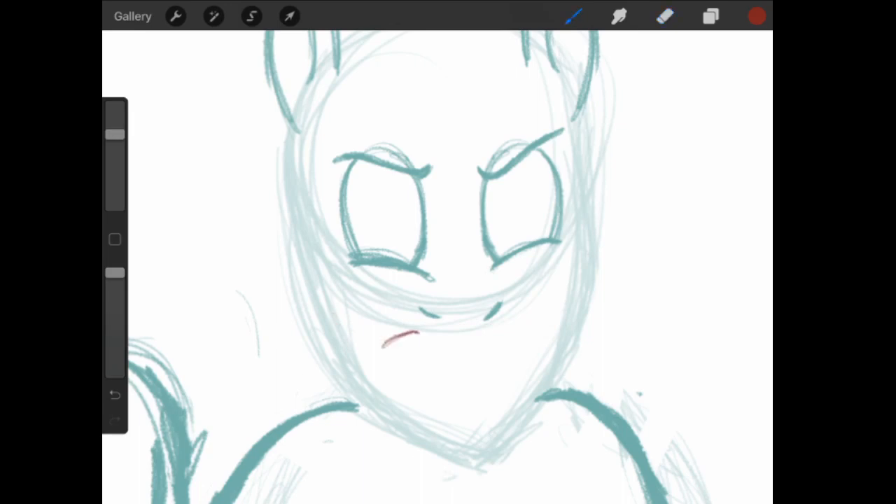
drag(381, 340, 504, 336)
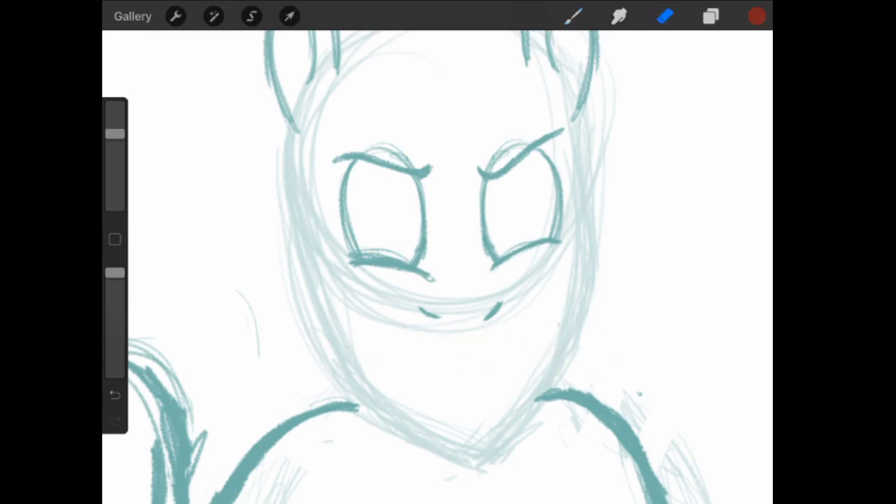
drag(409, 351, 512, 347)
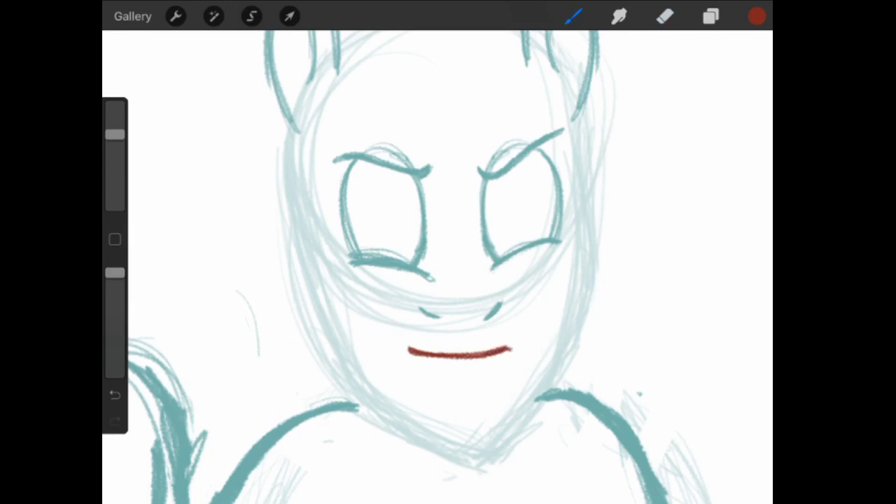
drag(420, 378, 516, 358)
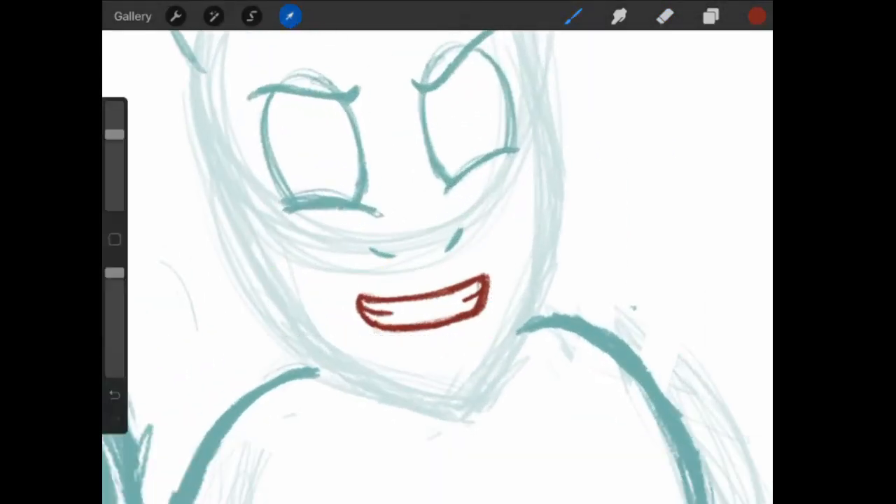
- Warp the red mouth with an advanced mesh into a stronger curved smile
click(290, 17)
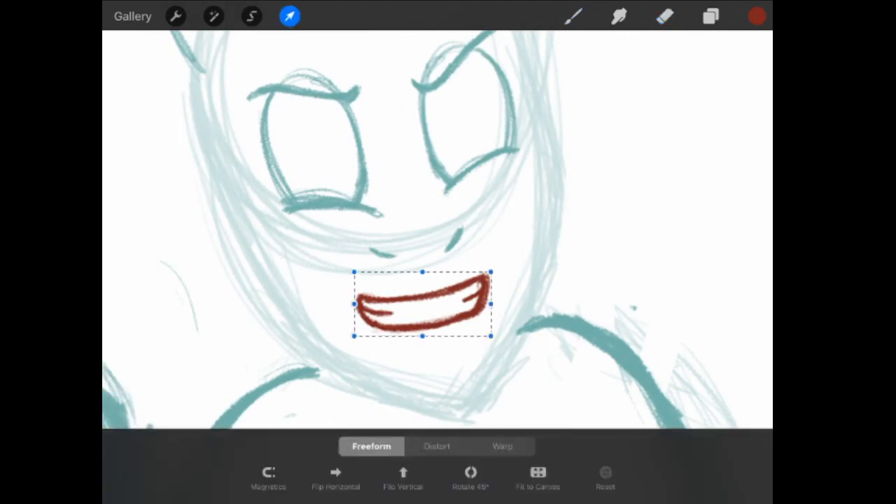
click(437, 446)
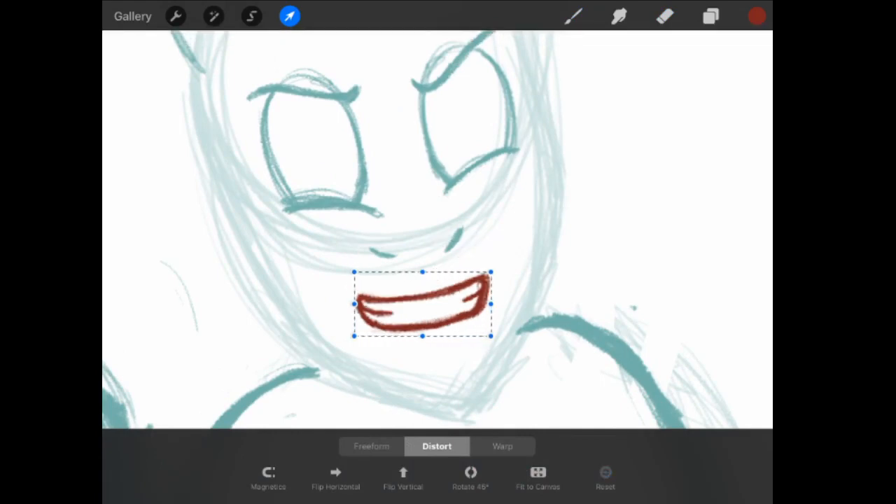
click(501, 445)
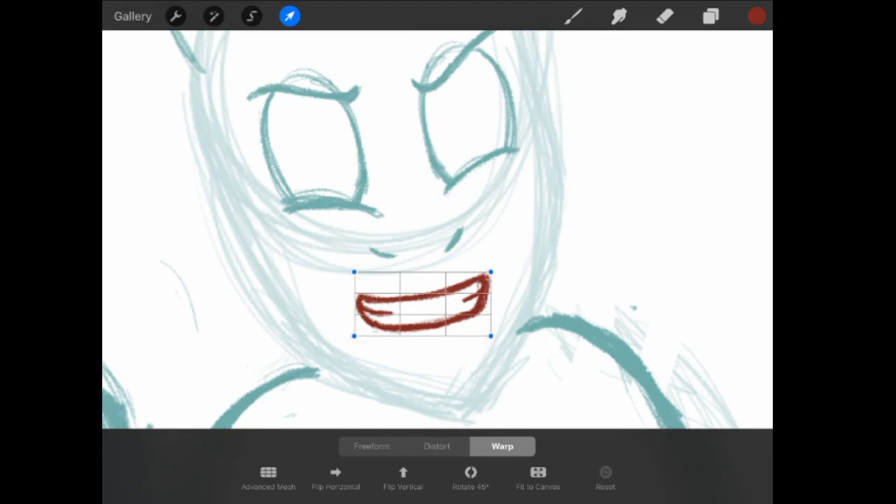
click(269, 477)
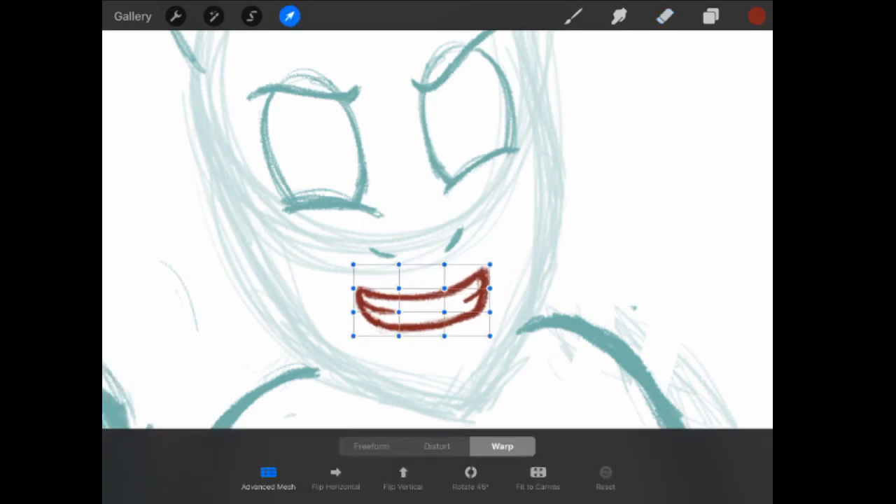
click(372, 445)
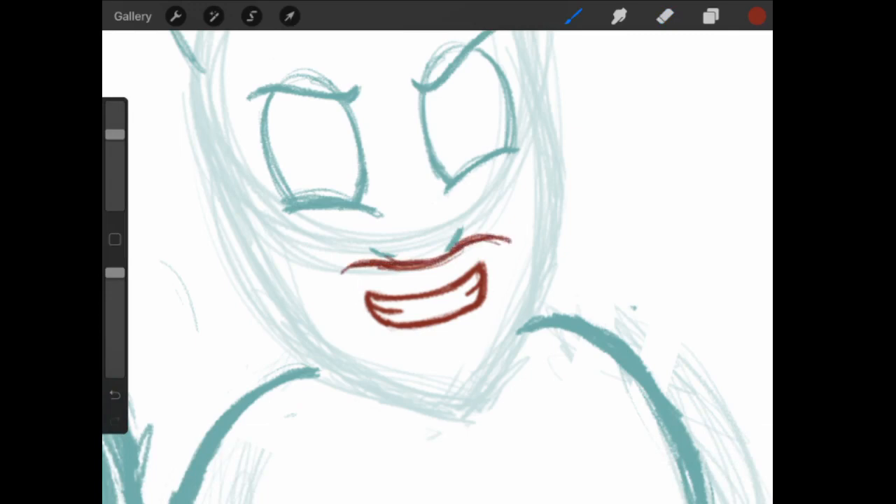
- Undo the lip strokes and draw a curled red mustache above the mouth, cleaning its line
click(115, 395)
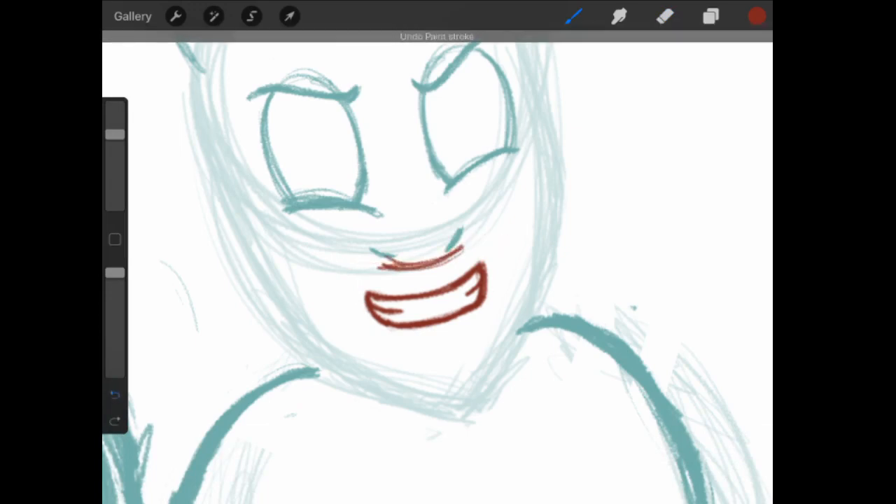
click(114, 395)
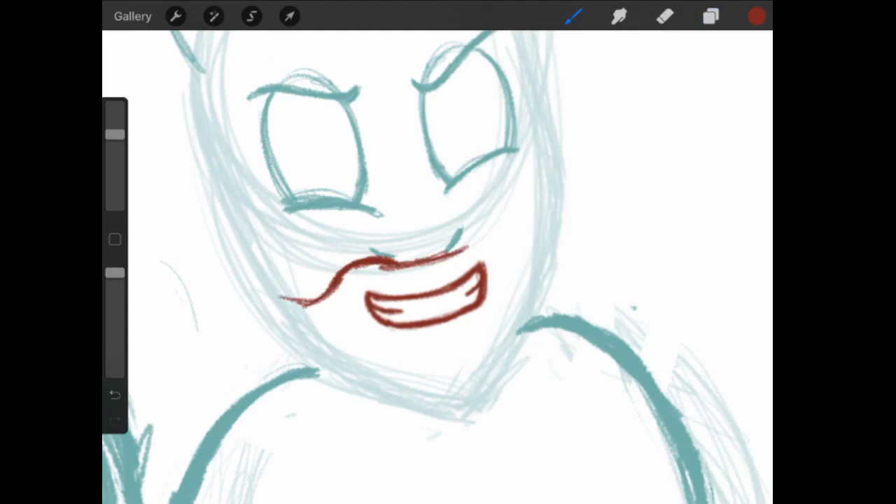
drag(392, 259, 554, 255)
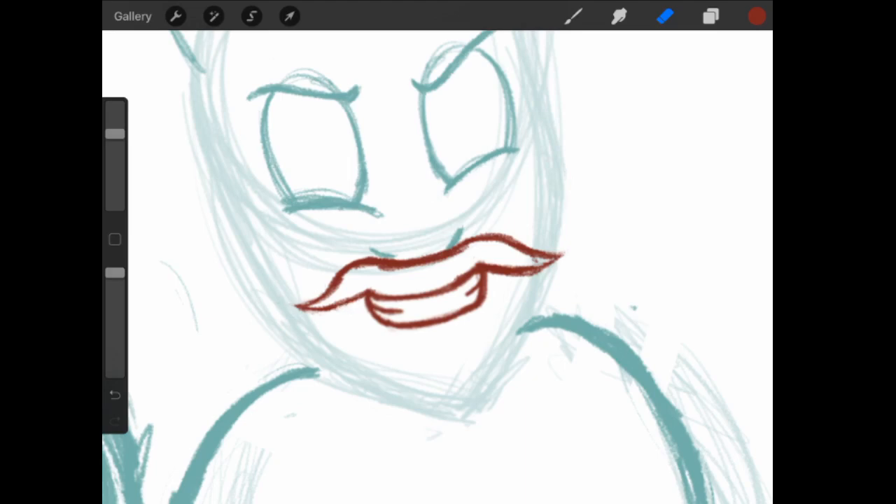
click(572, 17)
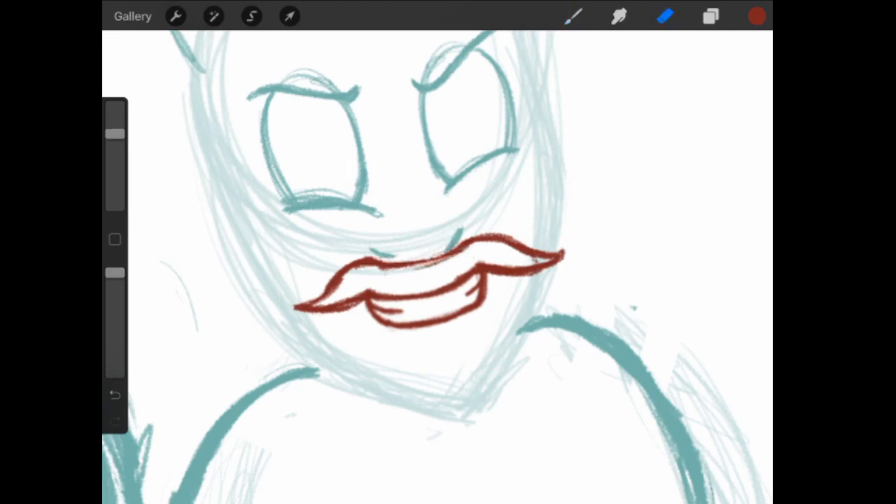
drag(364, 269, 462, 249)
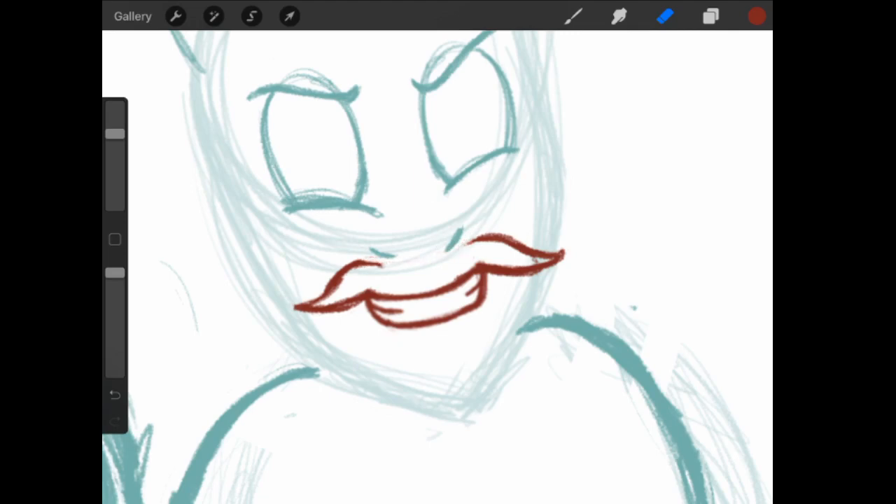
- Touch up the mustache and begin red beard strokes along both cheeks
click(573, 17)
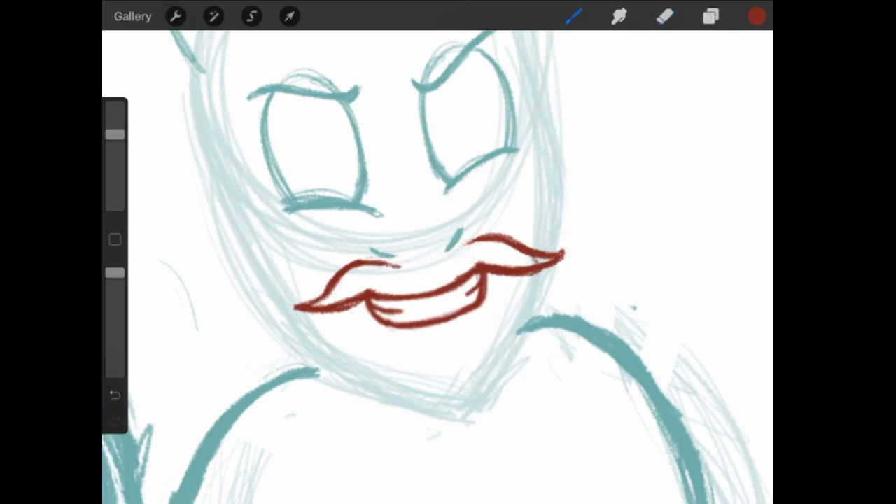
drag(336, 269, 455, 263)
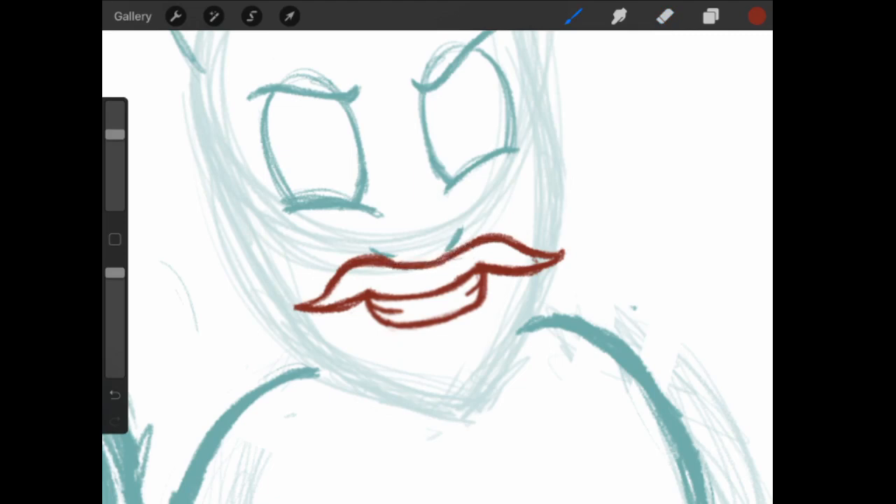
click(664, 17)
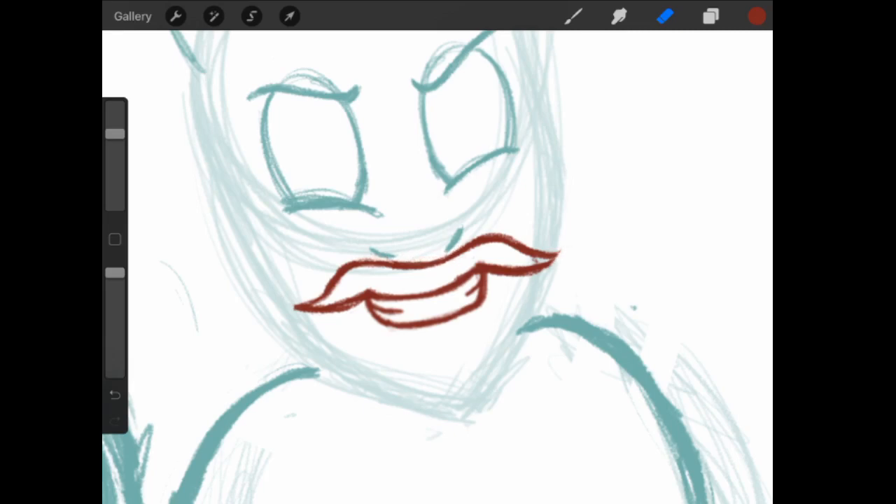
click(572, 16)
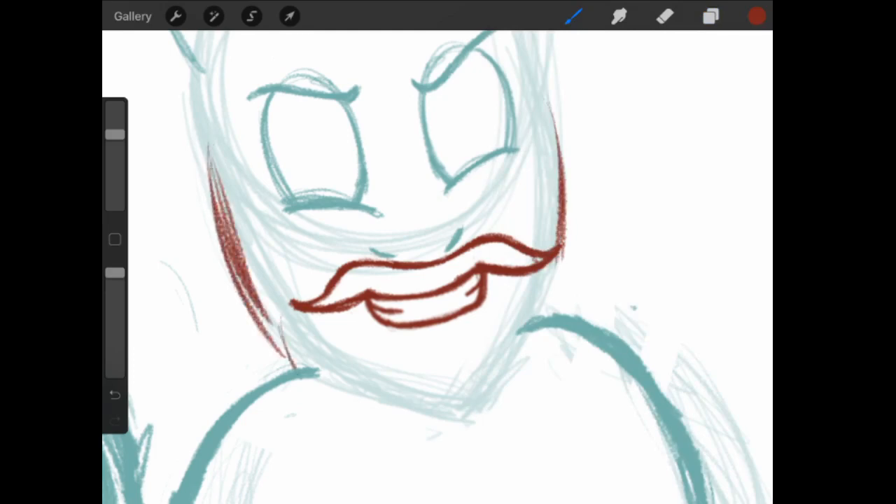
- Draw the shaggy beard down both cheeks into a point below the chin
click(711, 17)
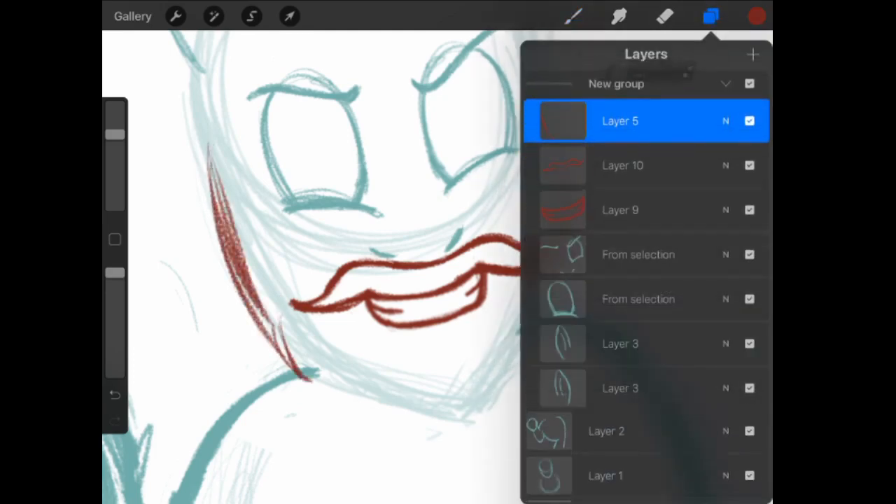
click(712, 17)
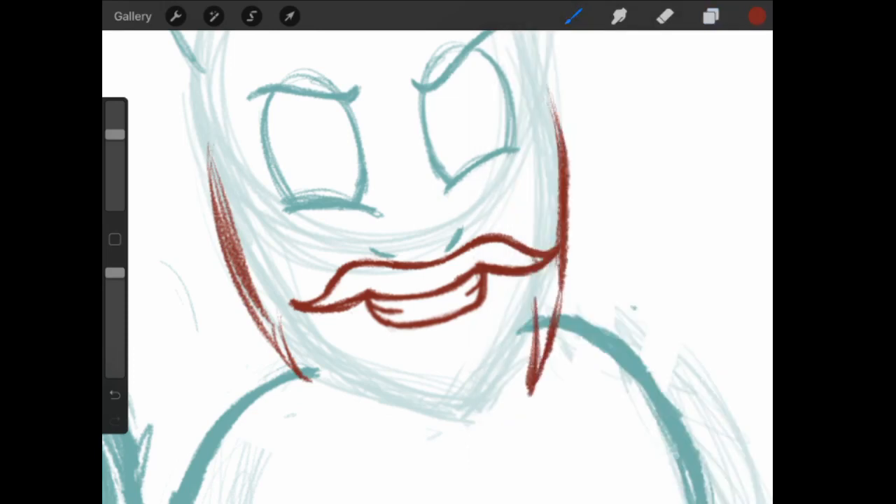
drag(546, 322, 490, 441)
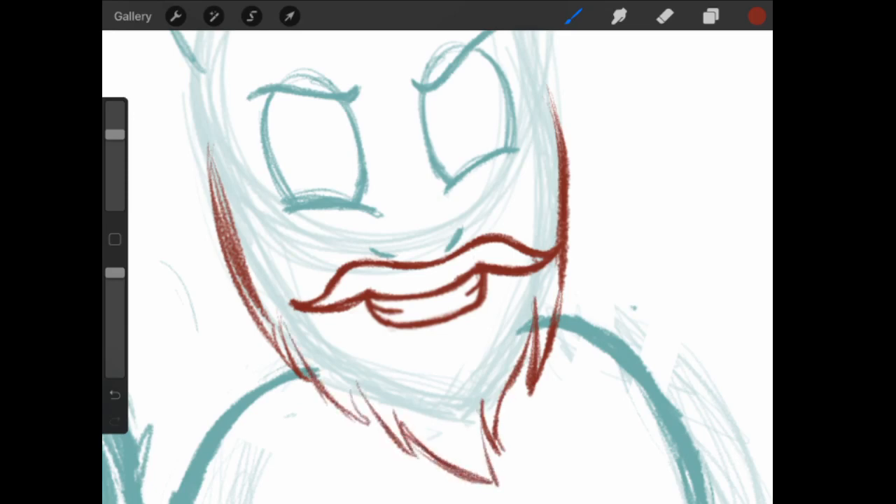
drag(294, 329, 378, 441)
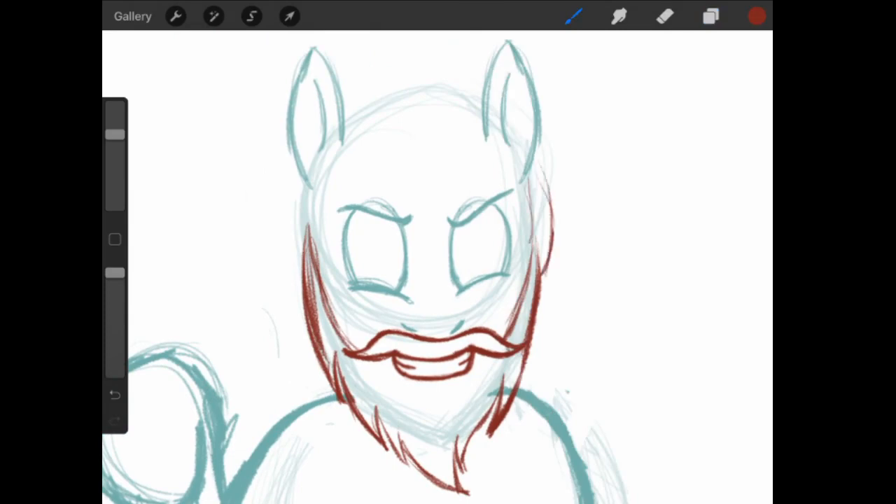
- Outline red mane hair arching over the top of the head between the ears
drag(539, 151, 549, 283)
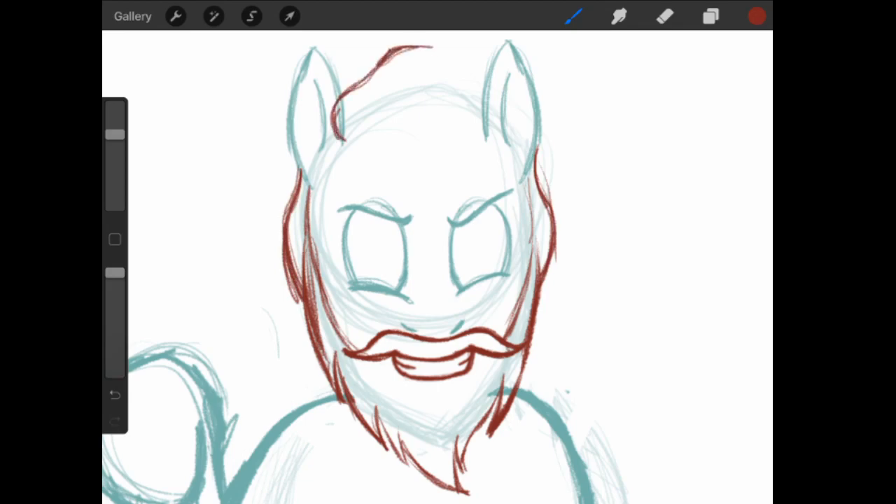
drag(409, 49, 497, 123)
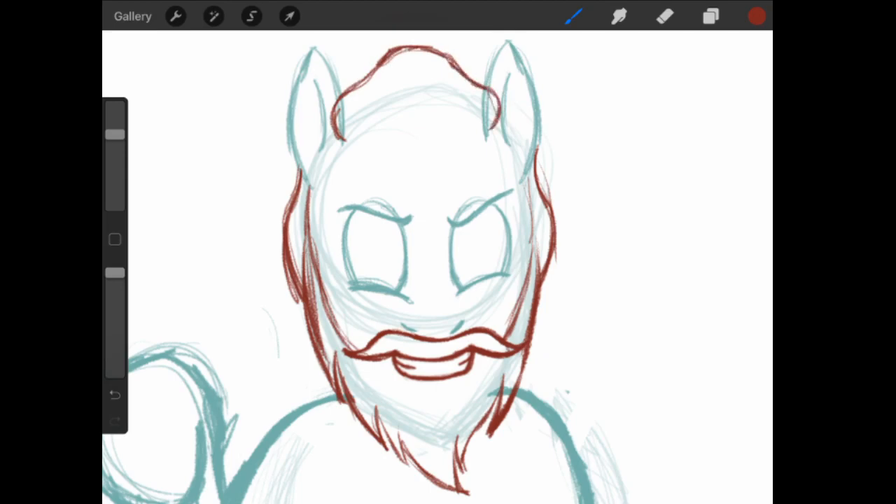
- Draw a light brown band across the forehead, then switch to dark blue for the left iris outline
click(756, 17)
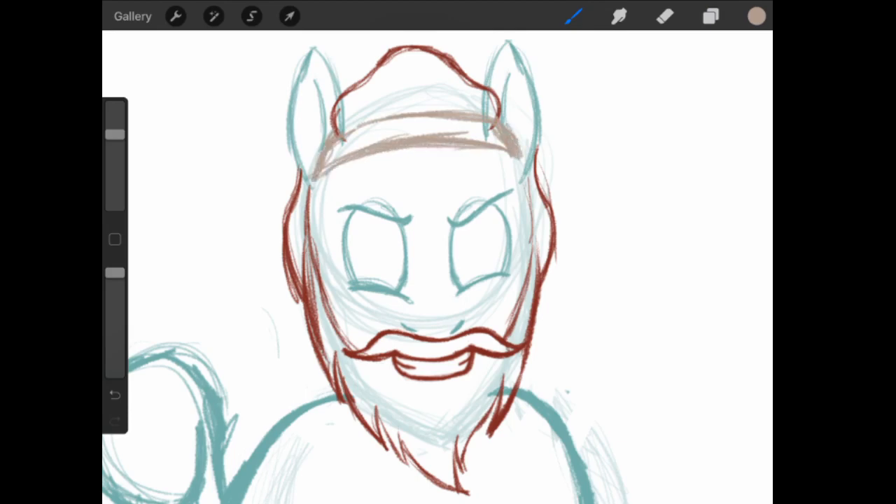
click(664, 17)
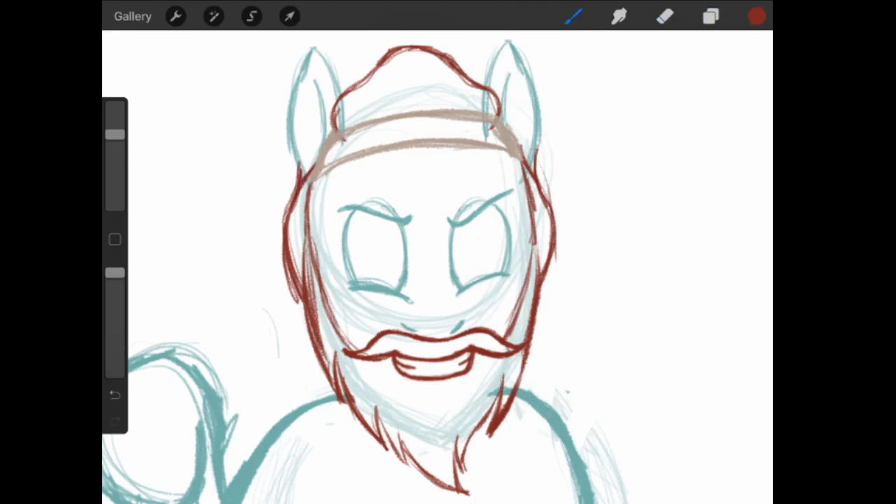
click(711, 17)
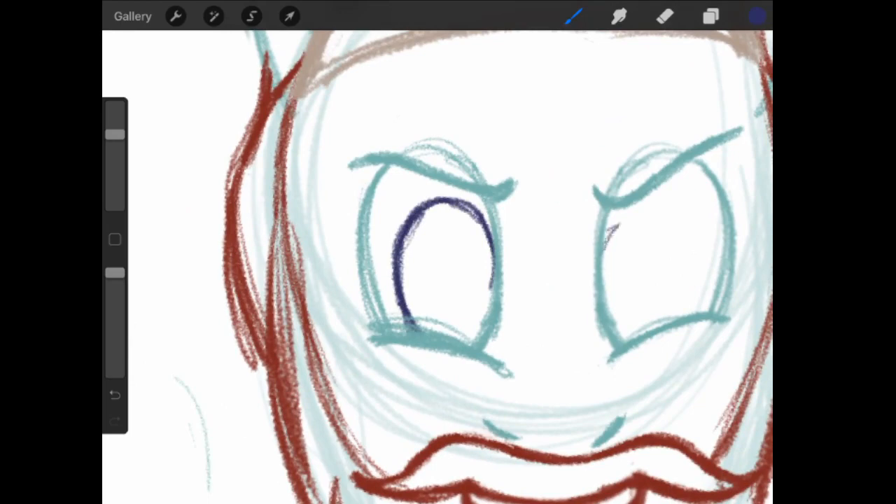
- Fill the left iris dark blue with a white highlight and outline and hatch the right iris
drag(609, 231, 672, 210)
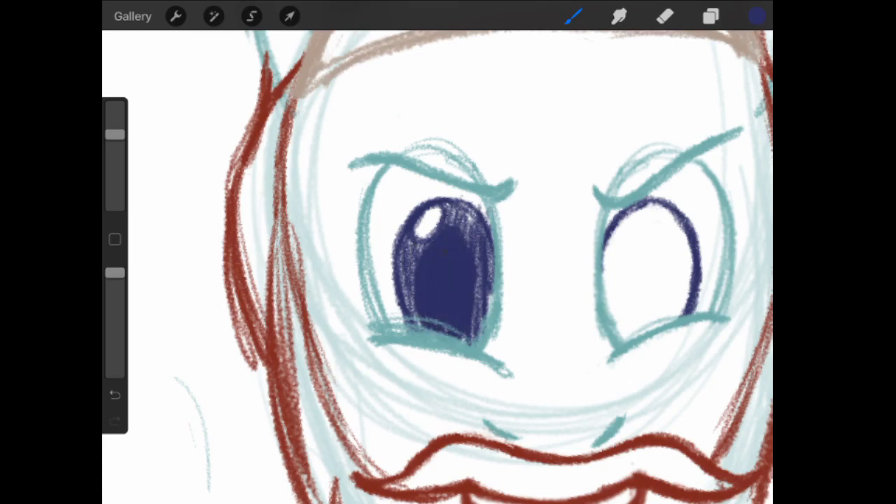
click(664, 17)
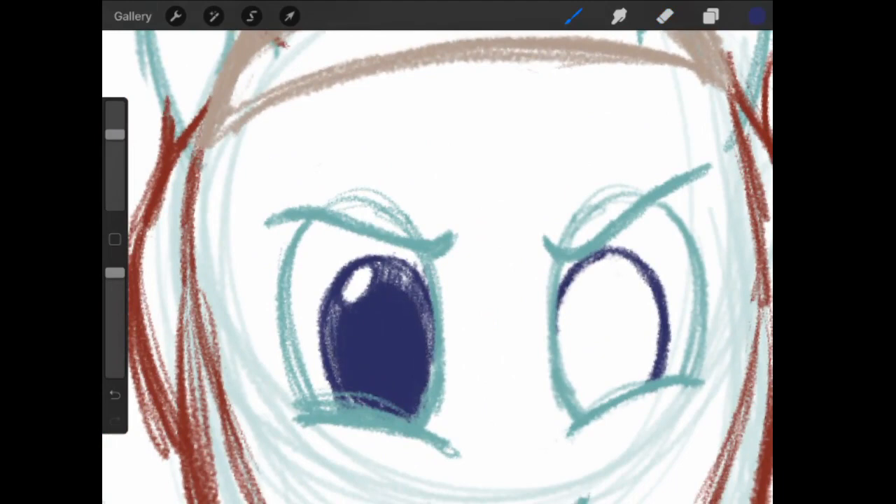
click(664, 17)
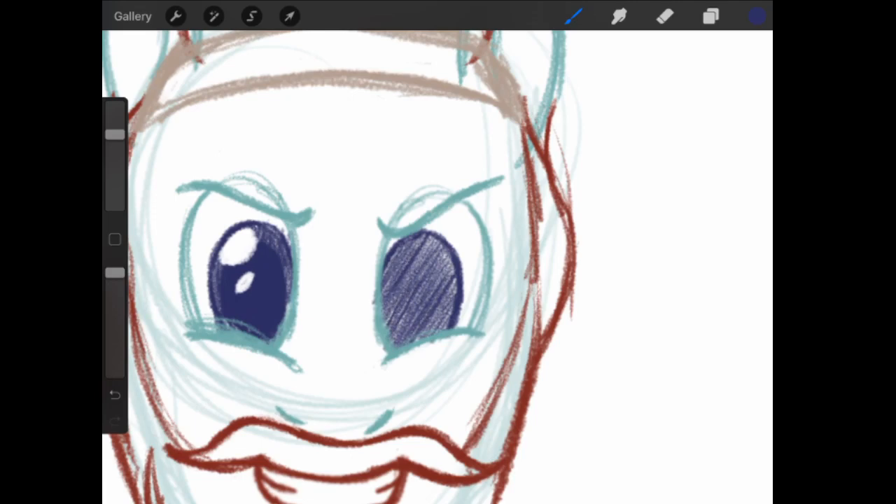
click(664, 17)
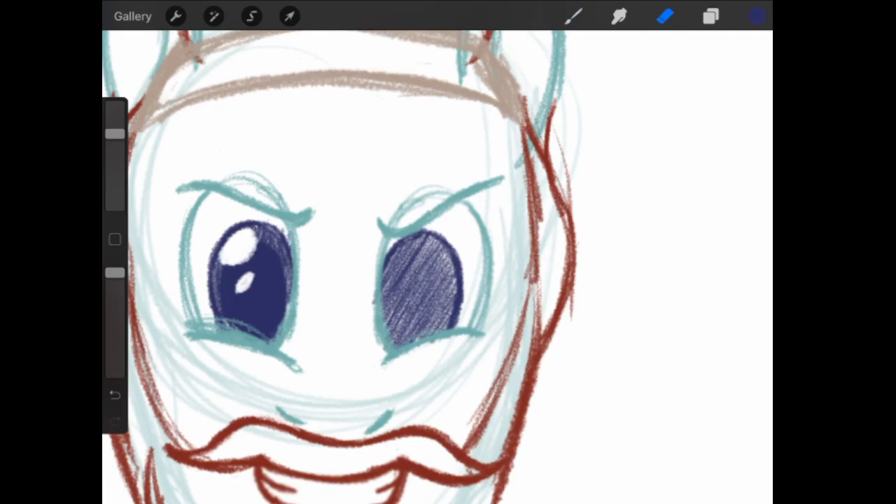
- On the eye layer, refill the left iris solid dark blue without a highlight, leaving the right eye outlined
click(712, 17)
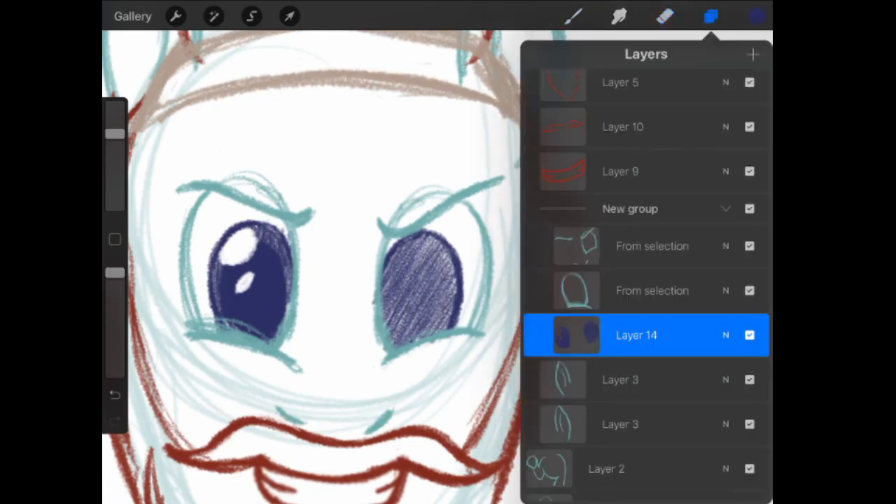
click(711, 16)
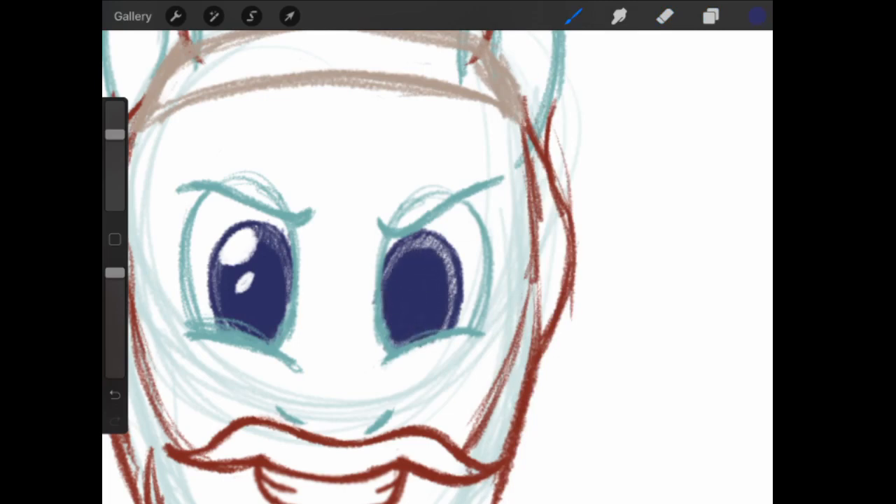
click(664, 17)
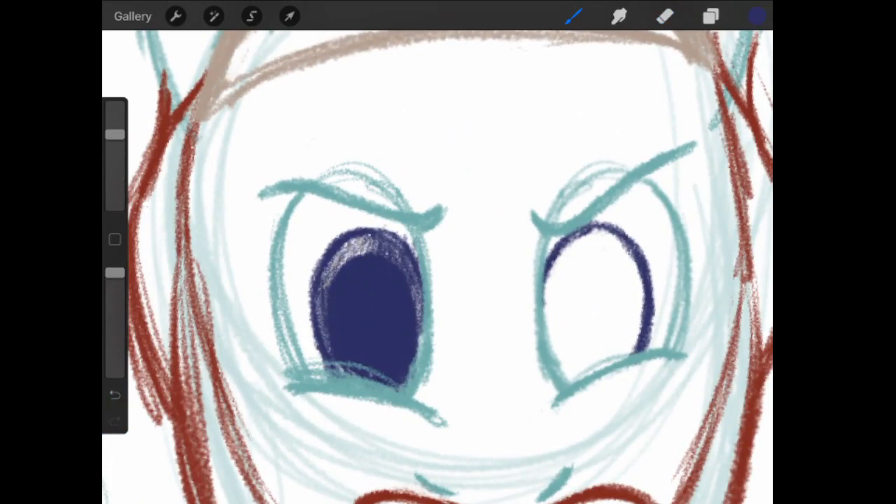
click(350, 249)
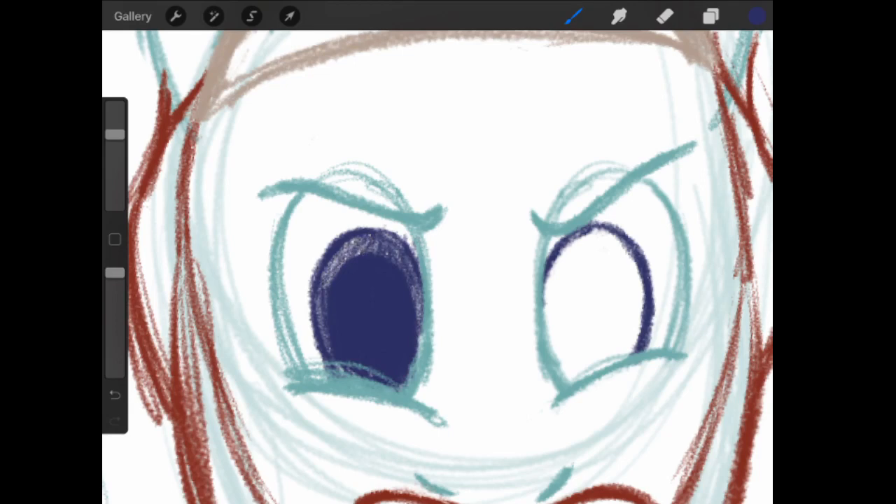
click(664, 16)
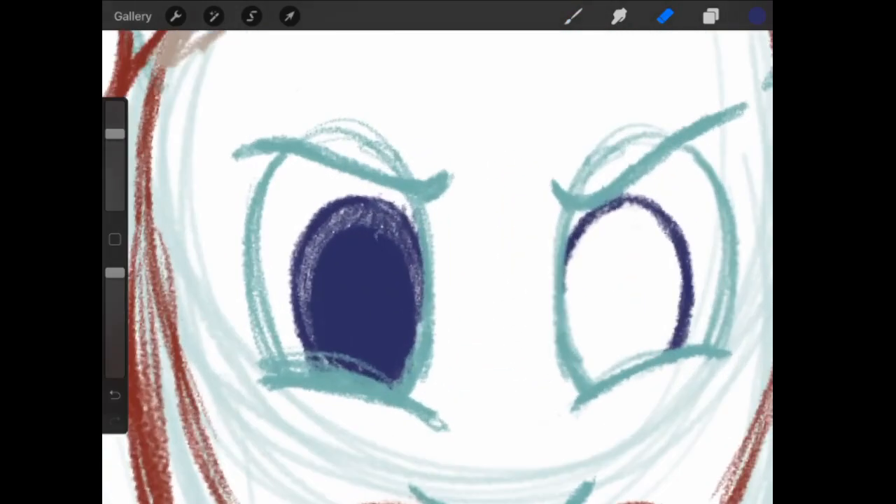
- Fill the right iris dark blue and add white highlights to both eyes
click(378, 241)
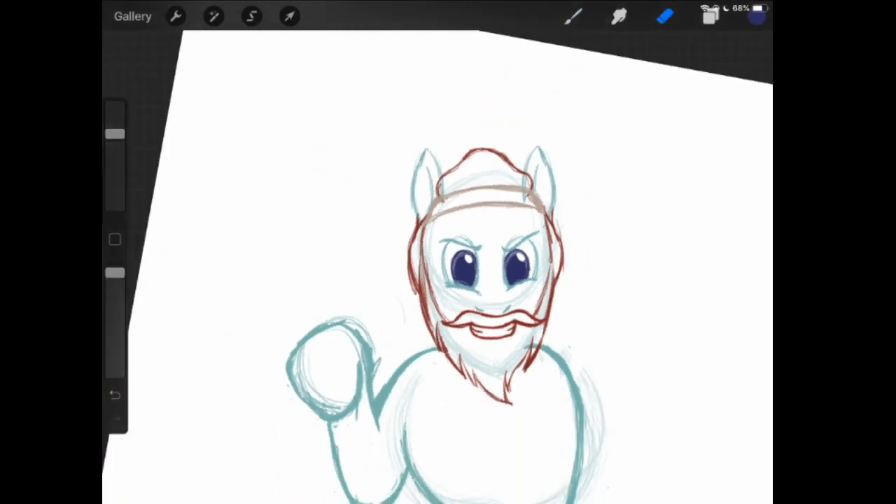
- Select part of an eye to reshape it, then draw teal scowling eyebrow and eye-outline strokes
click(253, 16)
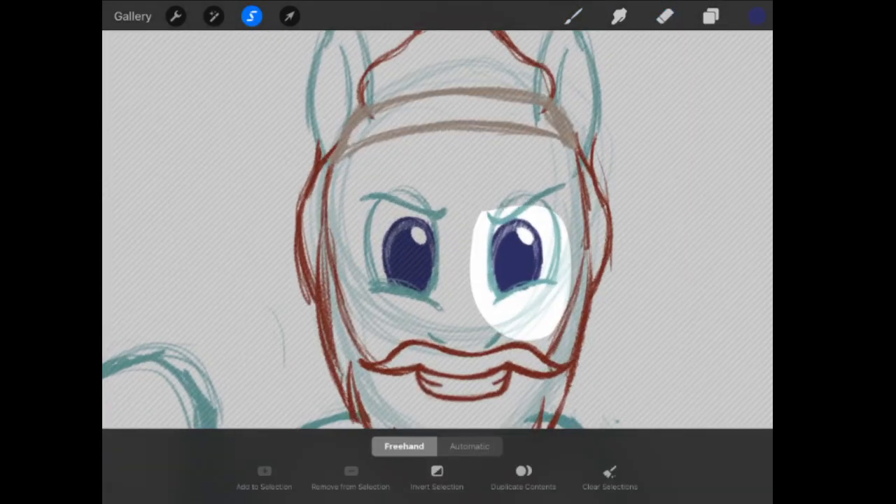
click(289, 17)
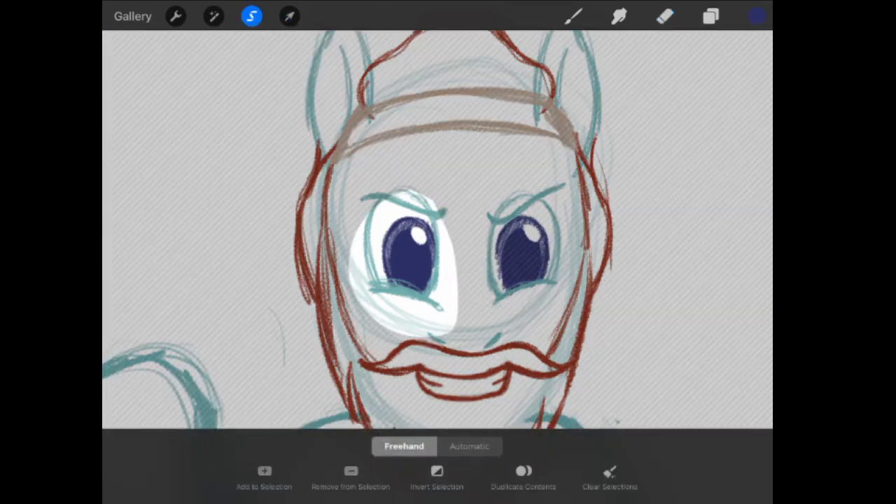
click(289, 16)
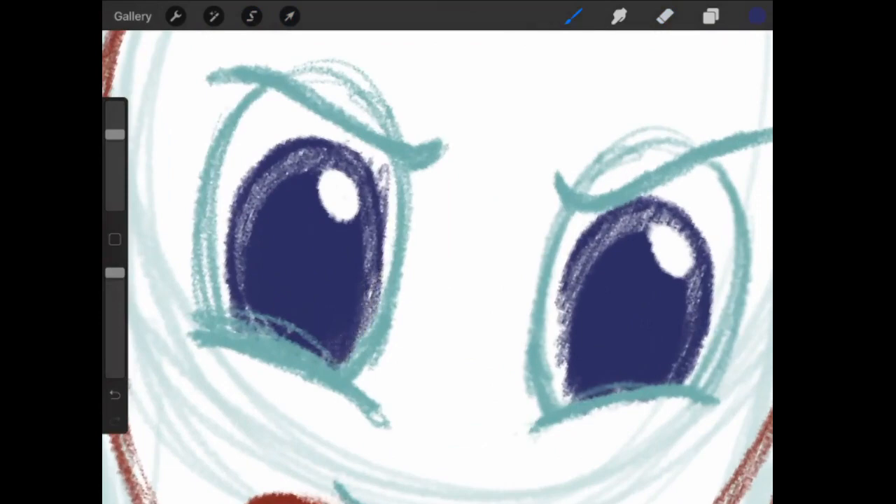
click(664, 17)
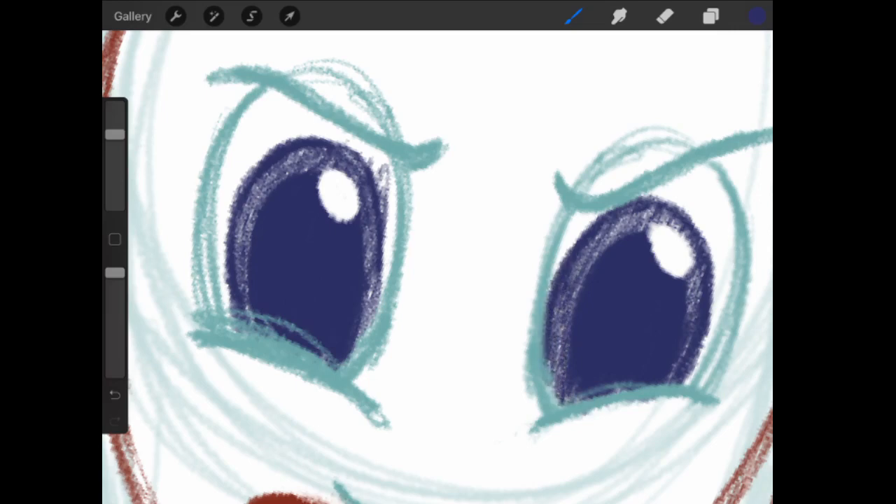
click(664, 17)
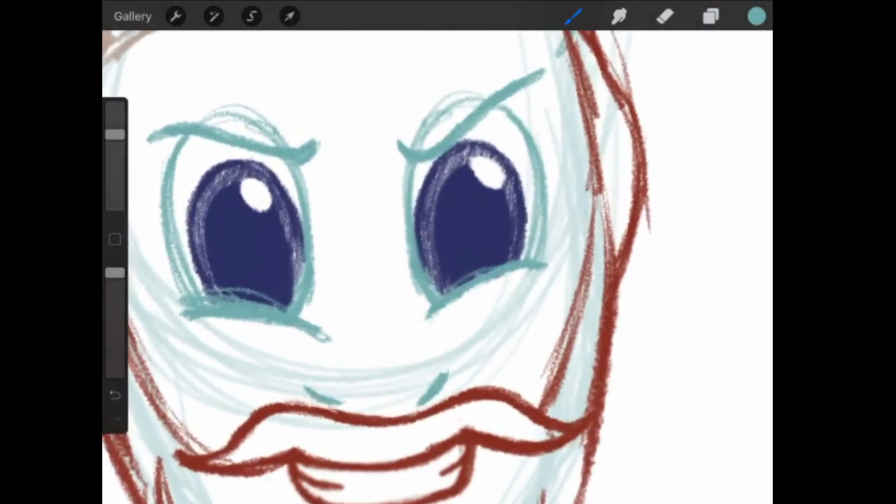
- Alternate brush and eraser to tidy the eyes and remove stray marks around them
click(664, 17)
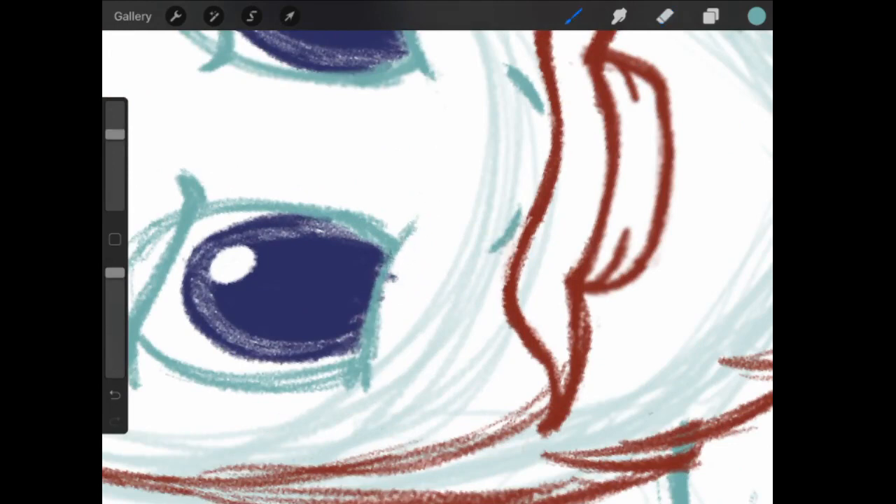
click(664, 17)
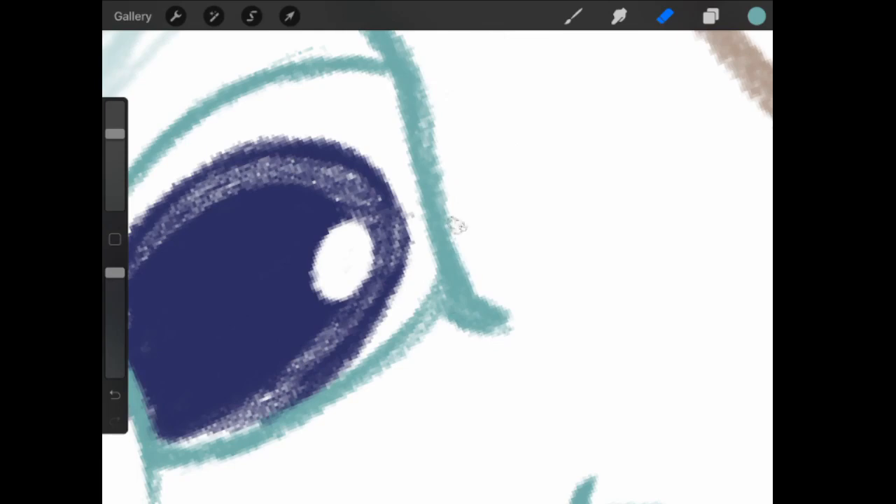
click(712, 16)
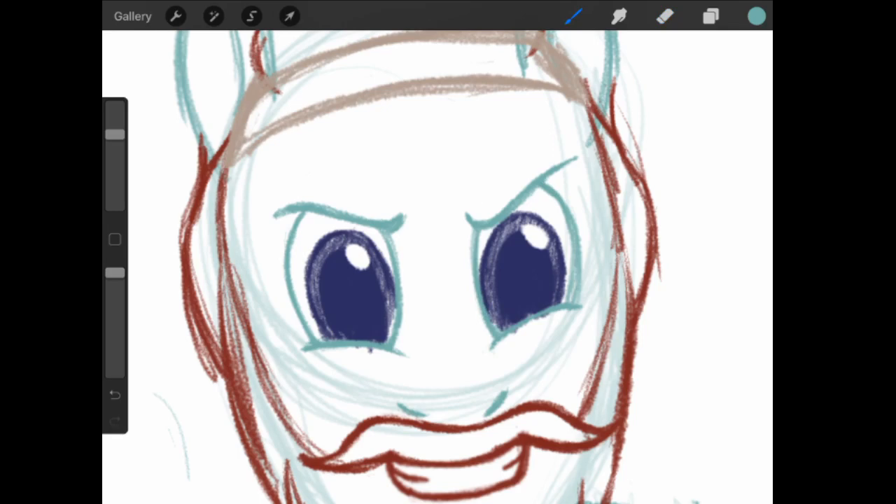
click(664, 17)
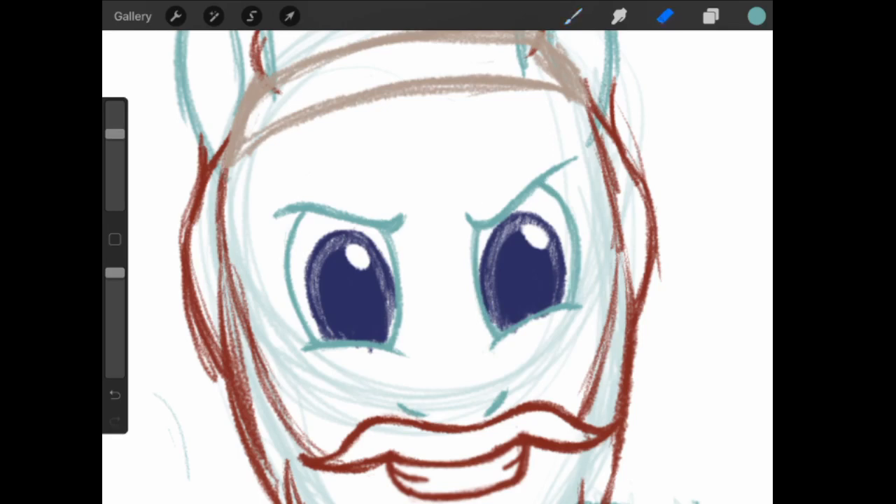
drag(572, 217, 569, 301)
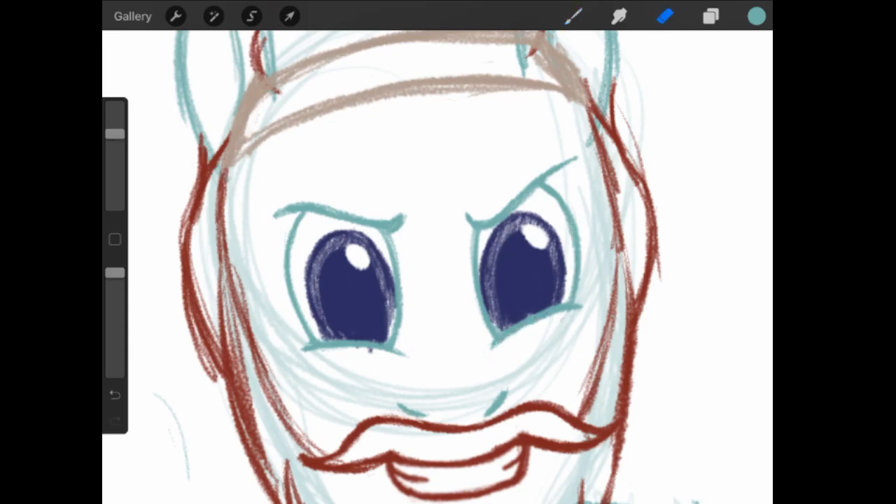
- Freehand-select the left eyebrow to adjust its position
click(252, 16)
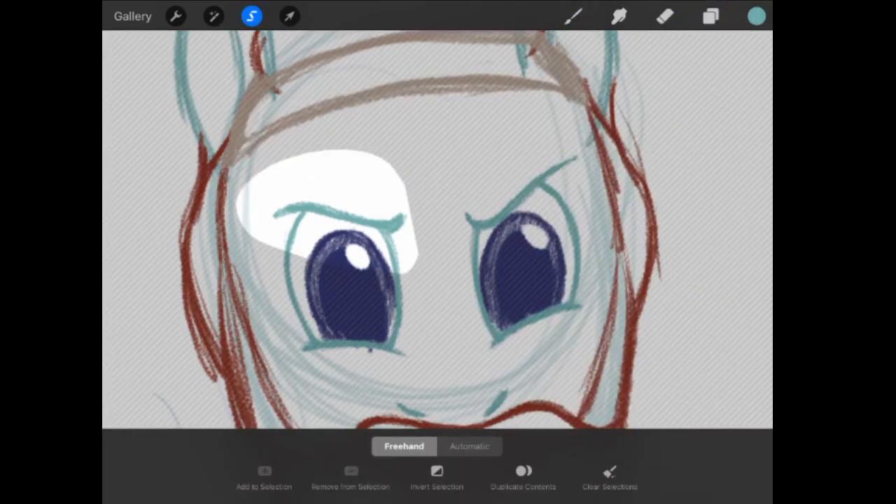
click(288, 16)
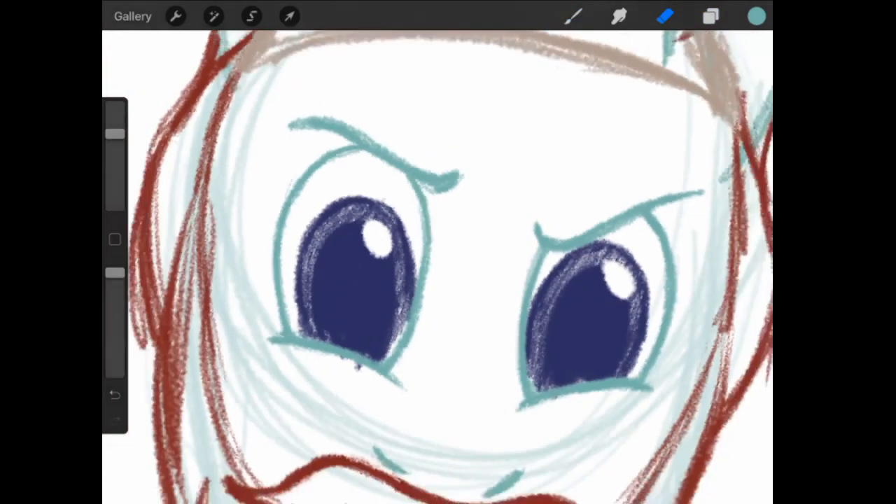
click(712, 17)
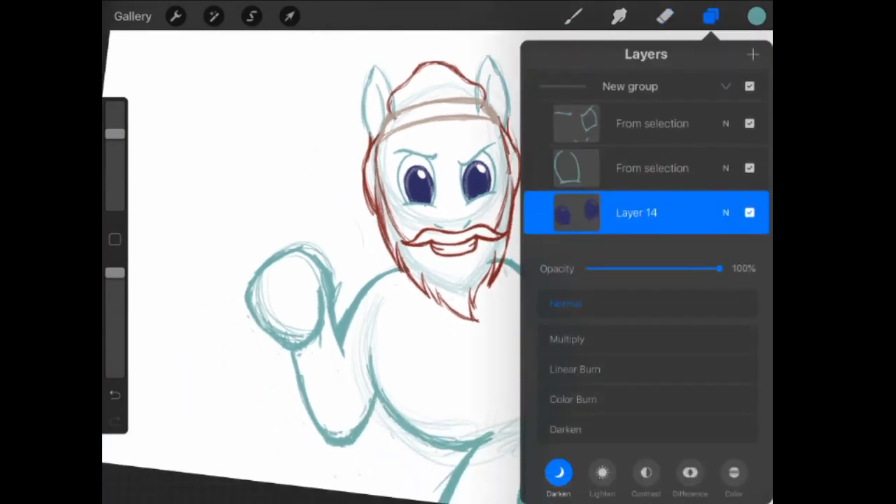
- Group the eye sketch layers into a new group in the Layers panel
click(711, 17)
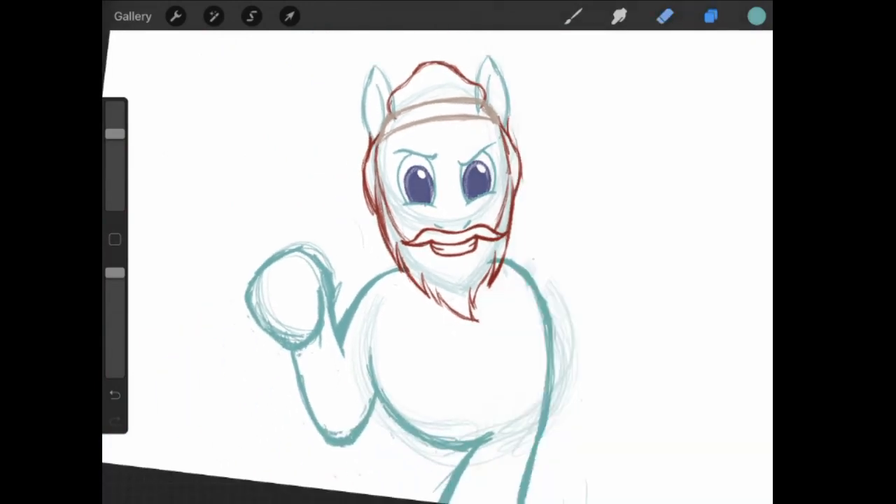
click(710, 17)
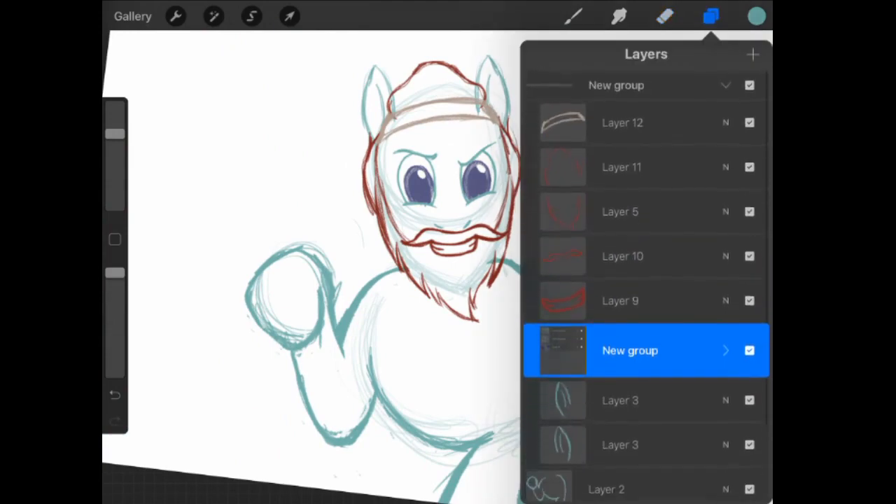
click(711, 17)
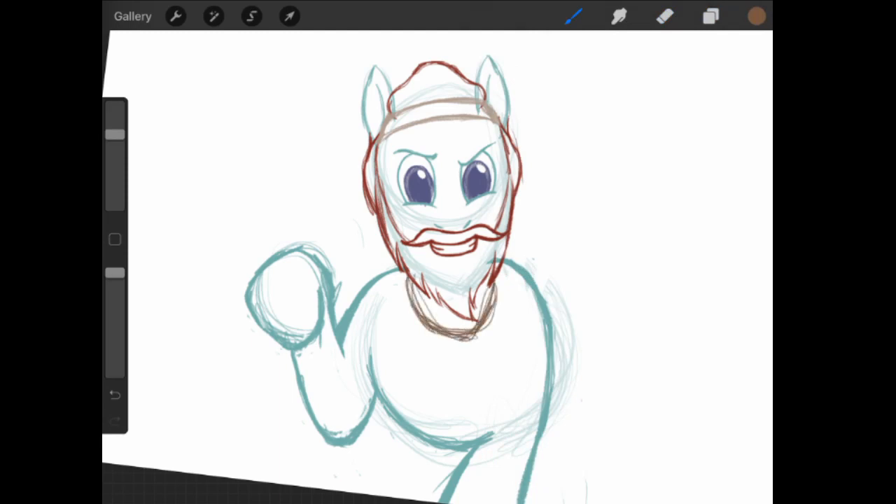
- Draw the brown tunic collar line under the beard with small folds on each side
drag(504, 266, 549, 462)
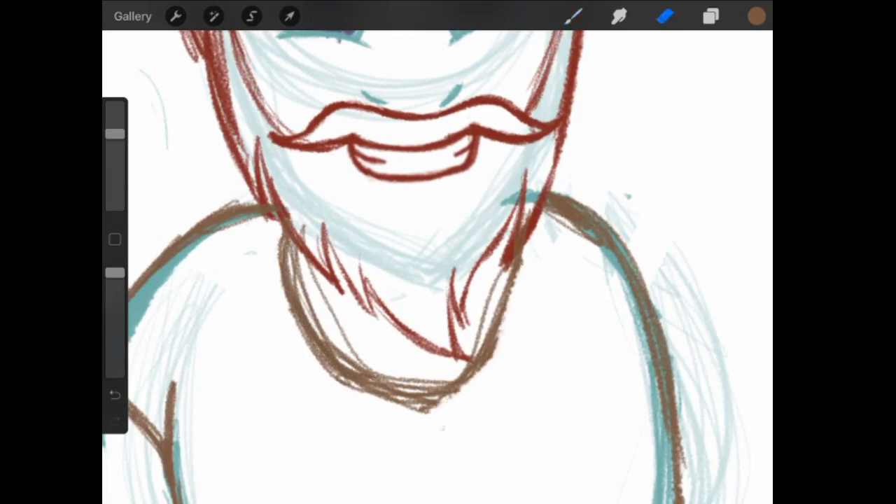
drag(308, 343, 455, 399)
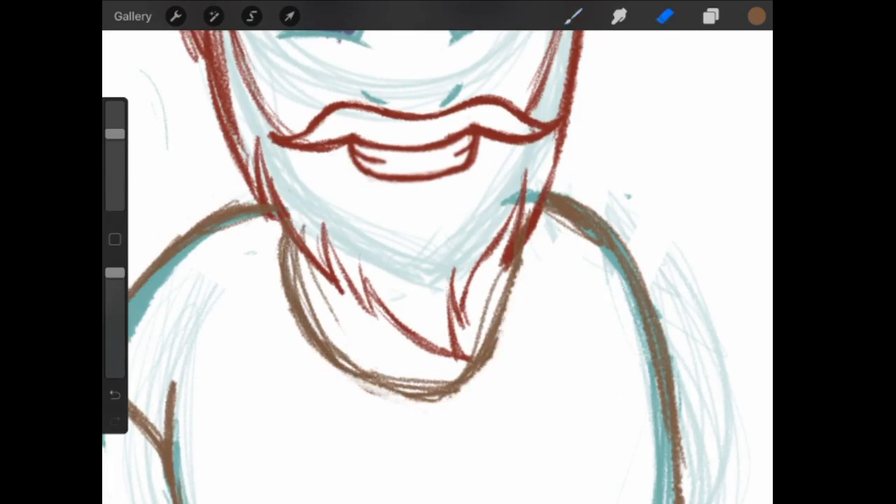
drag(308, 231, 449, 389)
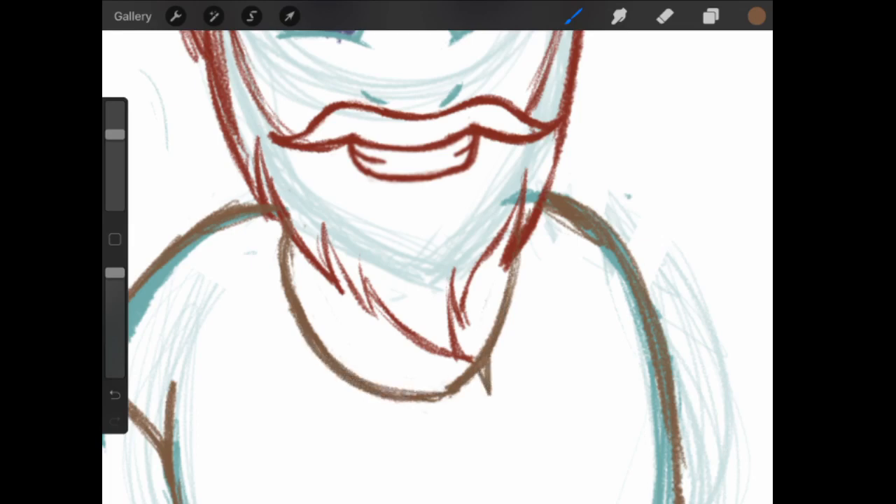
click(325, 378)
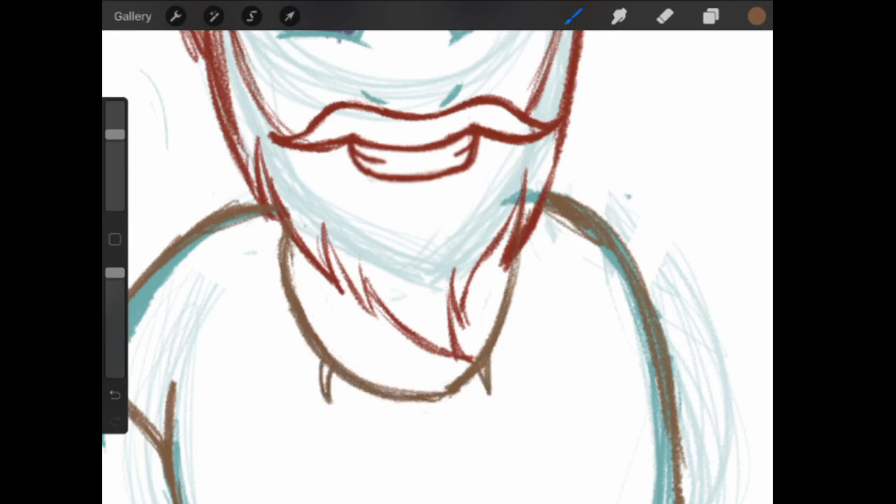
click(664, 17)
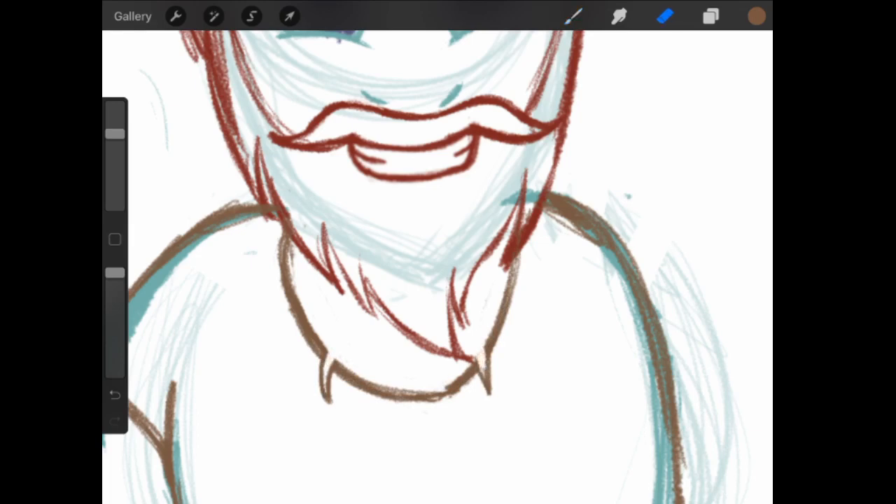
click(666, 17)
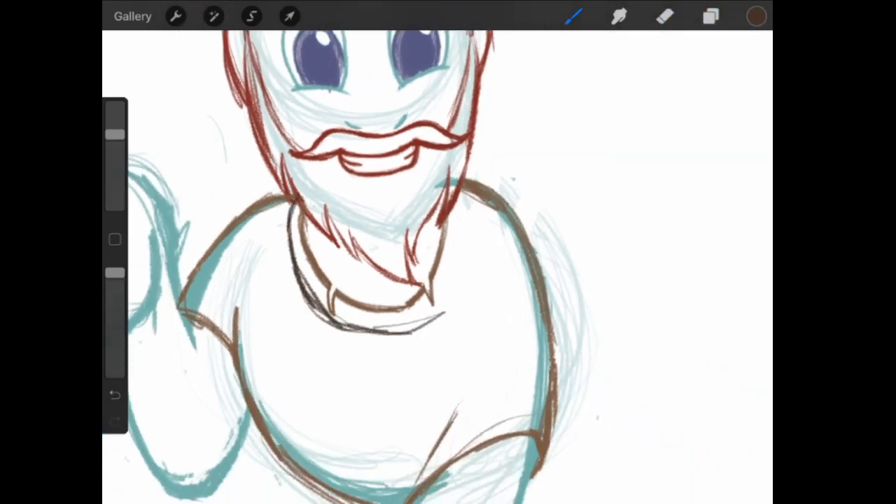
- Draw dark brown double rings around the neck and erase stray marks on them
drag(477, 182, 378, 329)
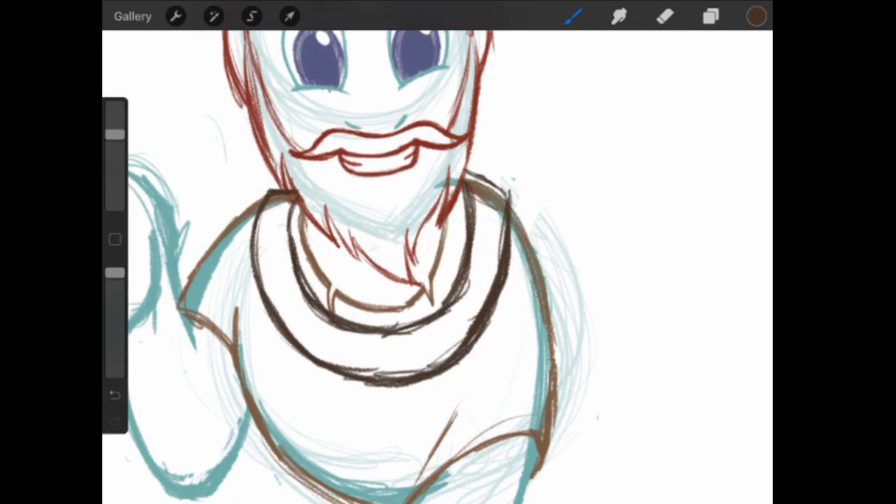
click(664, 17)
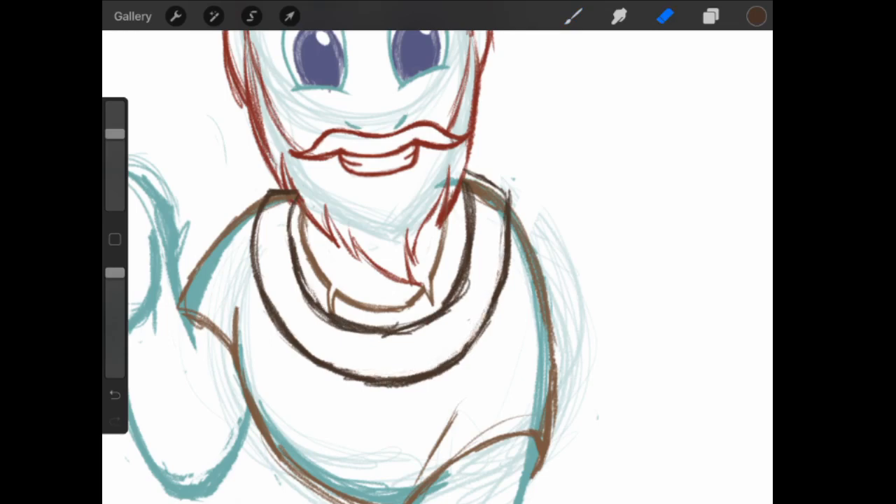
drag(294, 245, 413, 322)
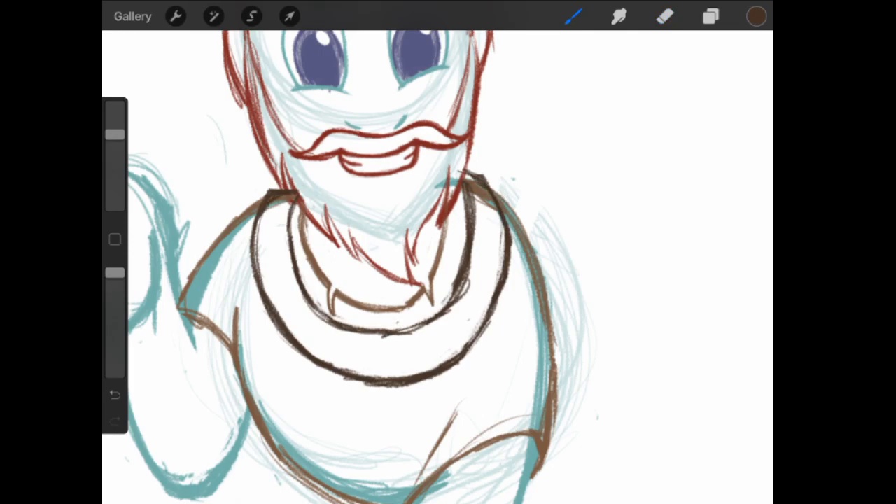
click(664, 17)
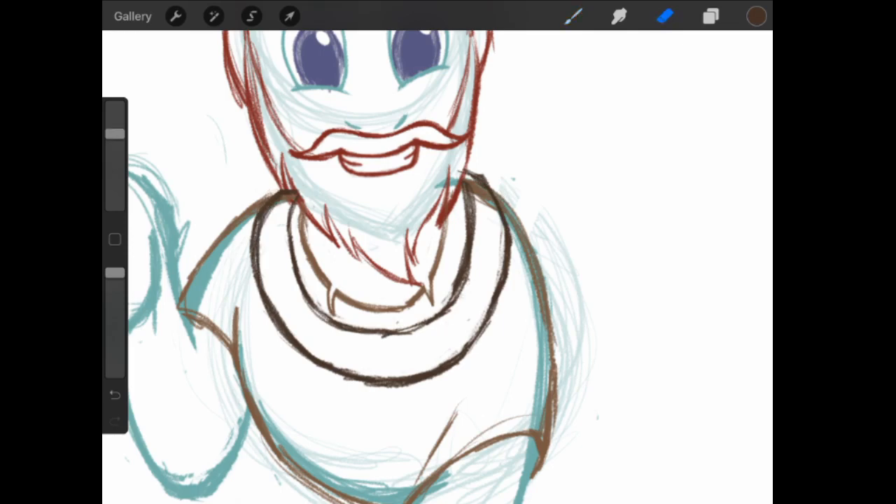
drag(385, 343, 469, 287)
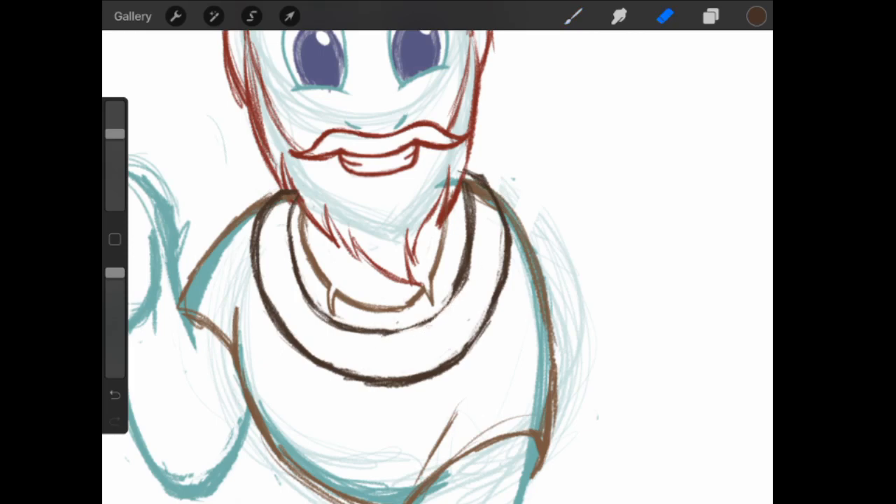
click(574, 17)
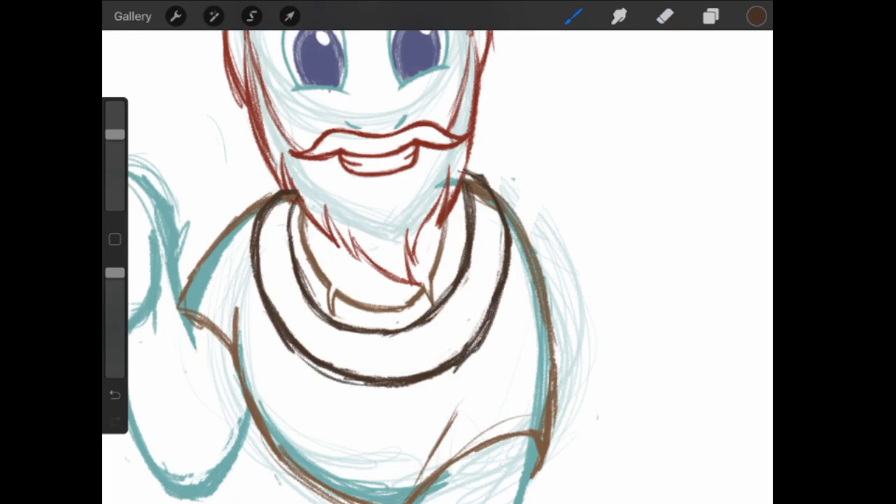
click(664, 17)
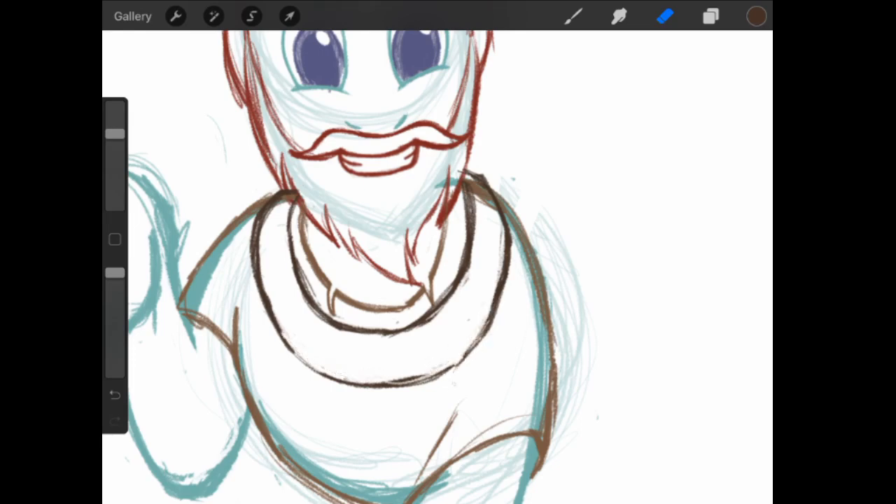
- Add Layer 17 in the Layers panel for the gray medallion
click(711, 17)
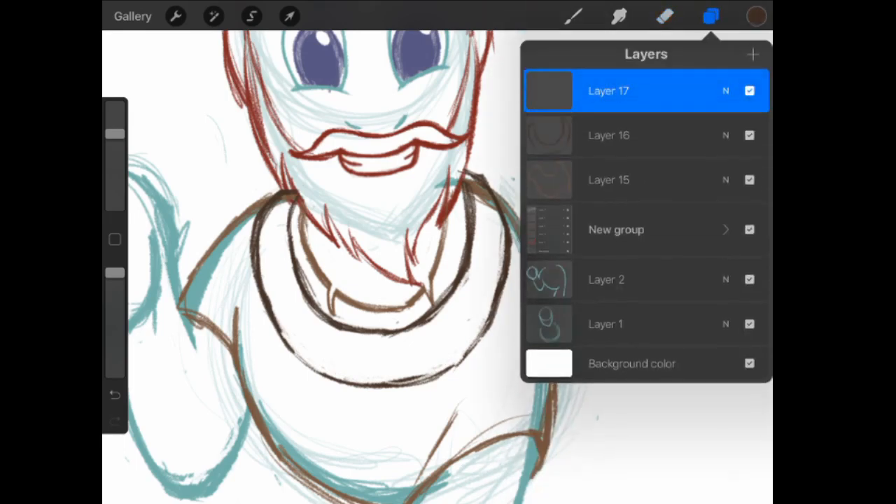
click(711, 17)
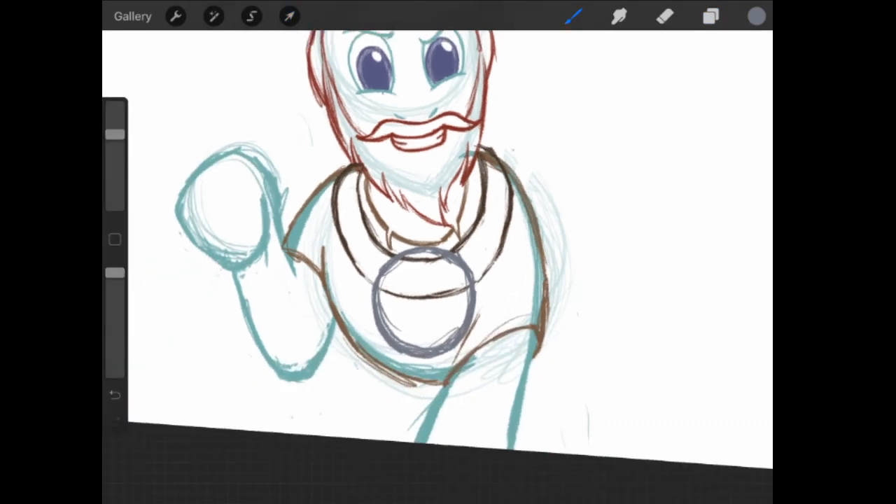
- Use Freeform Transform to enlarge the gray double-ring medallion and centre it on the chest below the collar
click(288, 16)
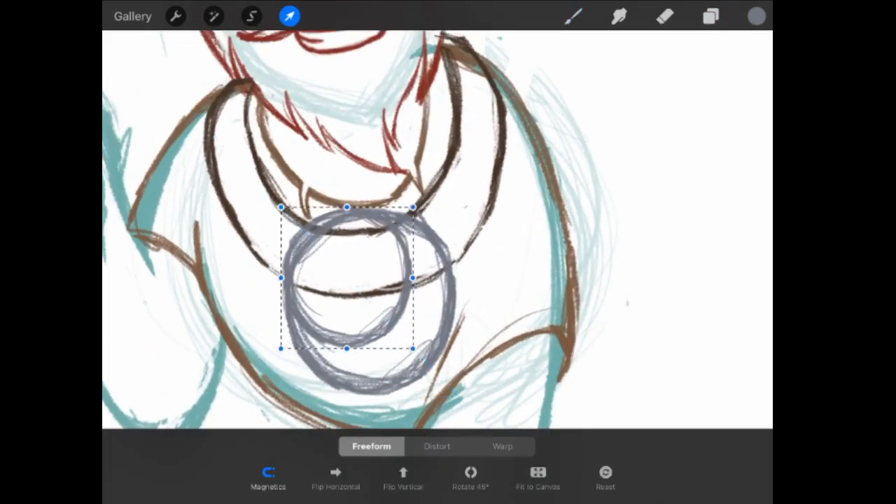
drag(347, 278, 373, 305)
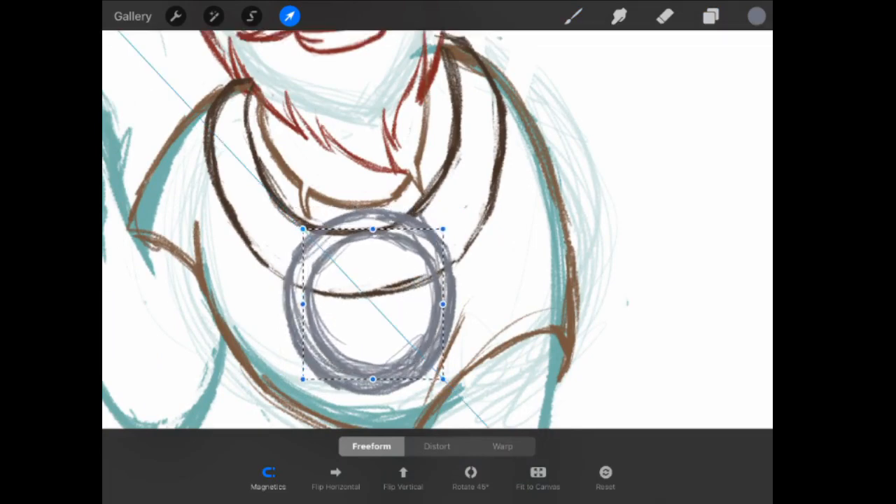
click(269, 476)
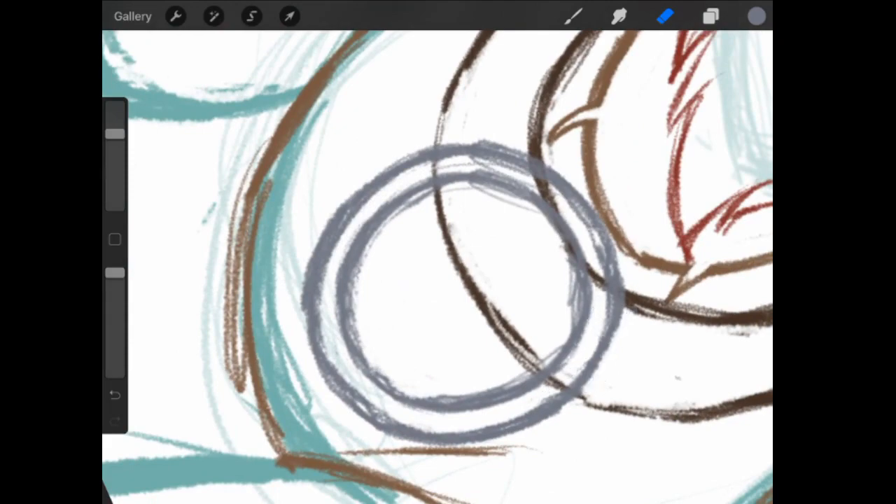
click(289, 17)
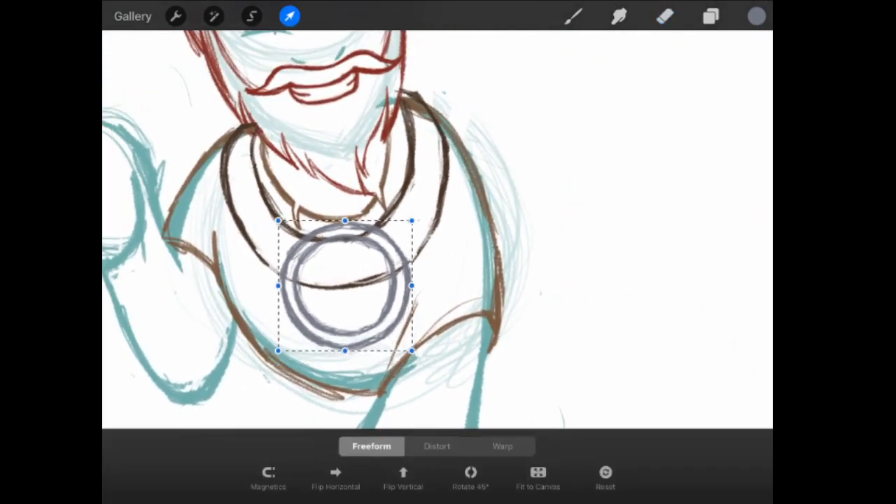
drag(343, 286, 342, 293)
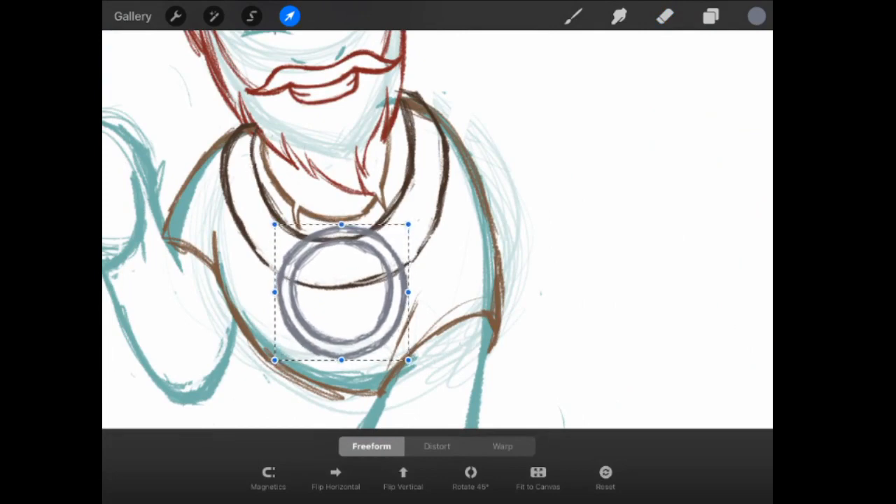
- Mask the tunic layer and paint out the collar lines hidden behind the medallion
click(710, 17)
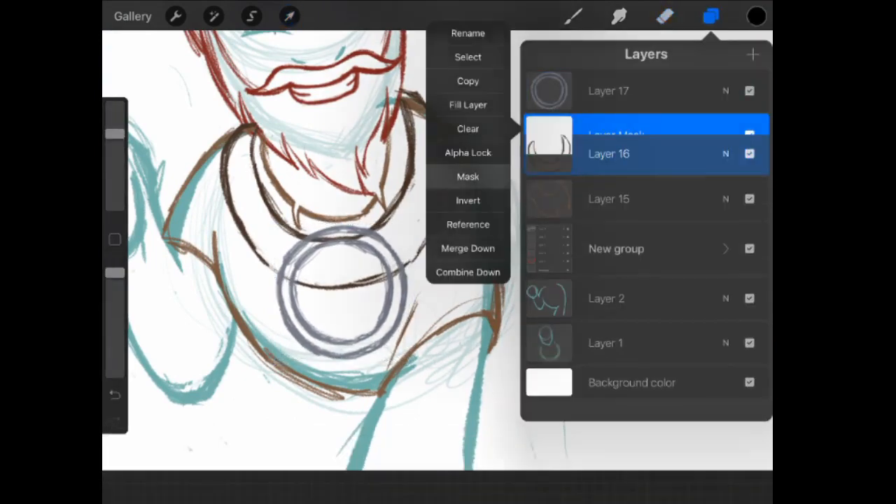
click(664, 16)
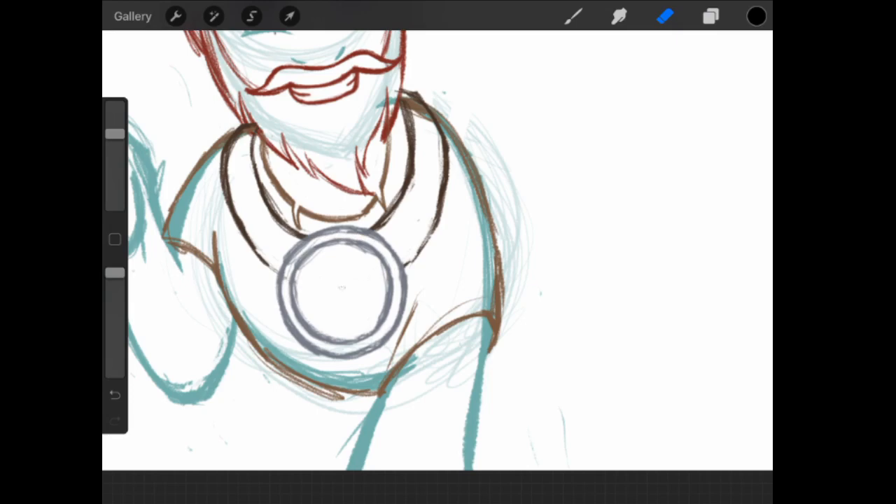
click(756, 16)
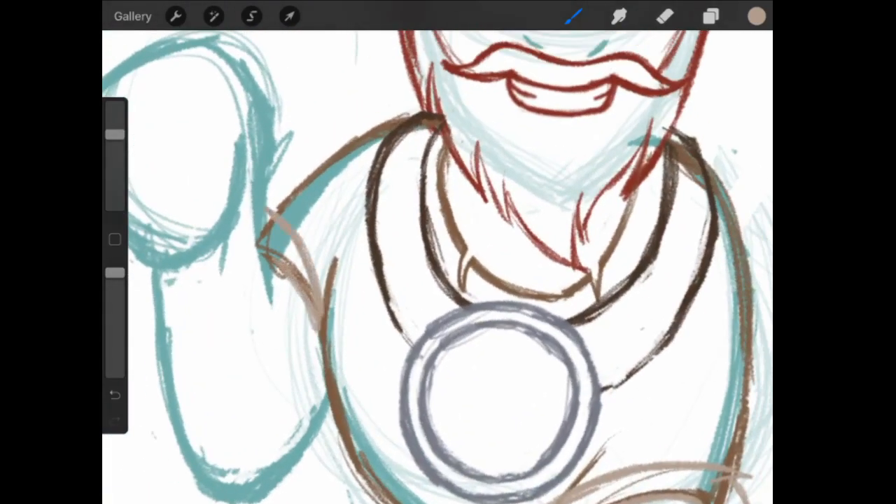
click(710, 17)
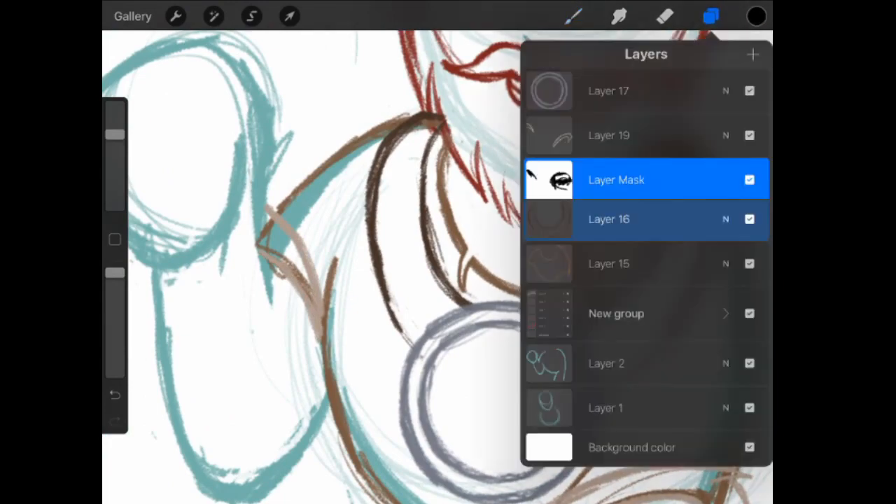
click(711, 17)
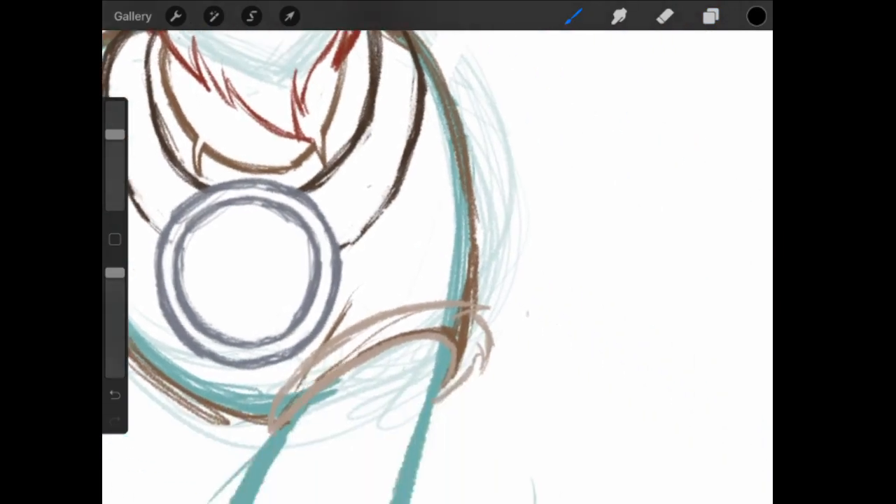
drag(280, 420, 462, 308)
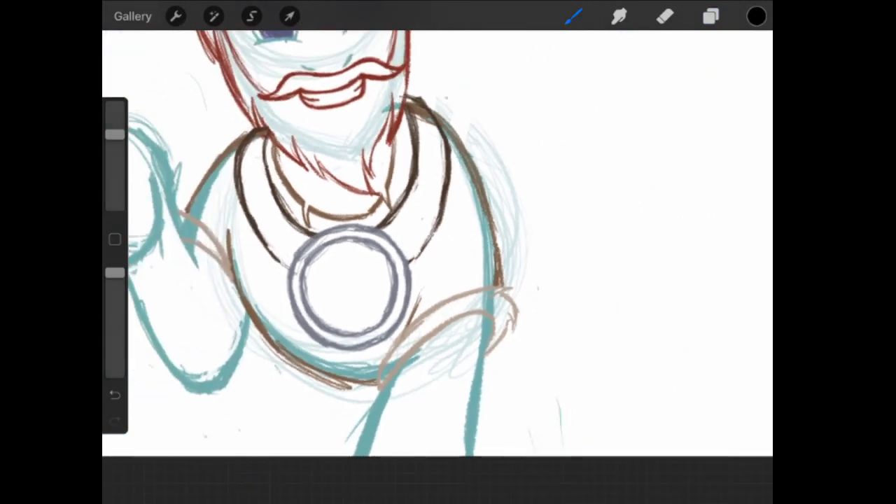
- Mask the teal body layer to clean the chest overlaps, then add a new empty Layer 22
click(711, 17)
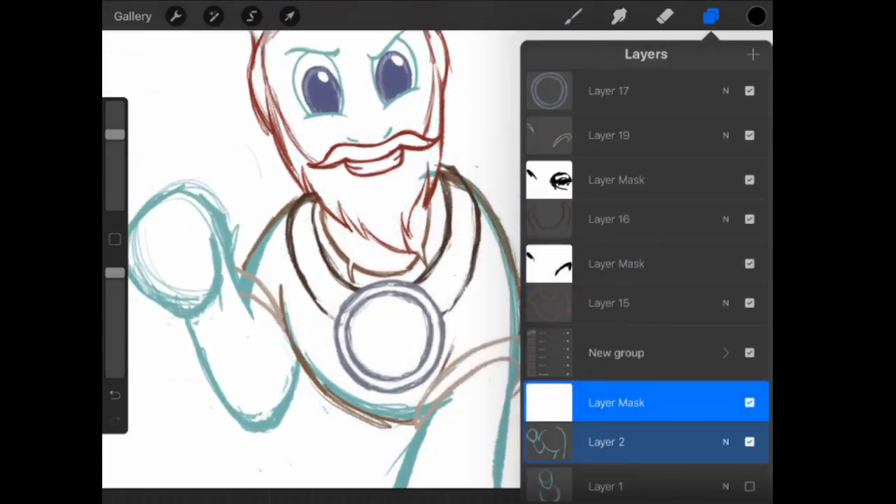
click(712, 17)
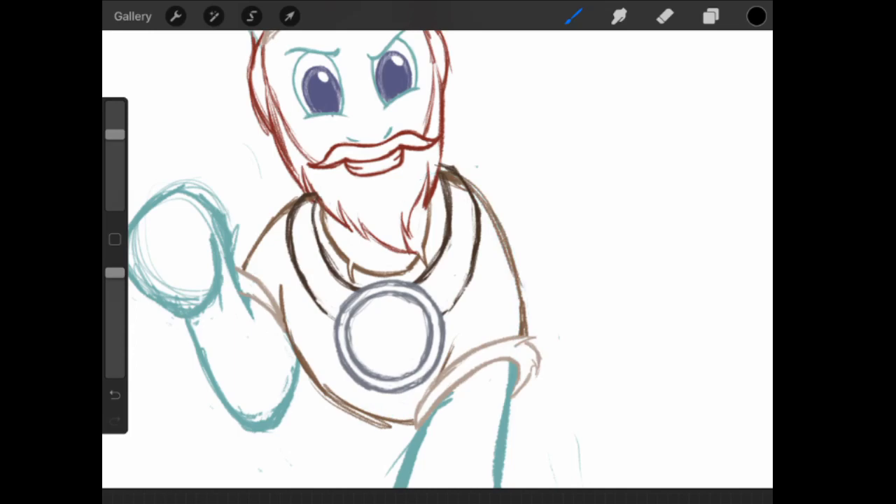
click(710, 17)
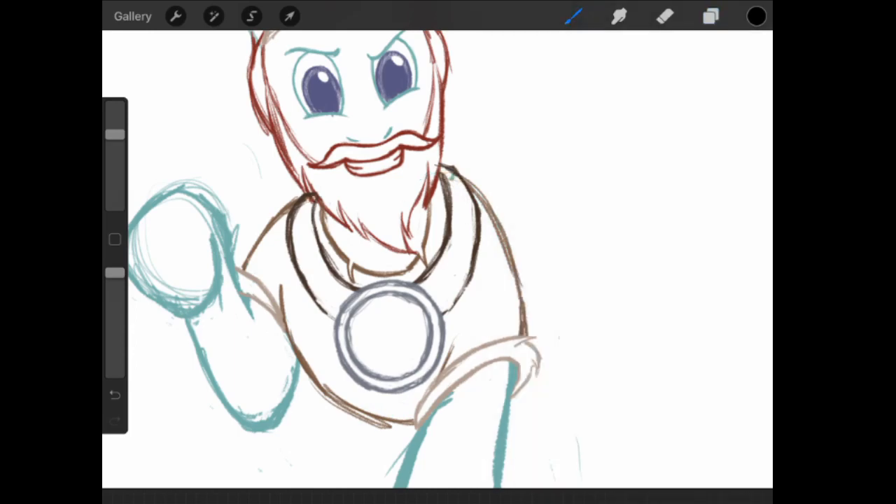
click(710, 17)
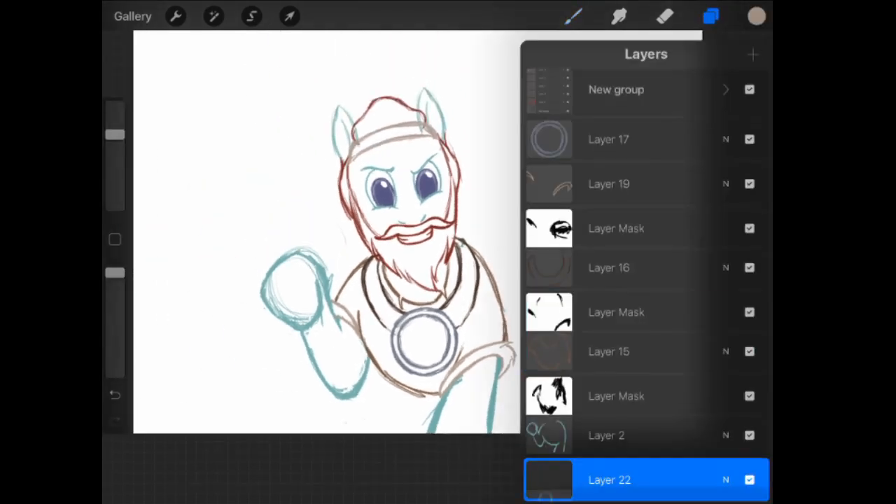
click(712, 17)
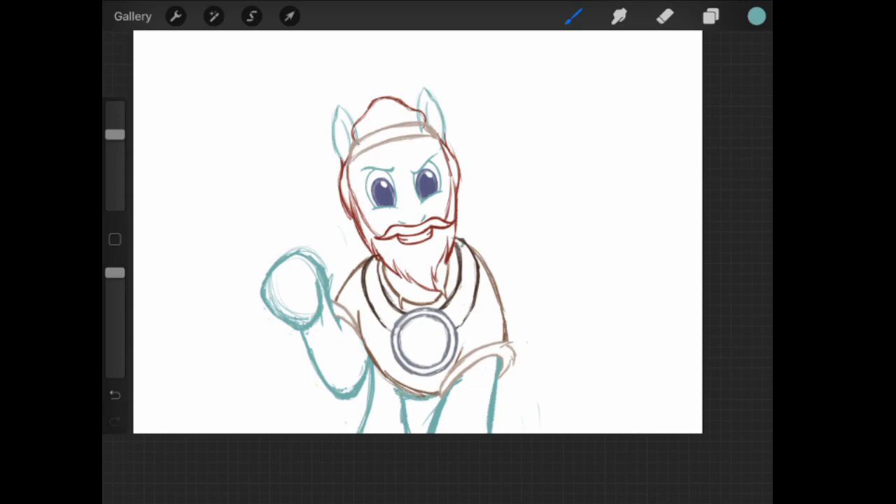
click(664, 17)
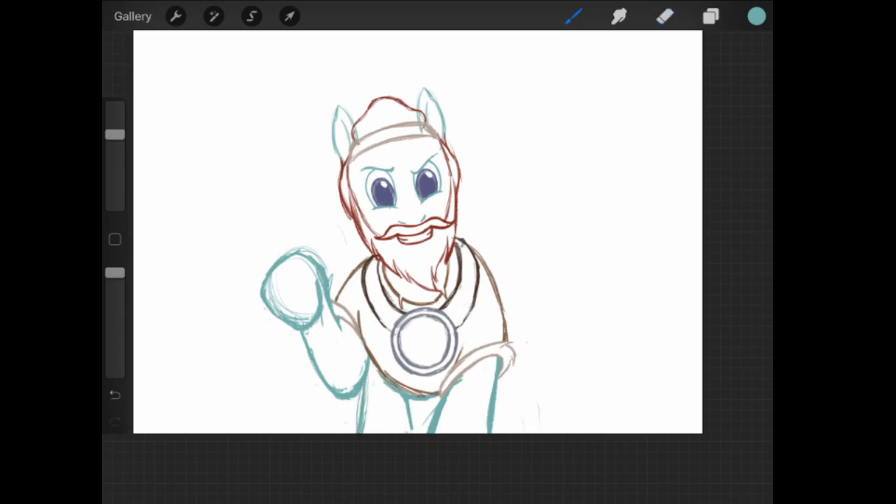
- On a new layer, draw a brown shovel handle resting across the pony's shoulder
click(710, 17)
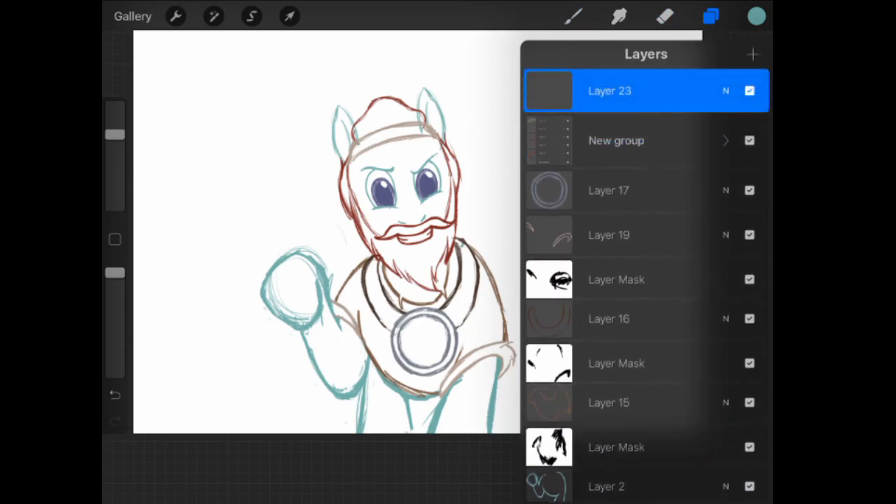
click(710, 16)
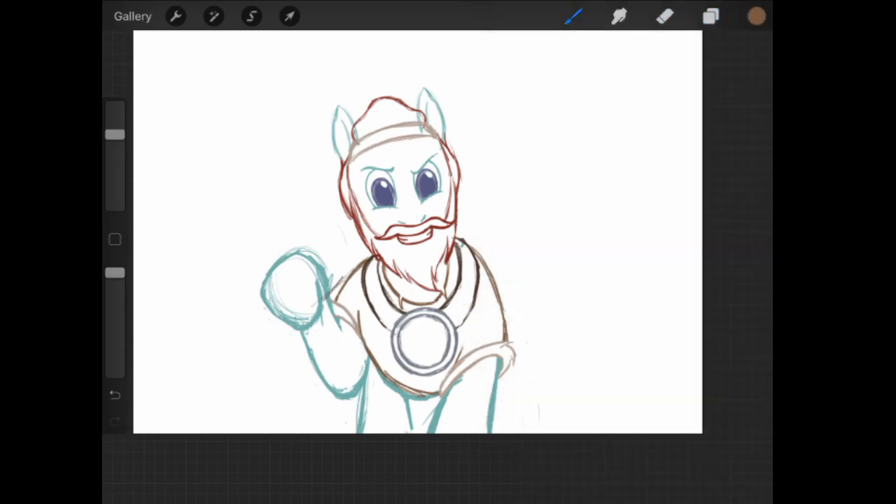
drag(269, 336, 521, 171)
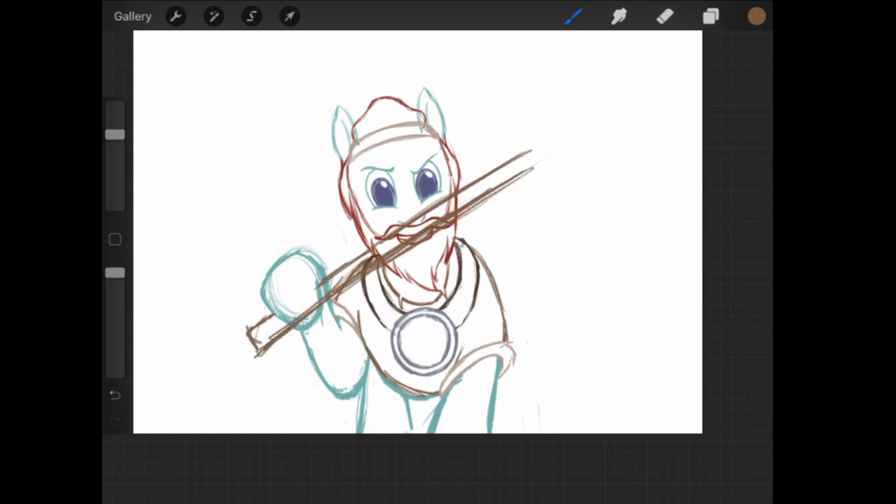
- Sketch the gray socket and shovel blade, then erase the handle where the beard overlaps
click(756, 17)
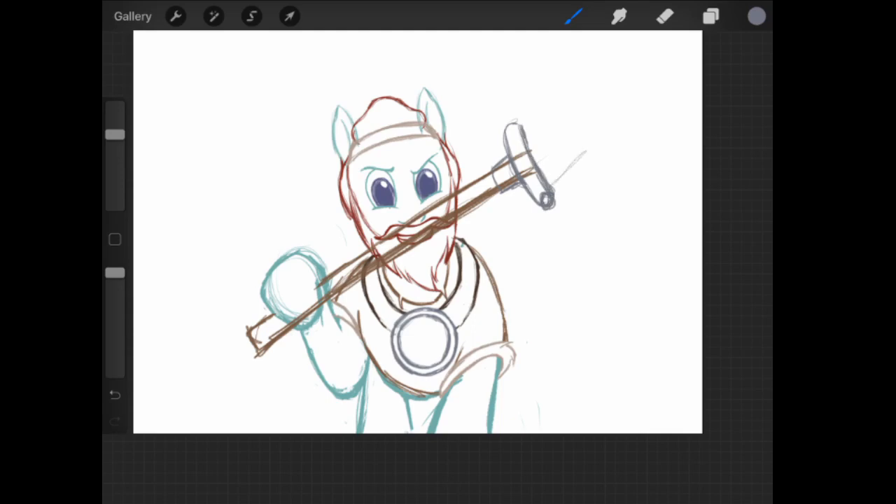
drag(554, 189, 627, 115)
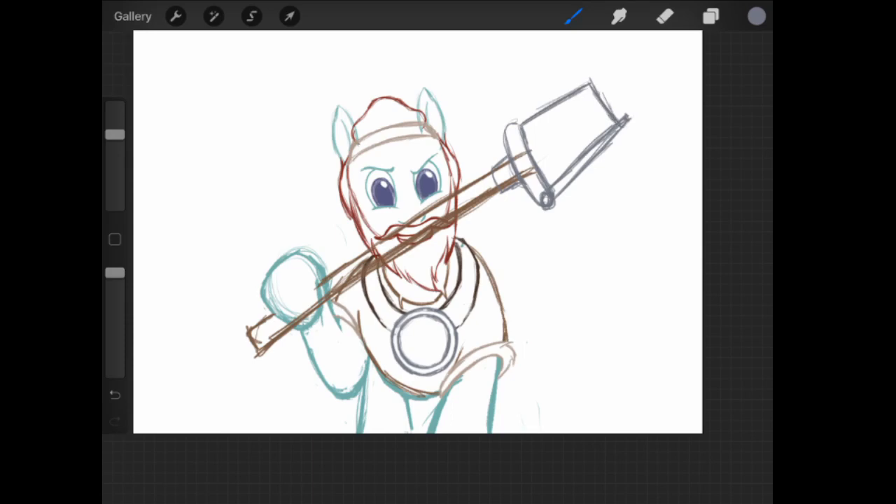
click(664, 16)
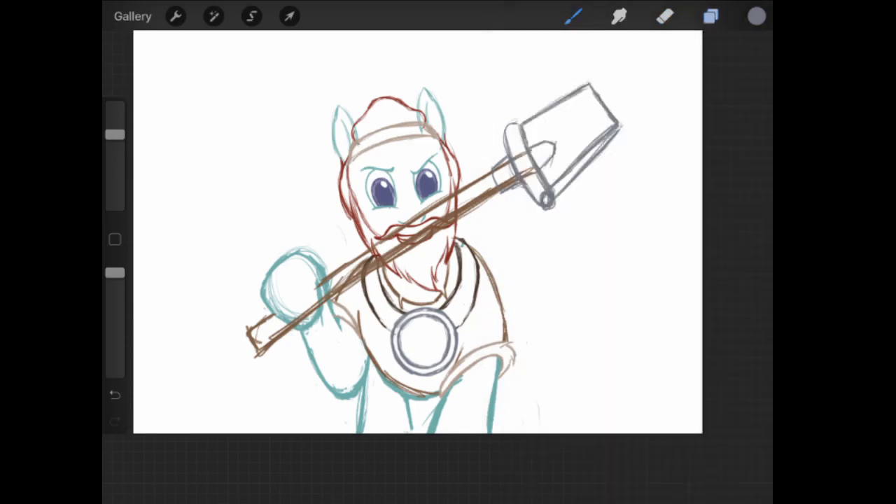
click(664, 17)
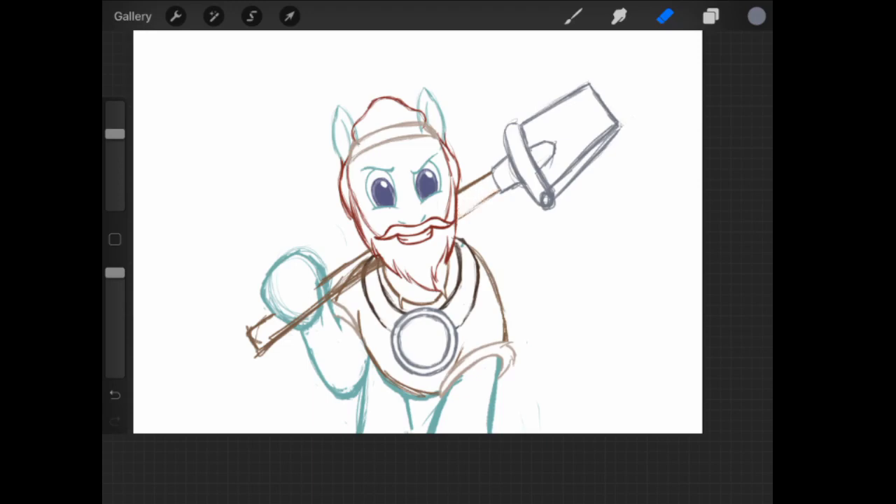
click(756, 16)
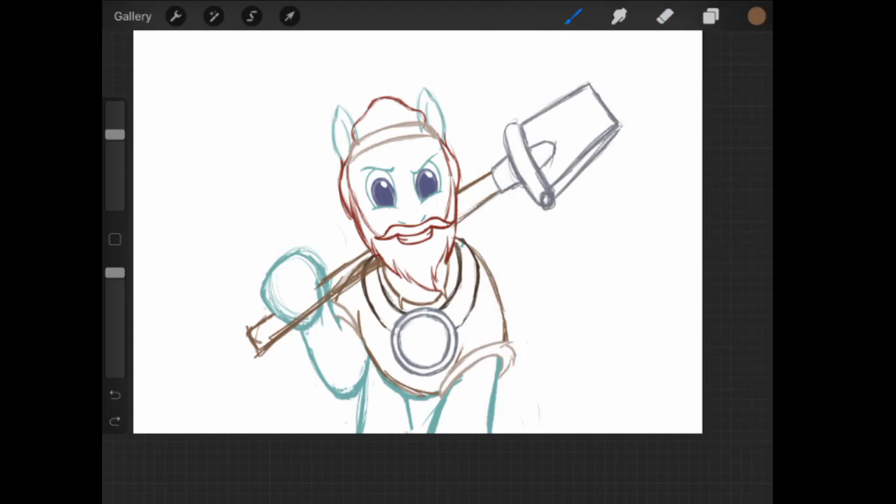
click(664, 17)
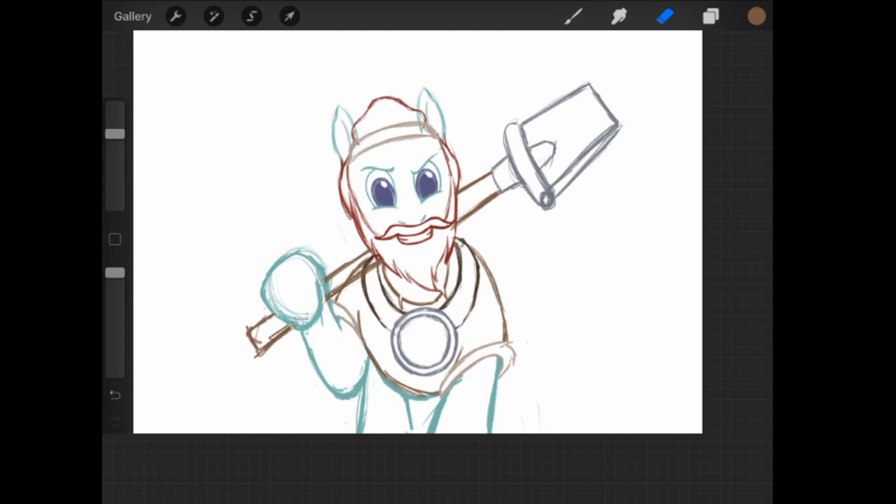
click(573, 17)
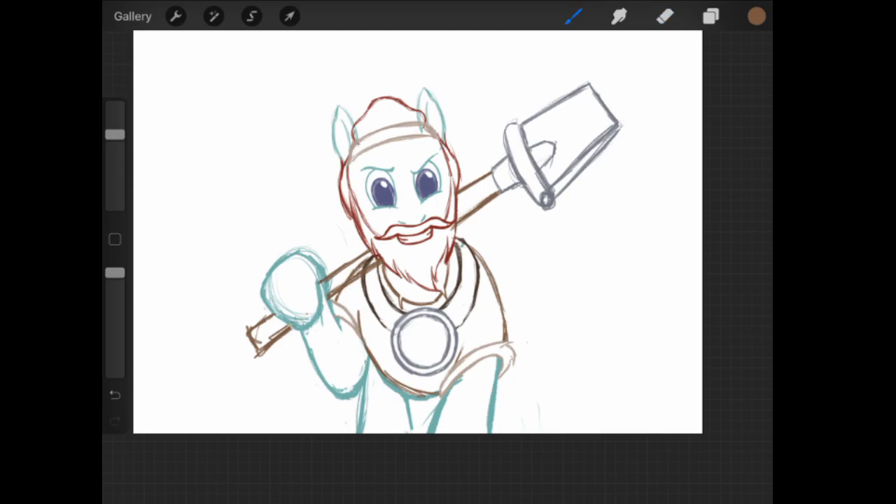
click(710, 17)
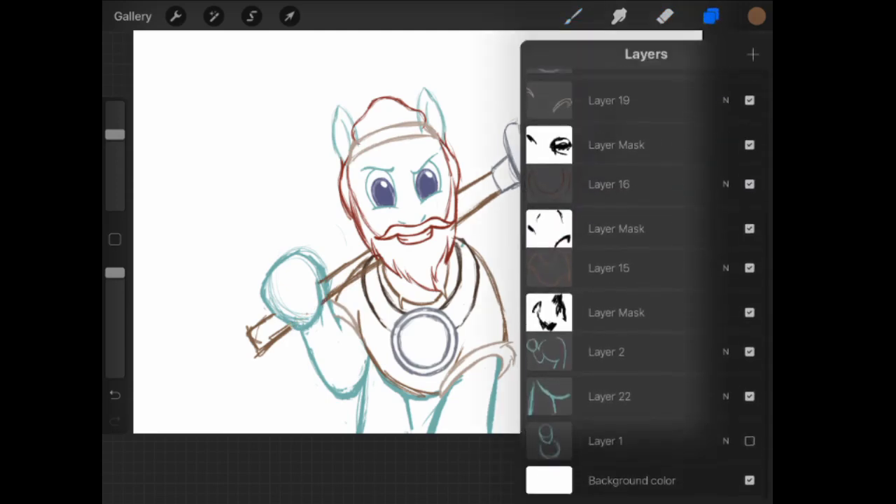
click(712, 17)
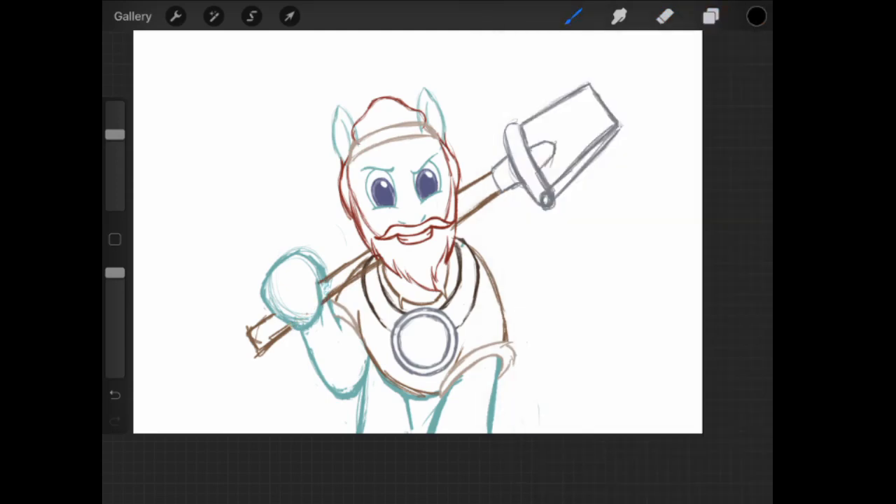
click(710, 17)
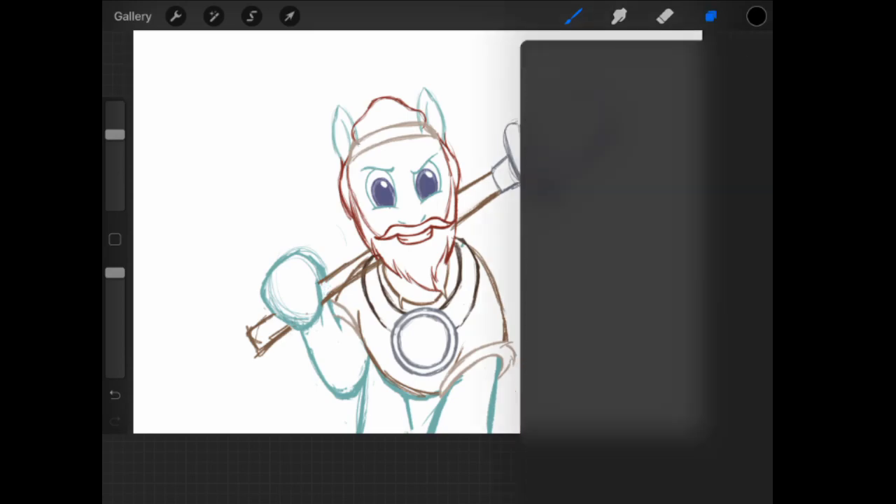
click(712, 17)
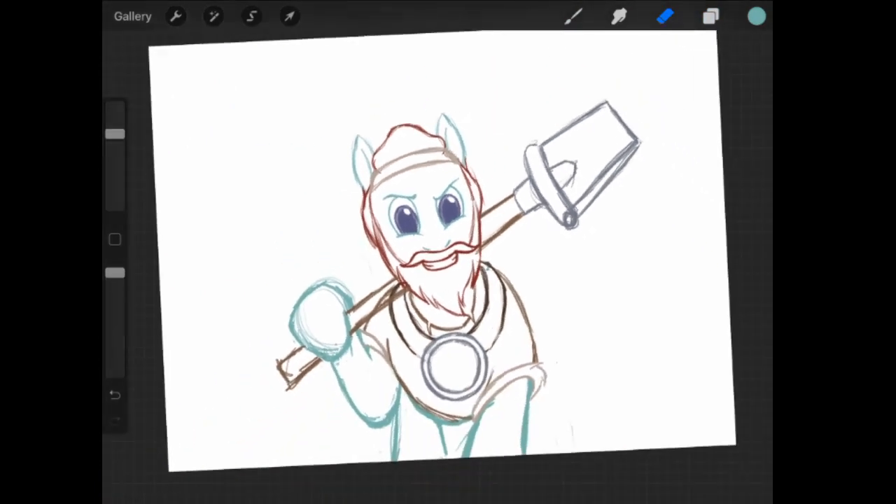
- Return to the brush and choose a brown colour for the foreleg wraps
click(712, 17)
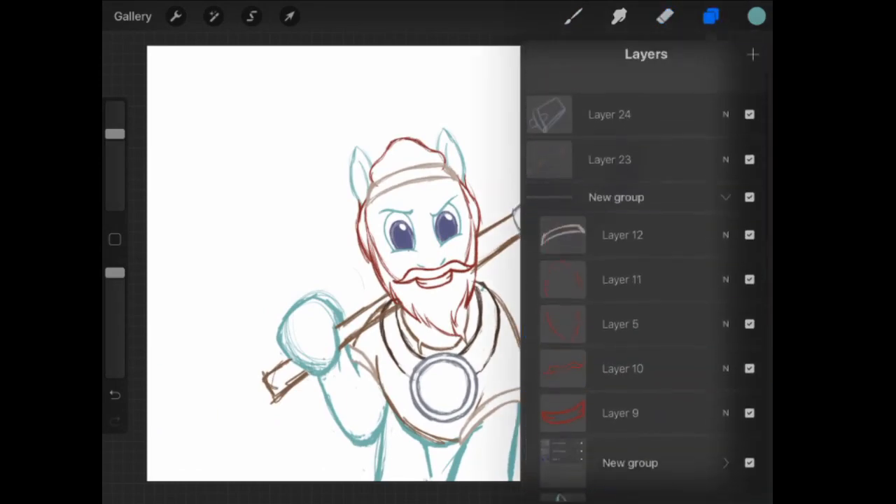
click(753, 53)
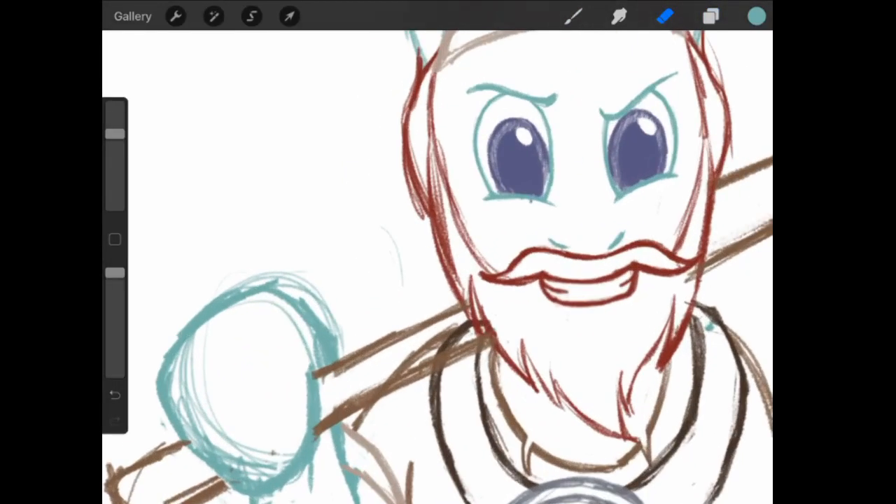
click(573, 16)
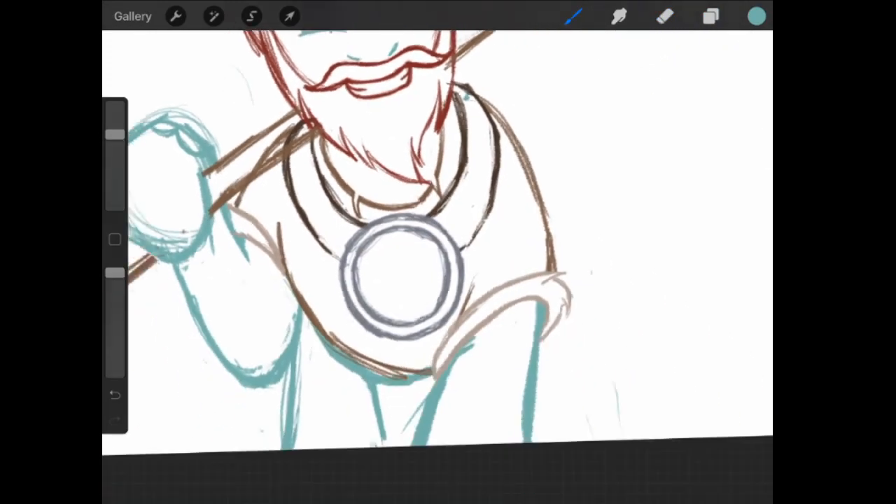
click(757, 17)
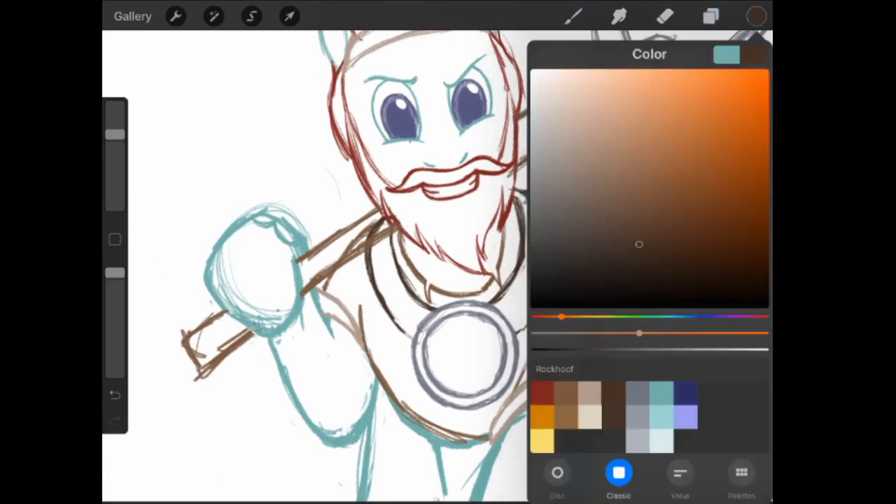
click(757, 17)
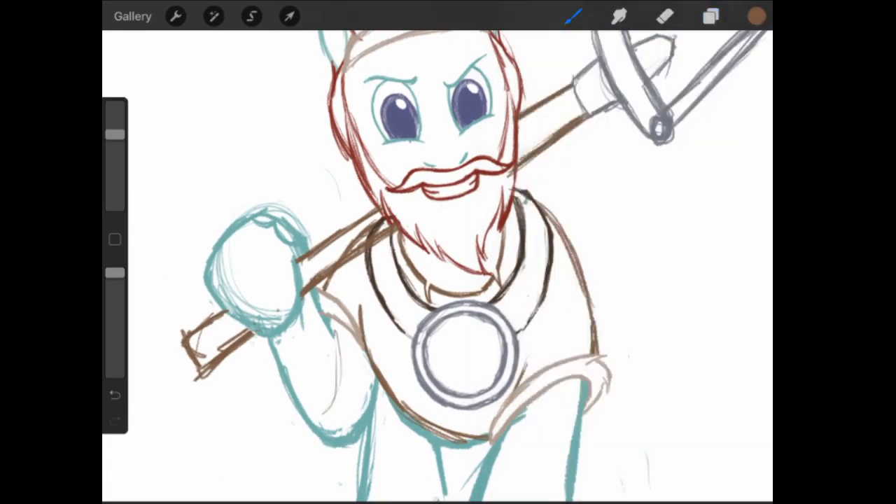
- Draw several brown band strokes wrapping the raised foreleg and lower leg
drag(329, 322, 315, 431)
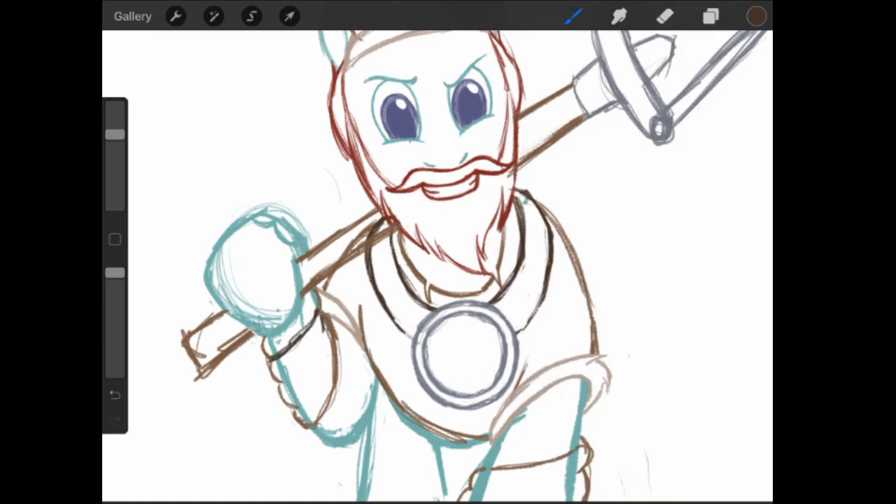
drag(319, 319, 281, 385)
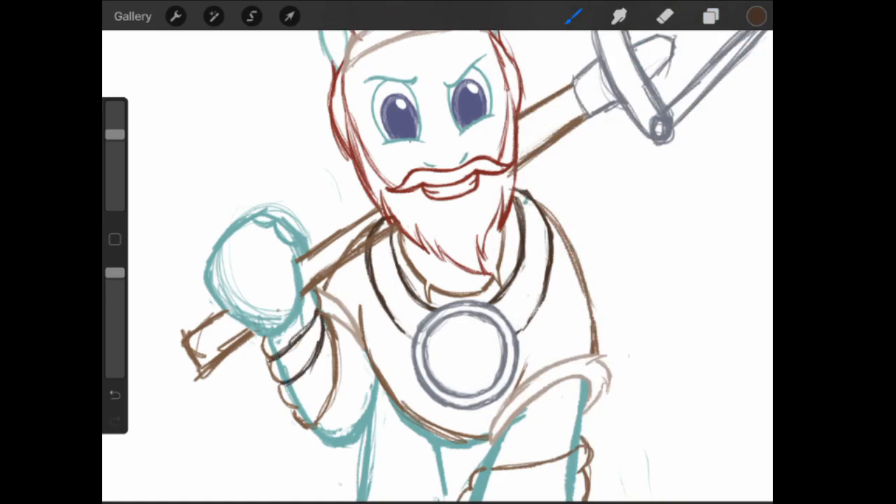
drag(337, 329, 294, 406)
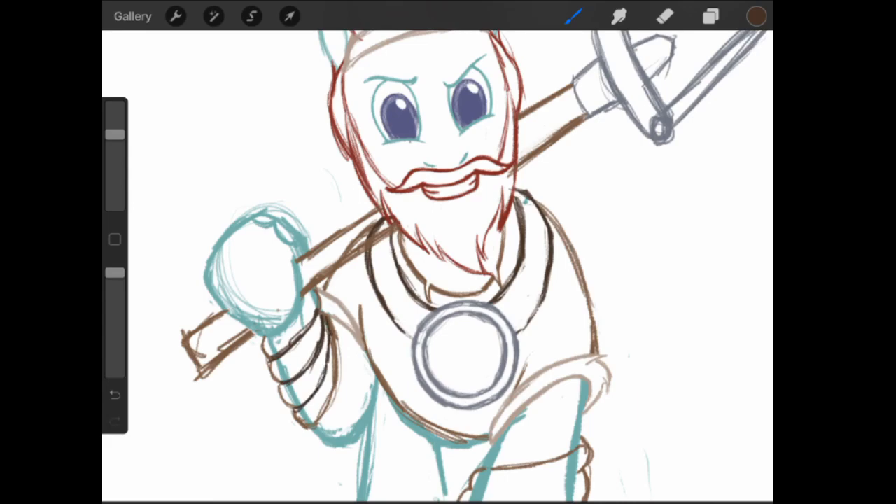
drag(463, 487, 529, 491)
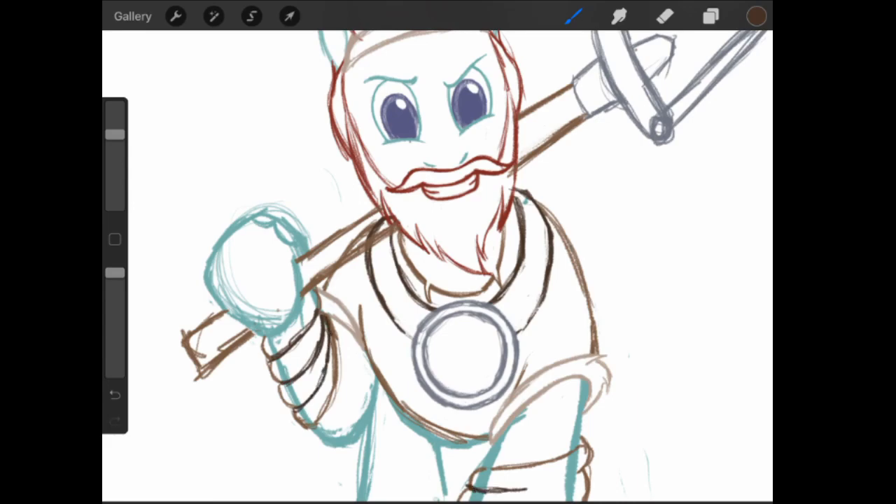
drag(476, 487, 588, 465)
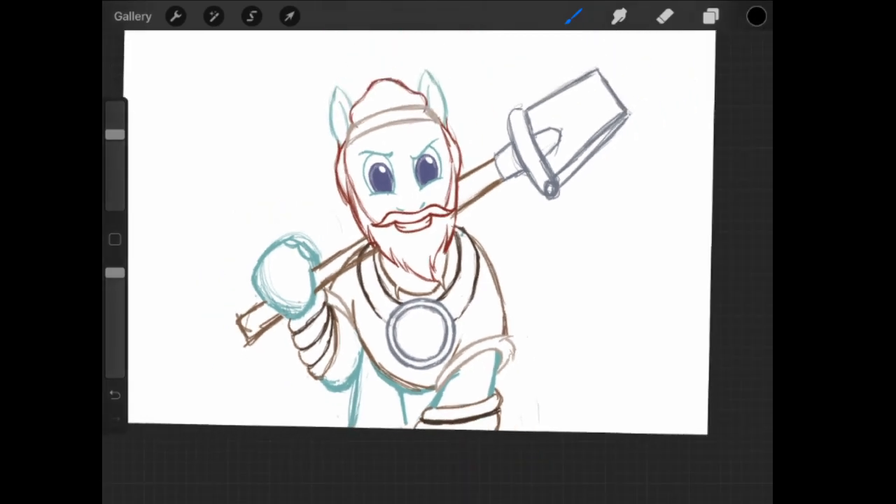
- Select the beard layer, Layer 9, and zoom in on the pony's mouth
click(710, 16)
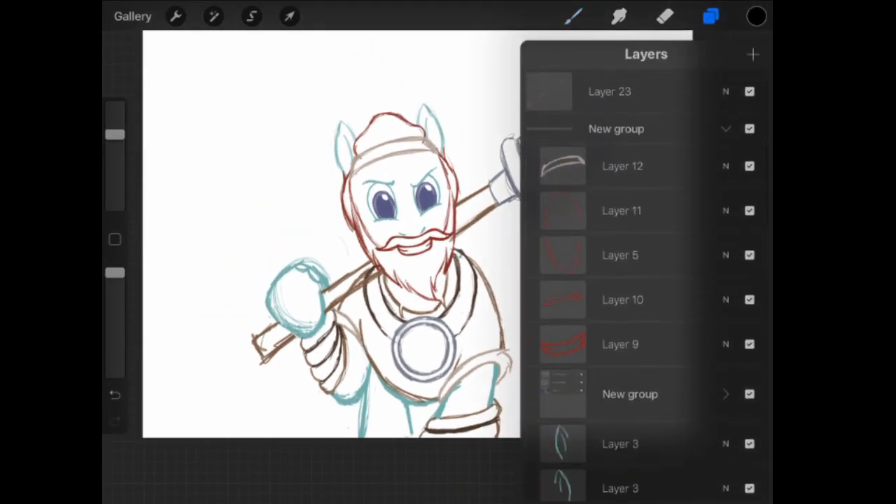
click(288, 17)
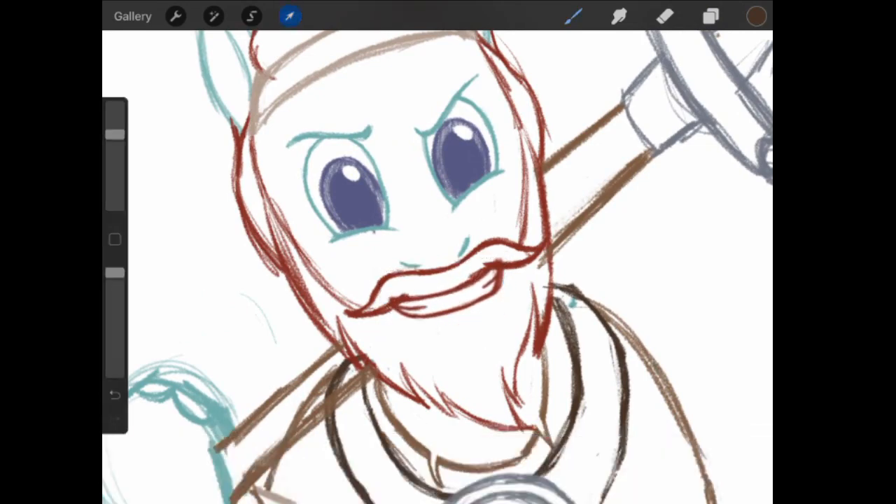
click(711, 17)
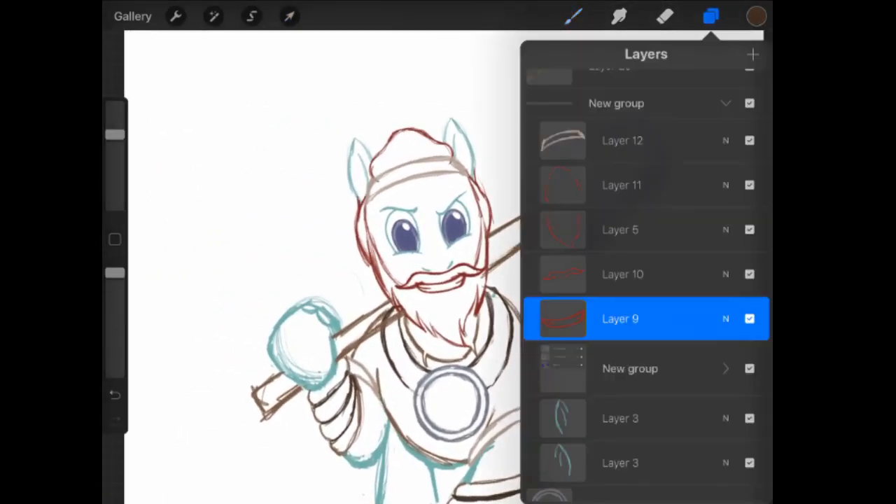
click(712, 17)
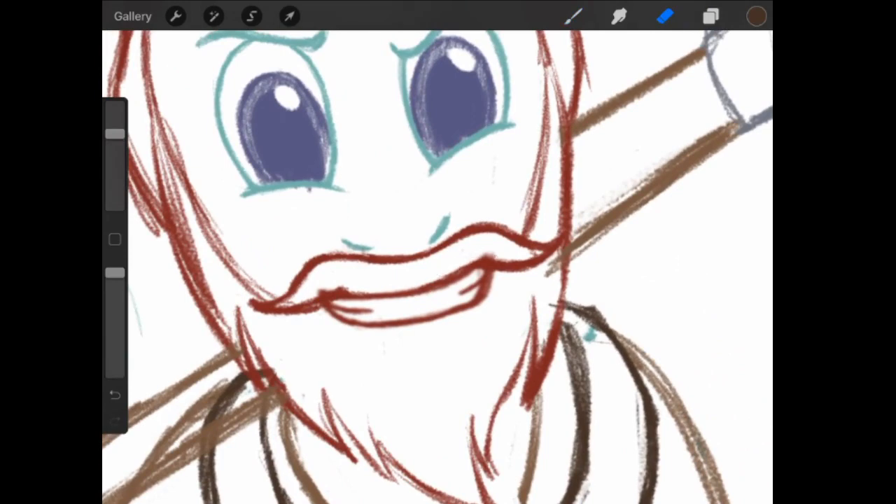
- Redraw the red moustache above the grin into a cleaner curled shape
click(574, 15)
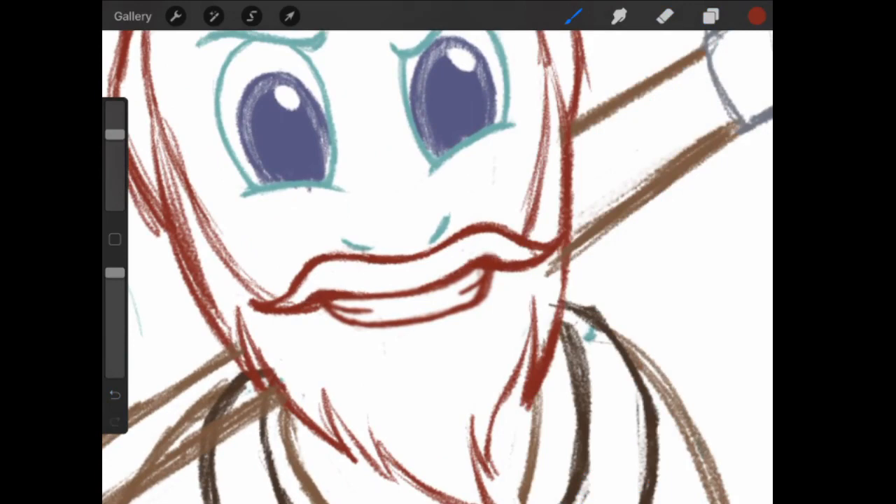
click(664, 17)
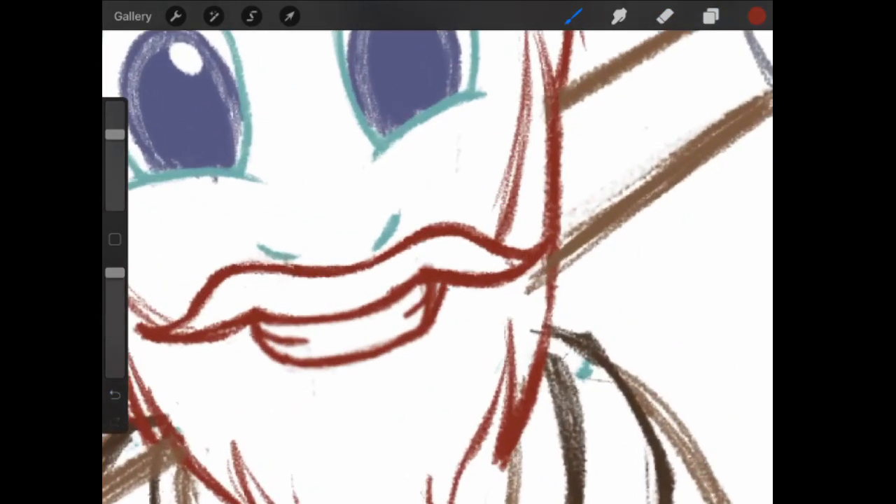
click(663, 17)
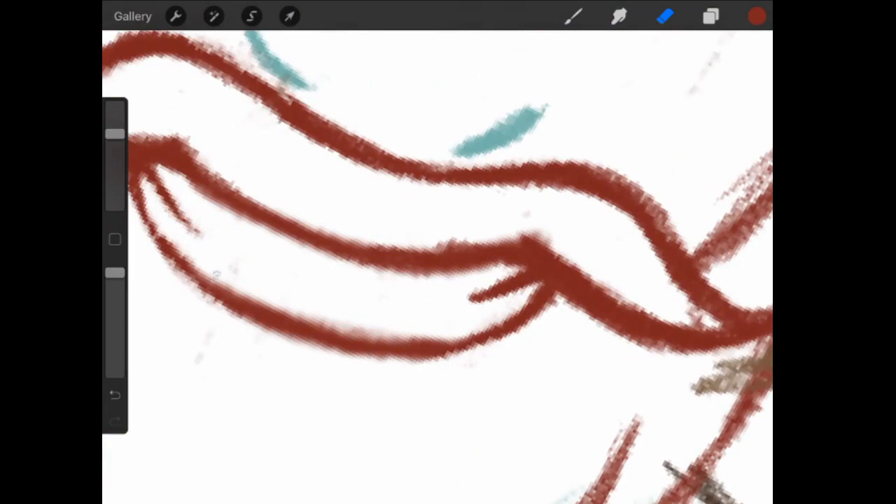
click(573, 17)
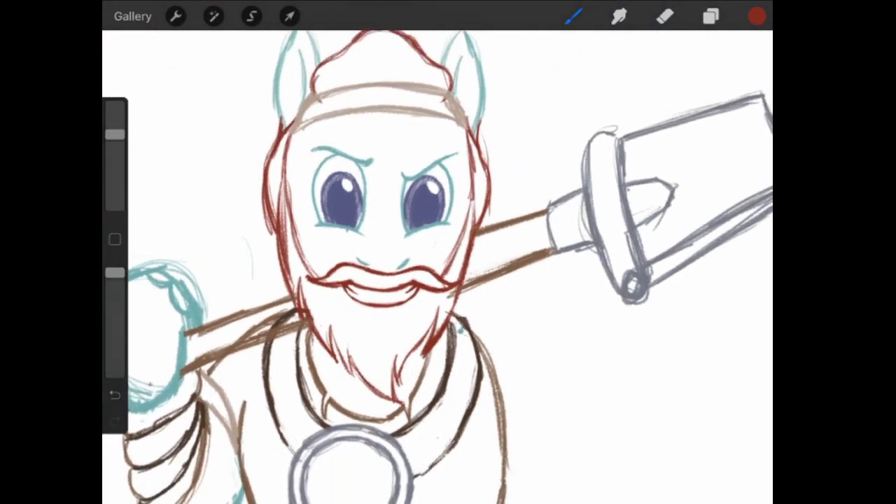
- Pick near-black, select both eye outline layers and darken the scowling eyebrow strokes
click(711, 16)
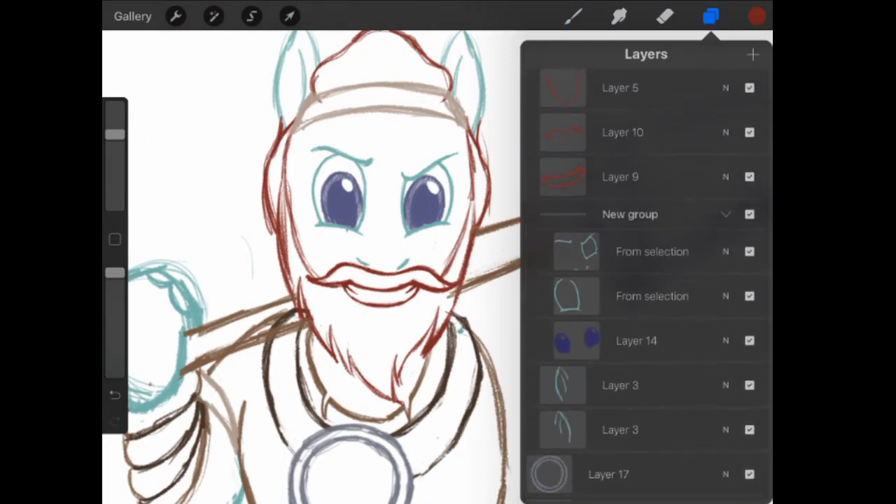
click(712, 17)
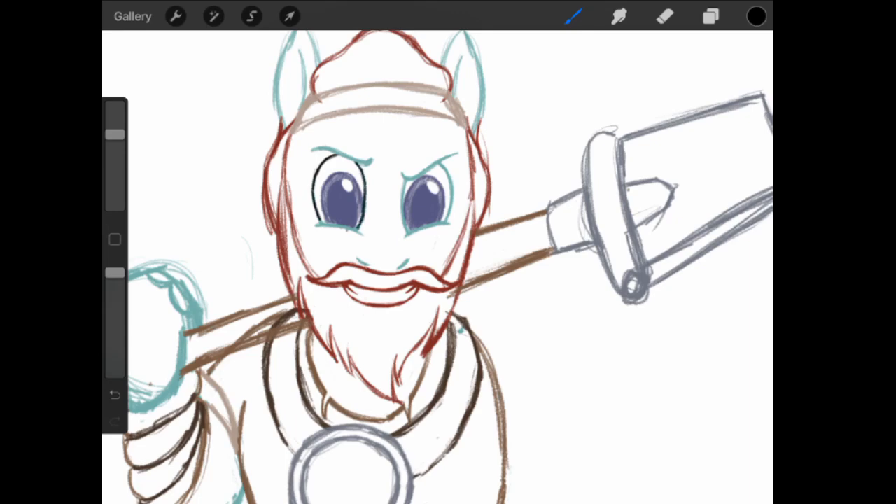
click(712, 17)
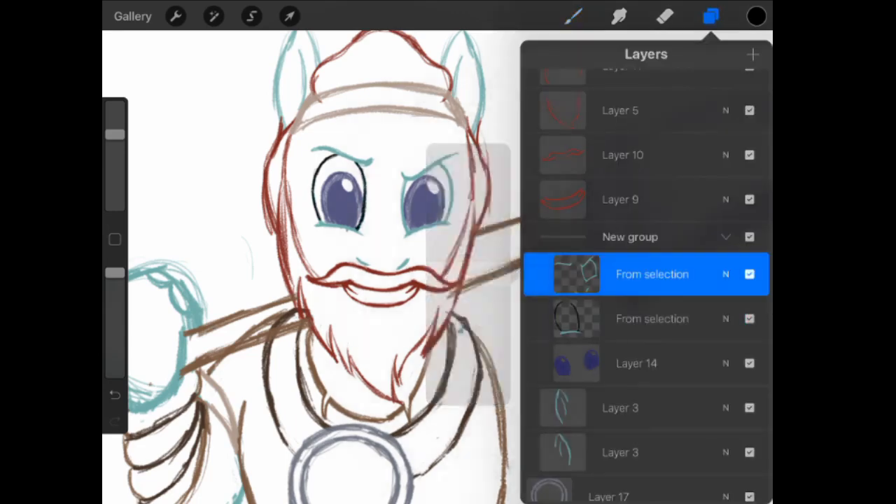
click(646, 319)
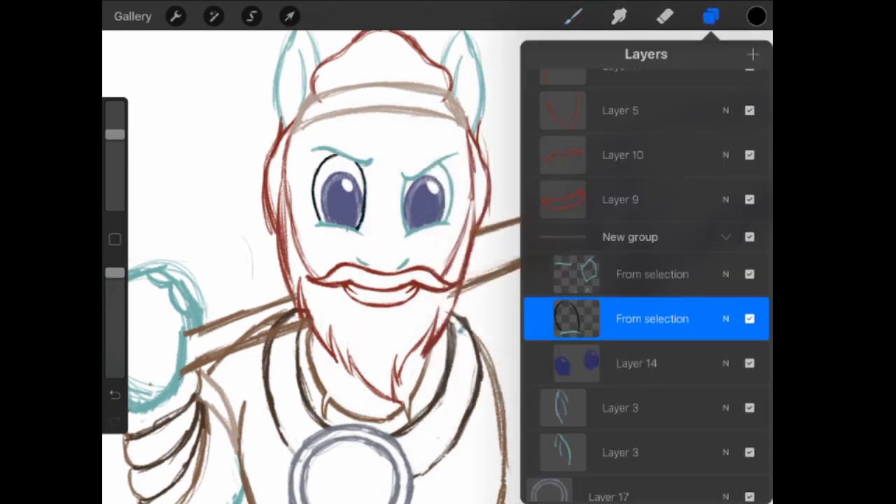
click(711, 17)
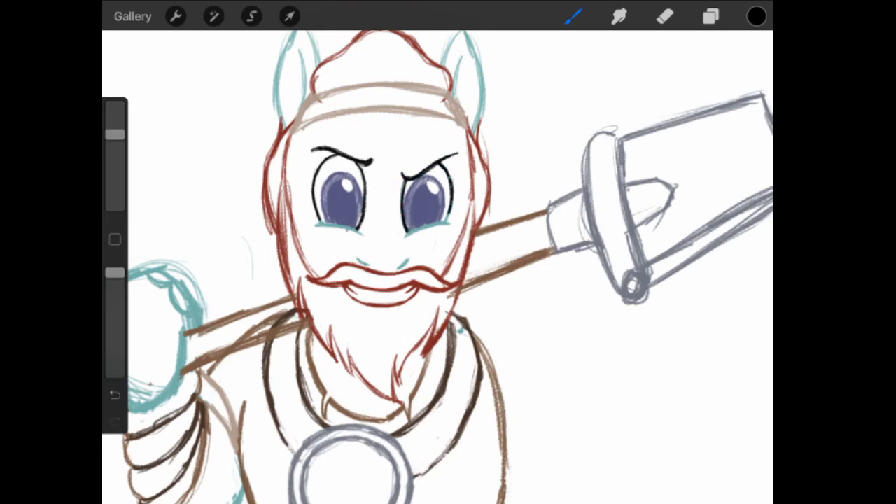
click(711, 17)
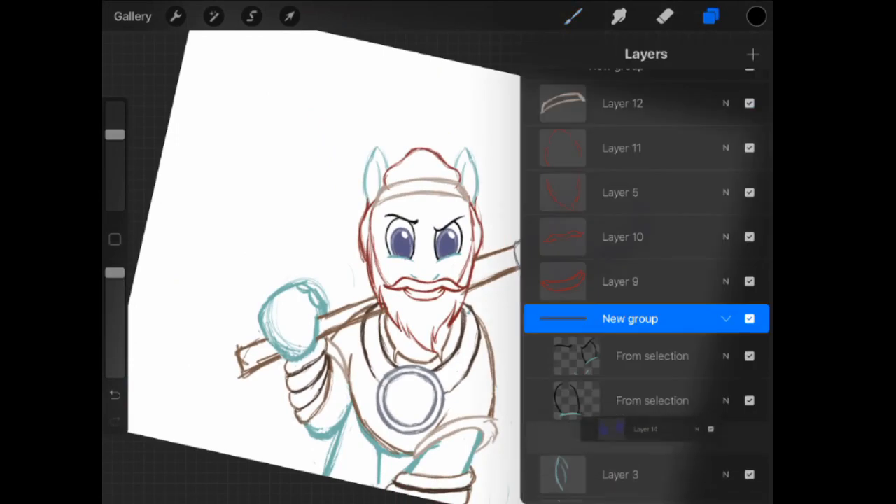
- Select the eye layer group and start a Freeform transform with the full sketch in view
click(289, 16)
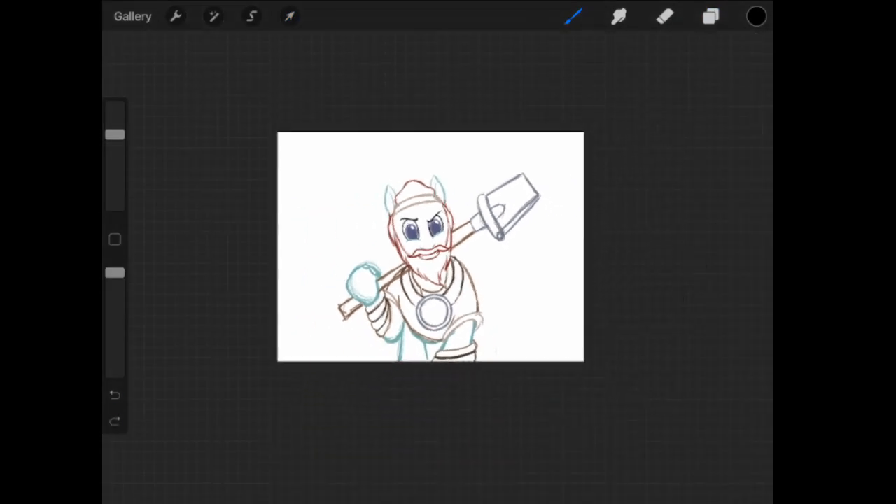
click(289, 17)
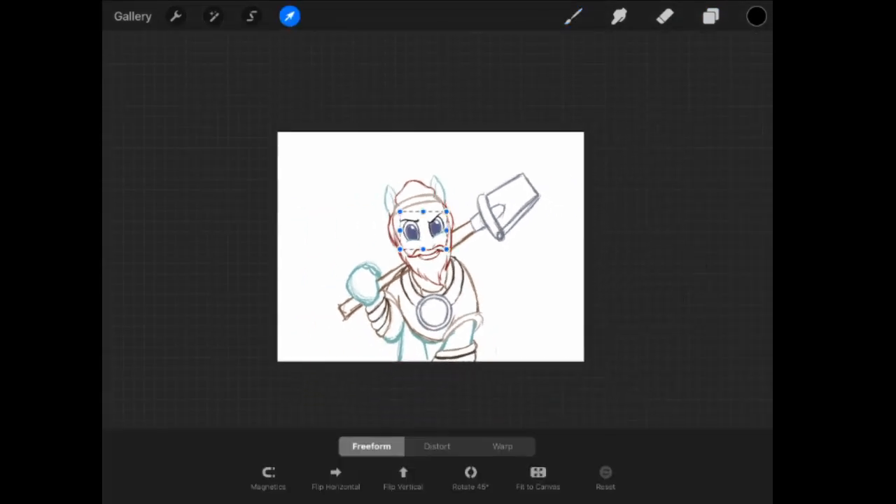